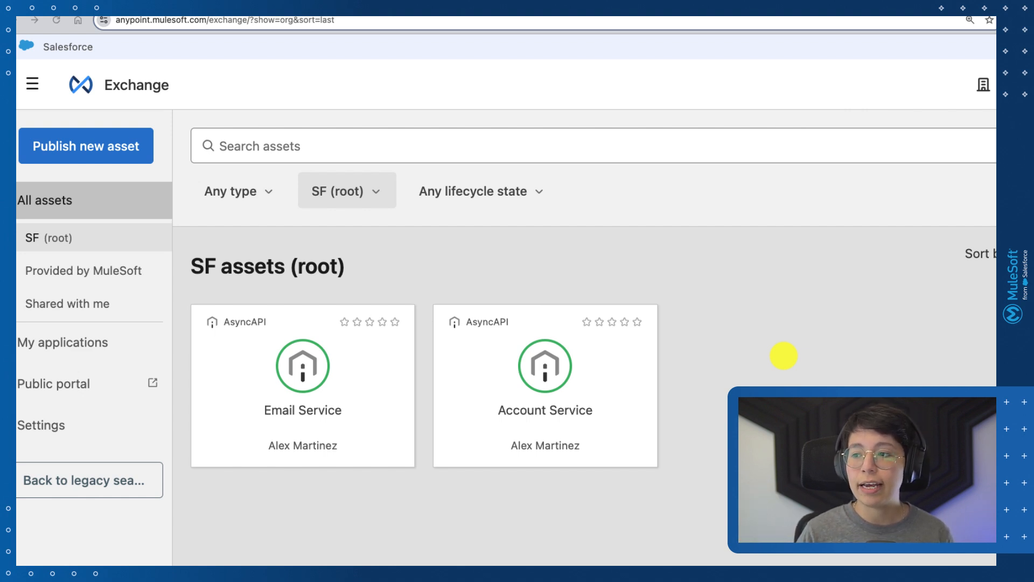
mouse_move(766, 366)
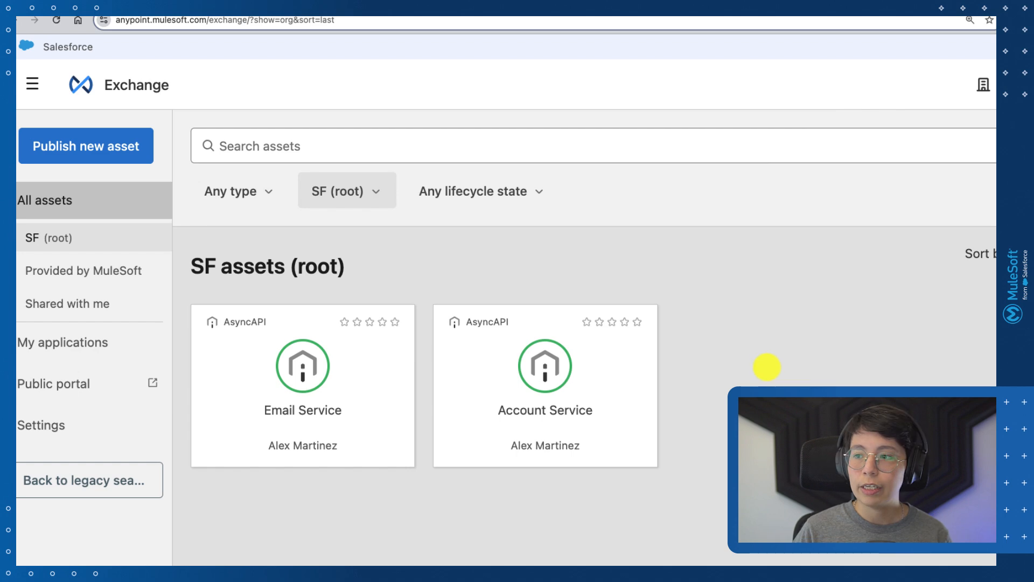
Step: View the Account Service AsyncAPI asset and its user-signup channel summary
left_click(546, 366)
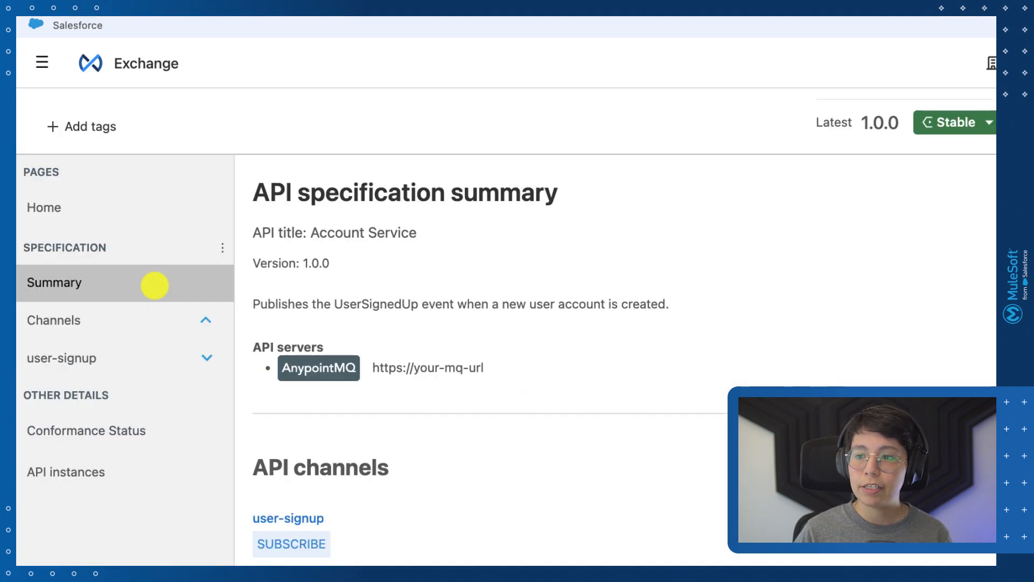
mouse_move(284, 444)
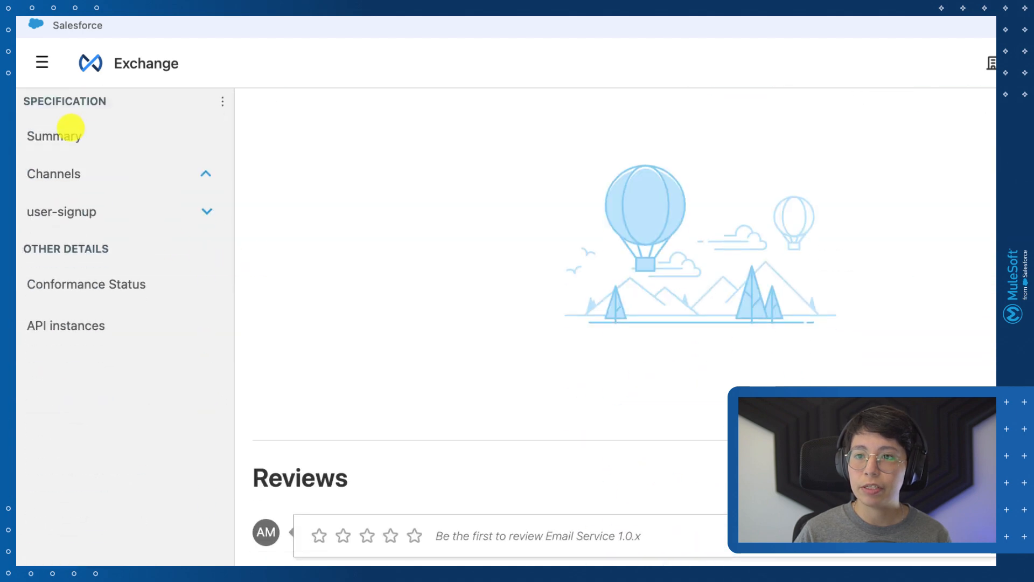
Step: Show the Email Service summary listing the user-signup publish channel
left_click(54, 135)
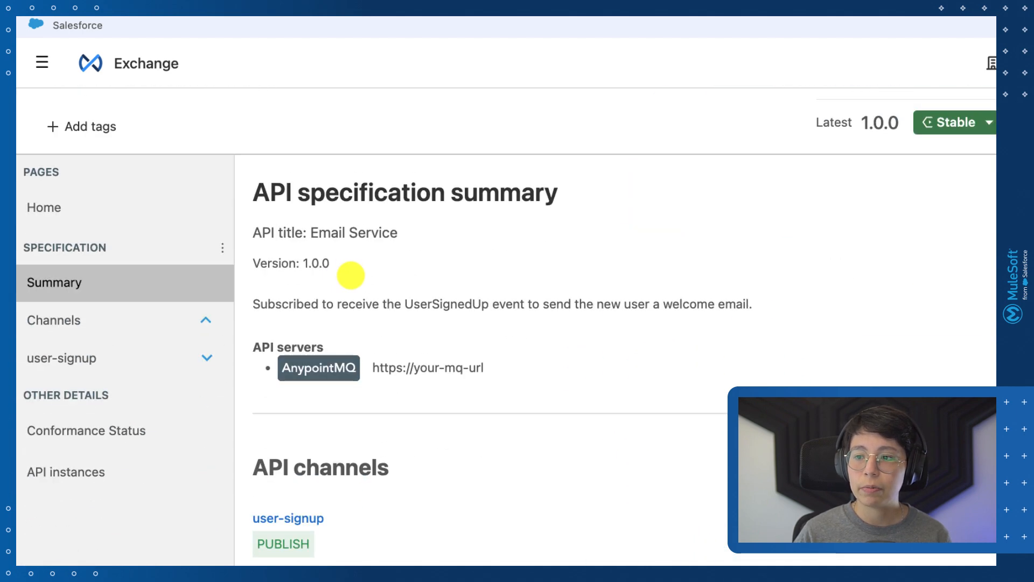
mouse_move(276, 518)
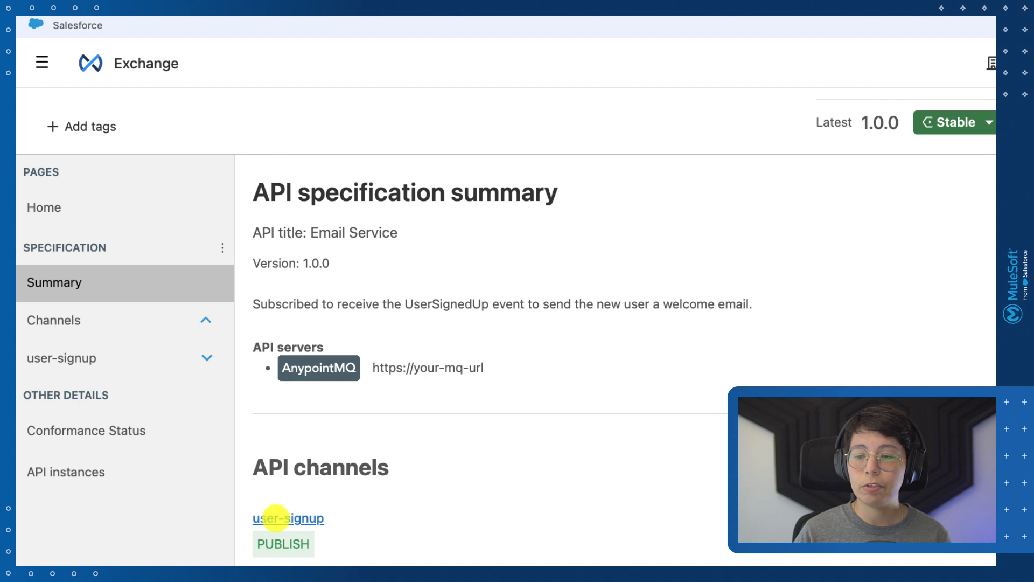
mouse_move(367, 513)
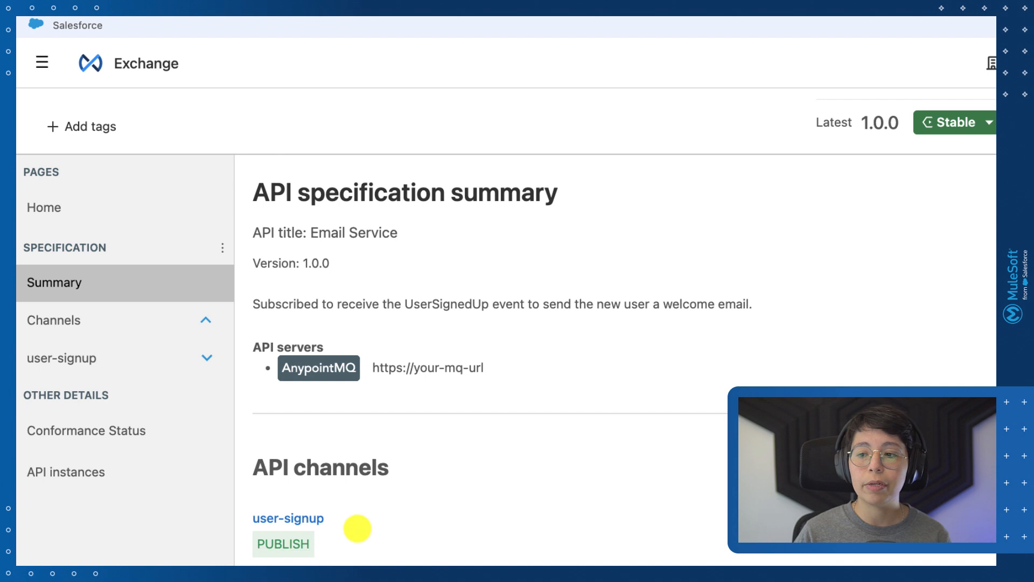
mouse_move(654, 354)
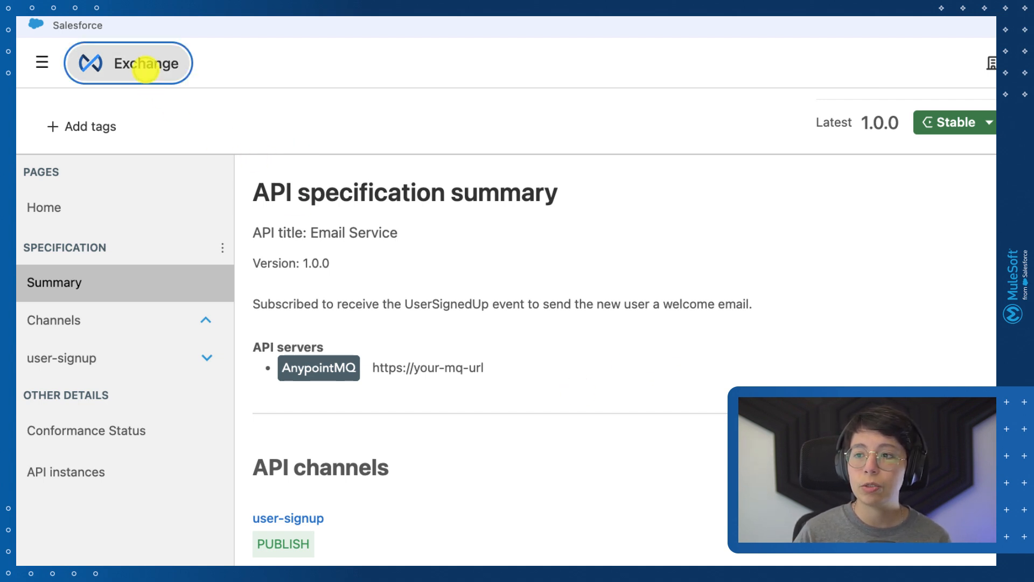
Step: Go back to the SF root organization asset list via the Exchange logo
left_click(129, 62)
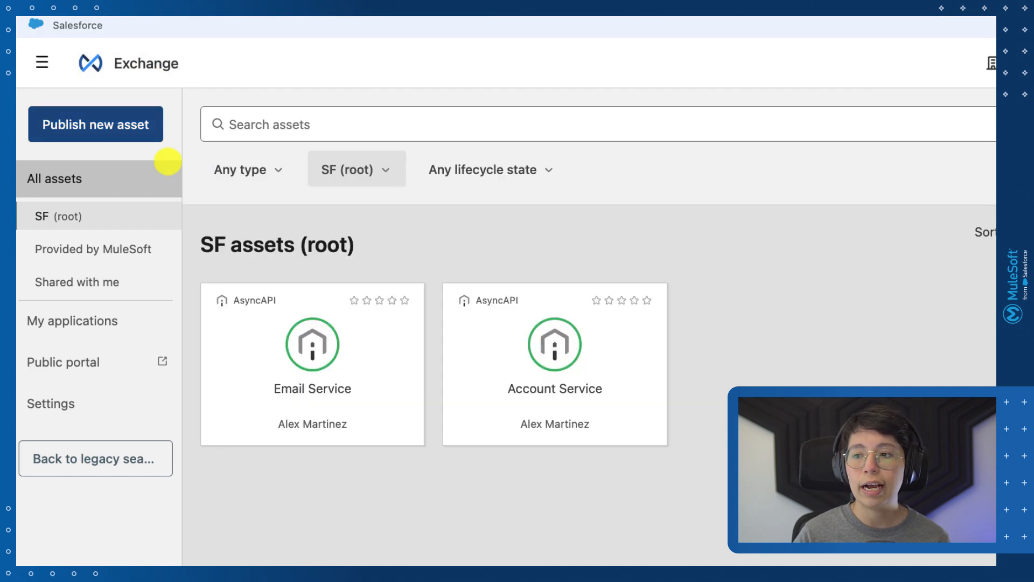
mouse_move(528, 378)
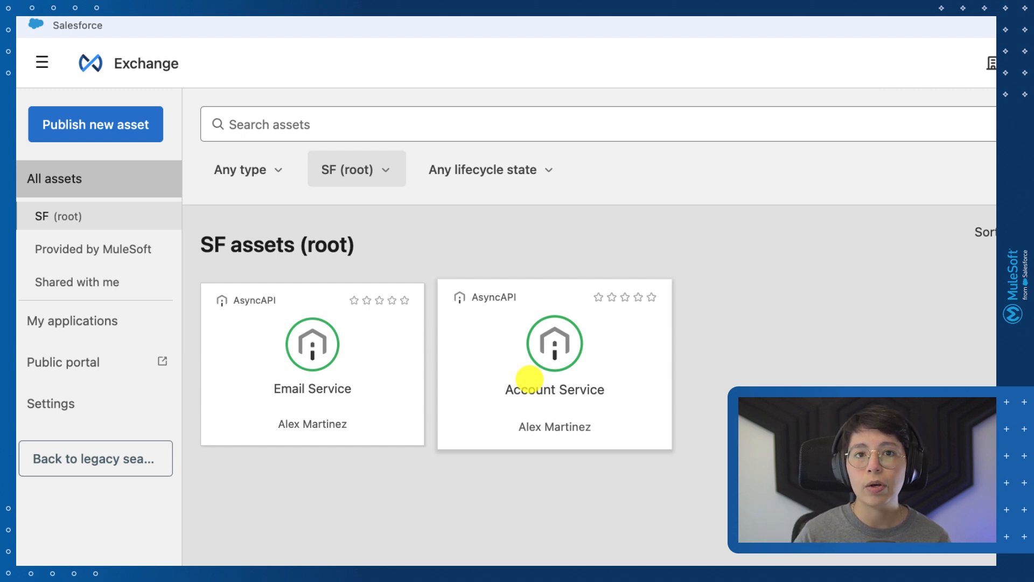
mouse_move(303, 432)
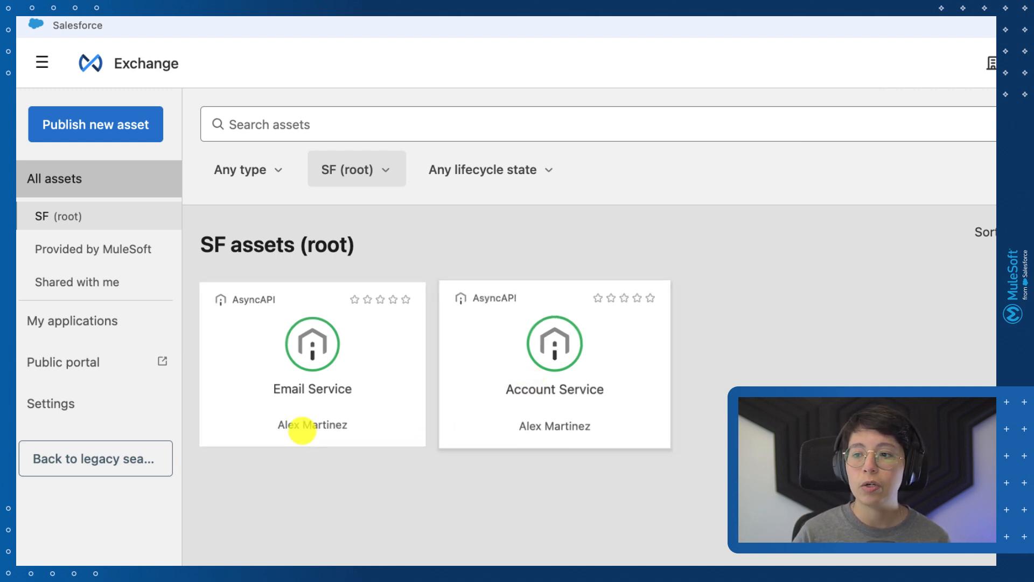
mouse_move(290, 379)
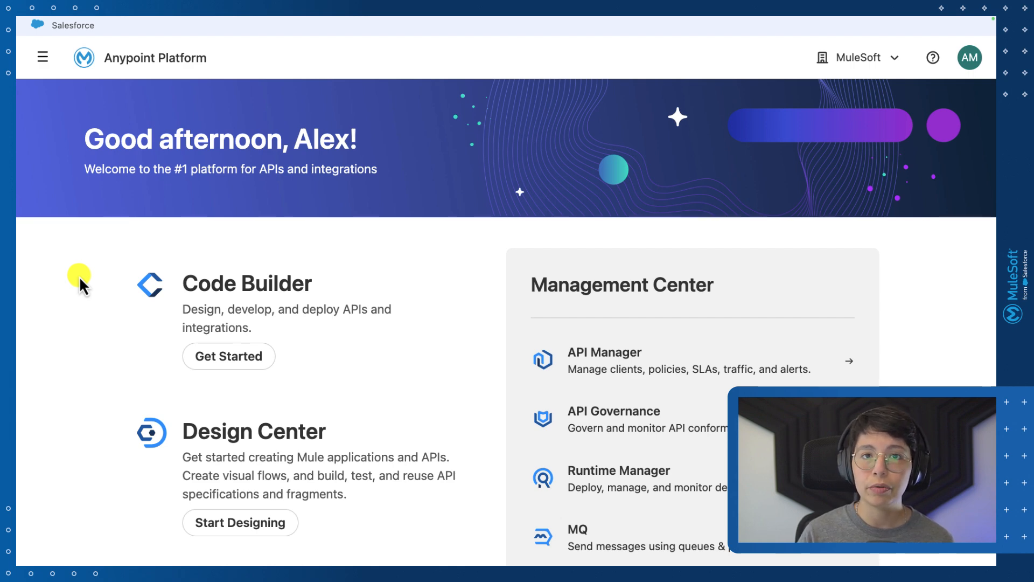
mouse_move(72, 267)
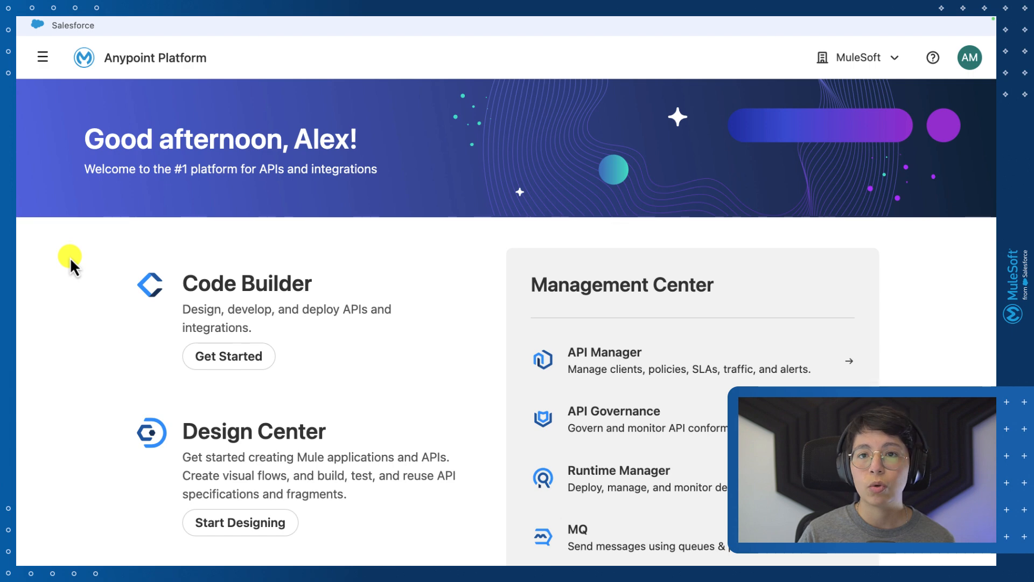
Step: In Anypoint MQ US East (N. Virginia), copy the endpoint URL for connector 4.x and later
left_click(42, 57)
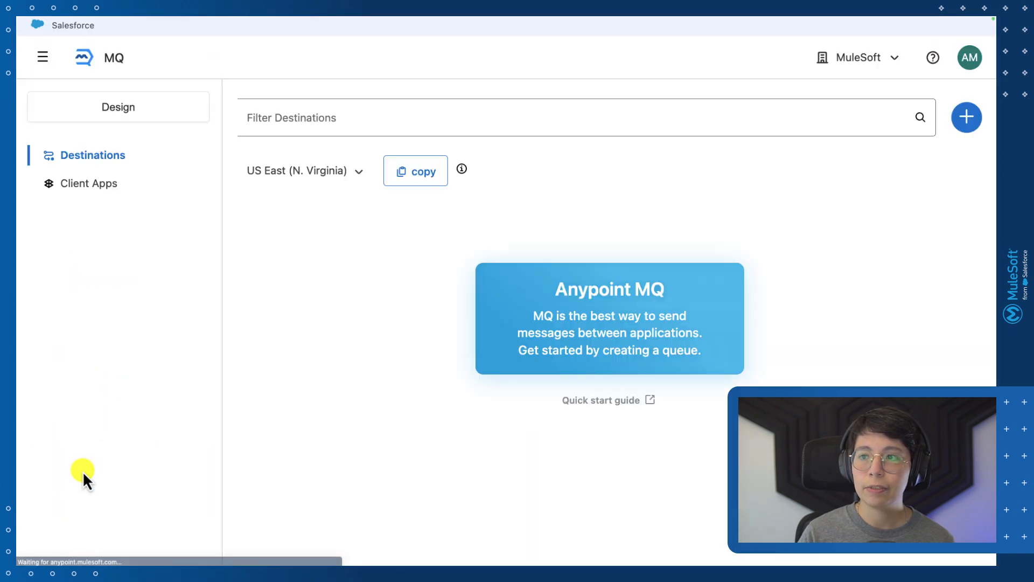
mouse_move(385, 198)
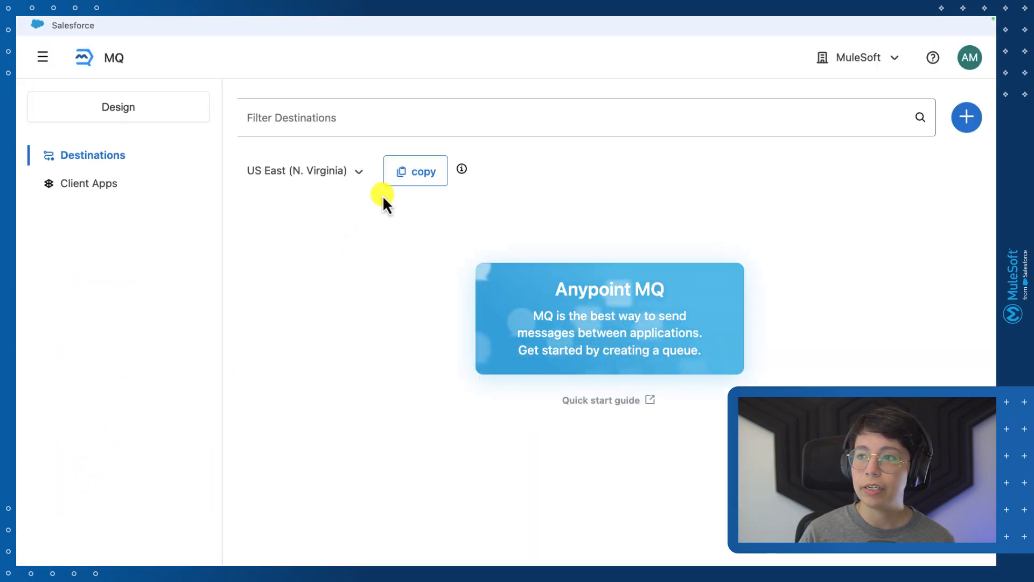
left_click(416, 171)
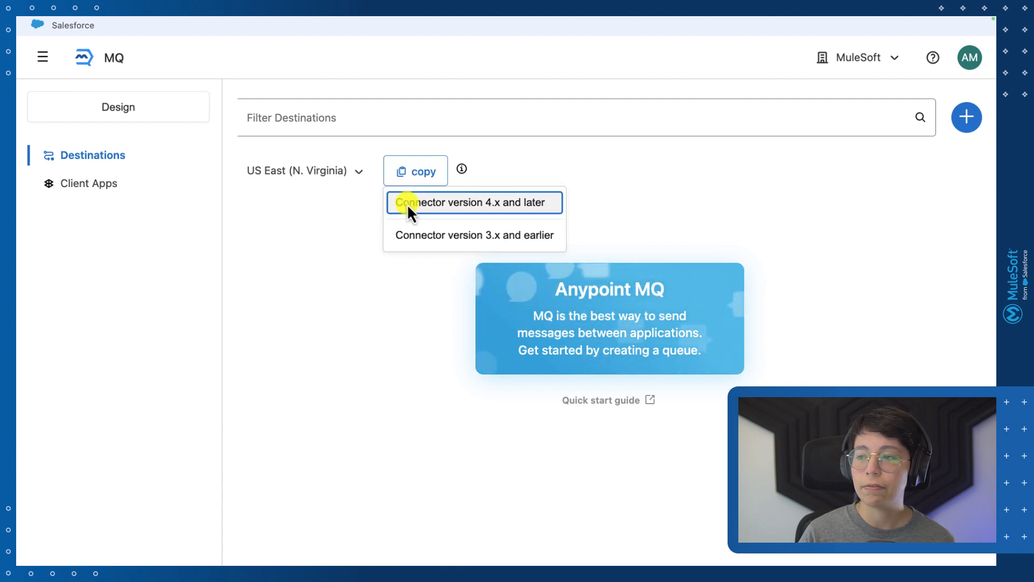
left_click(474, 202)
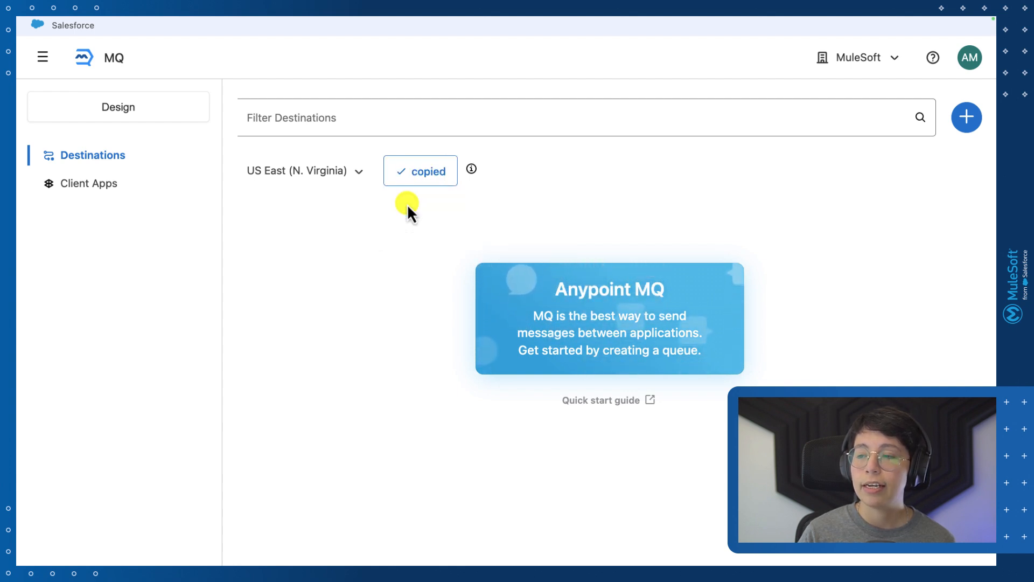
mouse_move(387, 113)
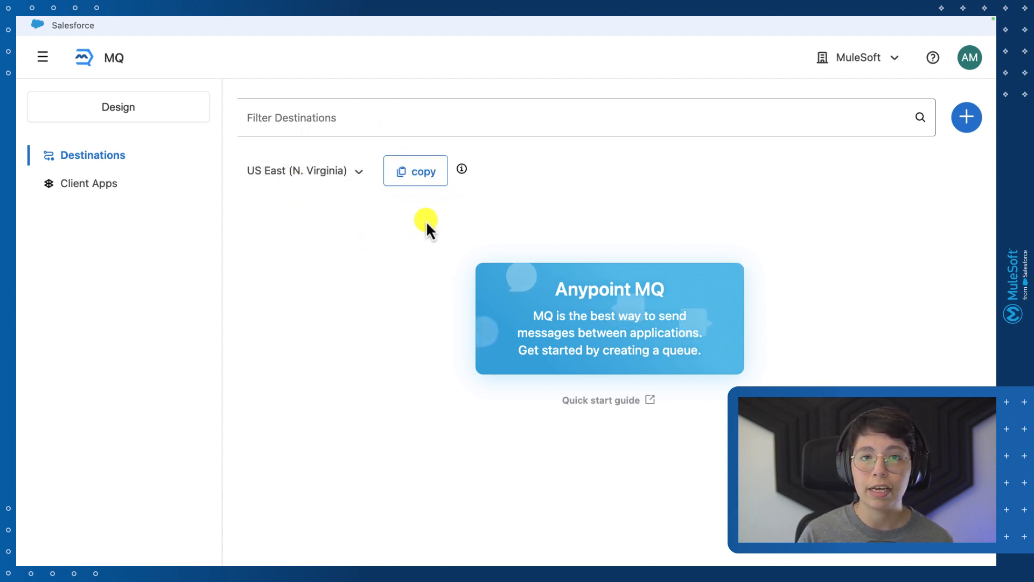
mouse_move(858, 218)
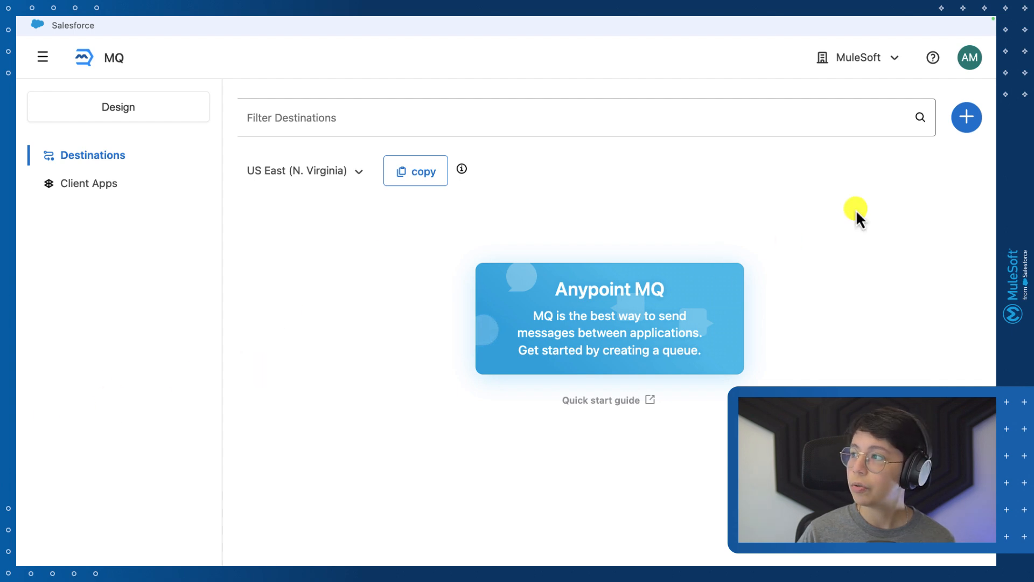
mouse_move(966, 118)
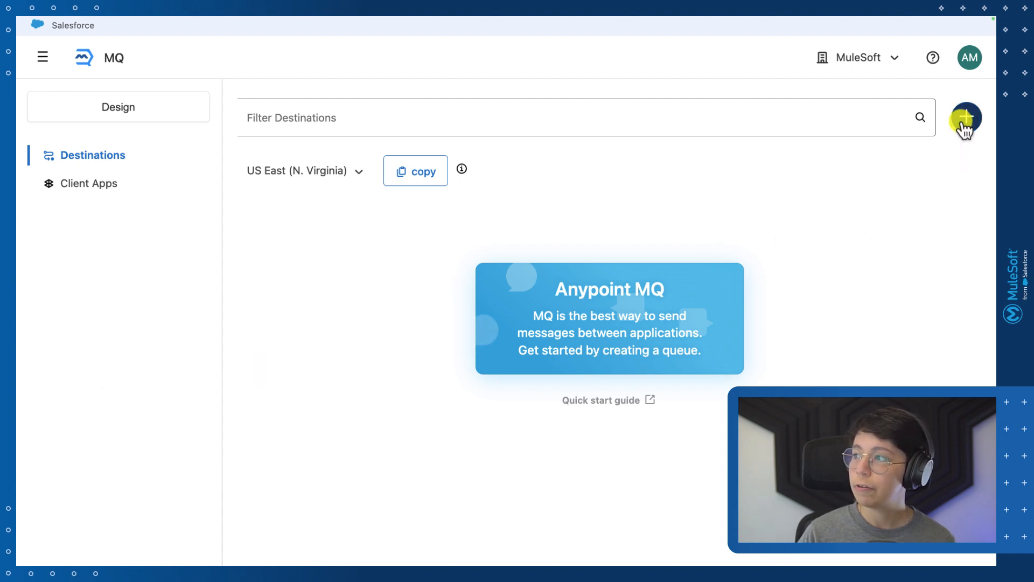
Step: Create a standard queue with ID user-signup using default settings
left_click(965, 121)
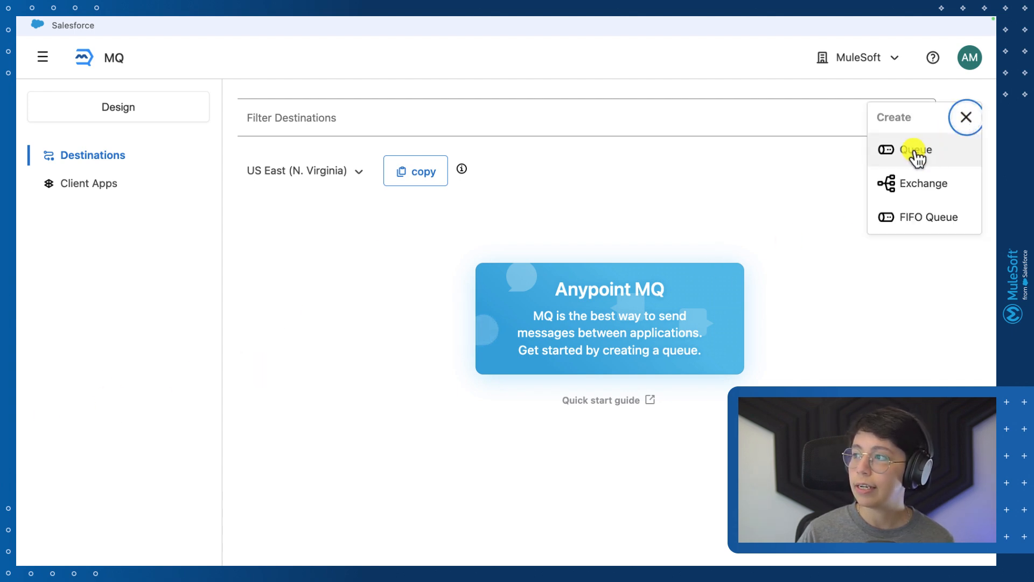
left_click(916, 149)
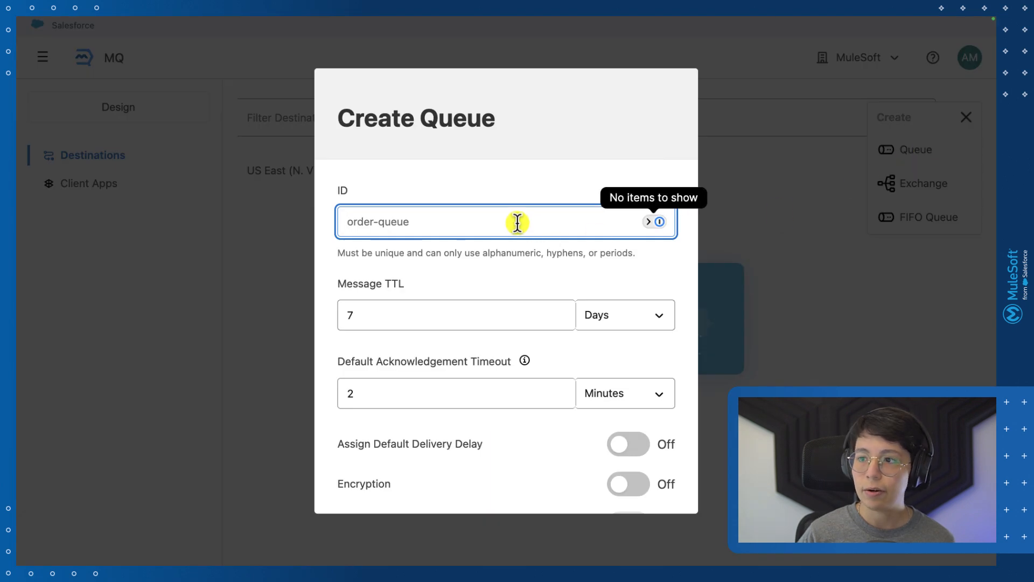
type("user-signup")
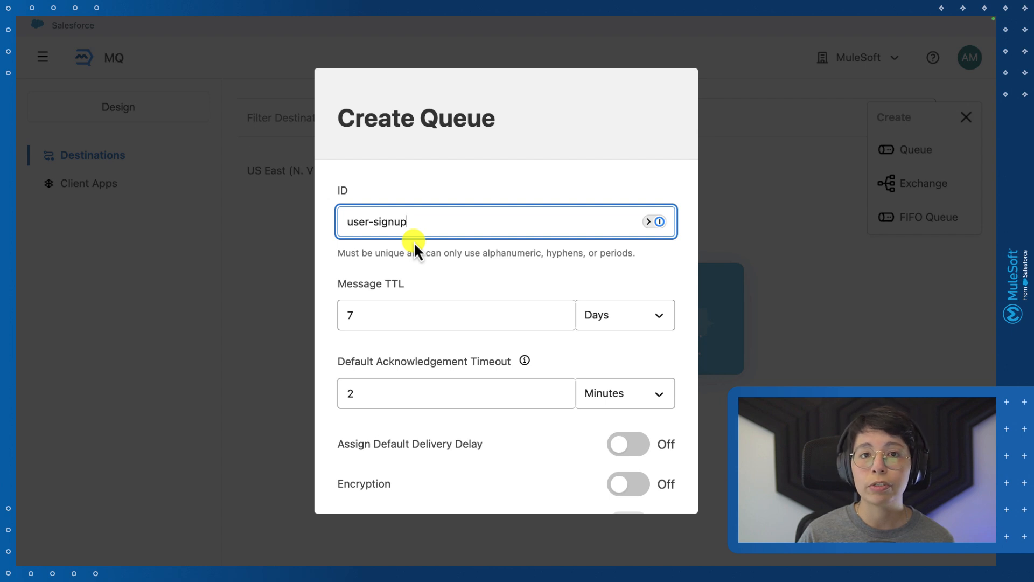
scroll("down", 3)
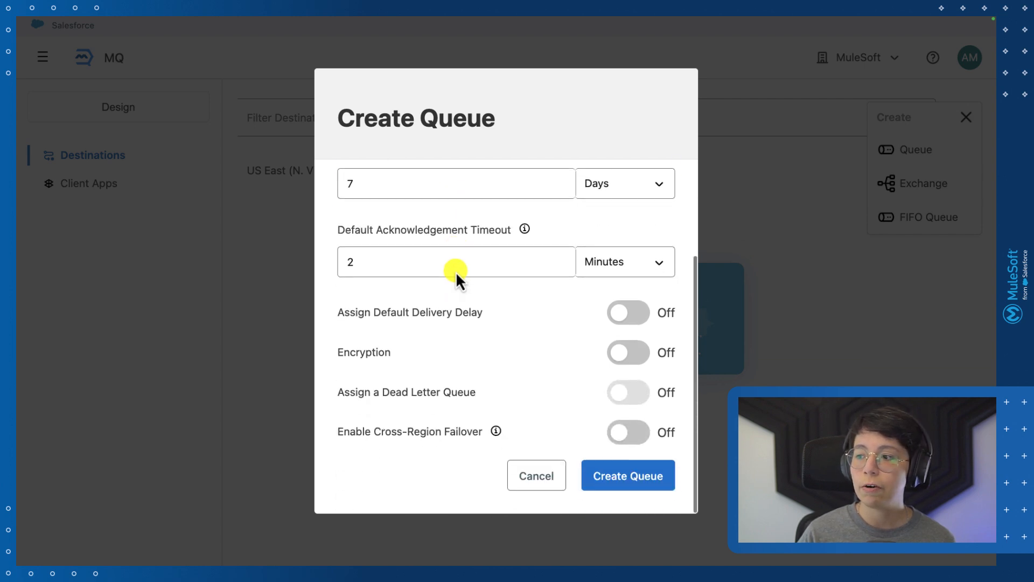
left_click(627, 475)
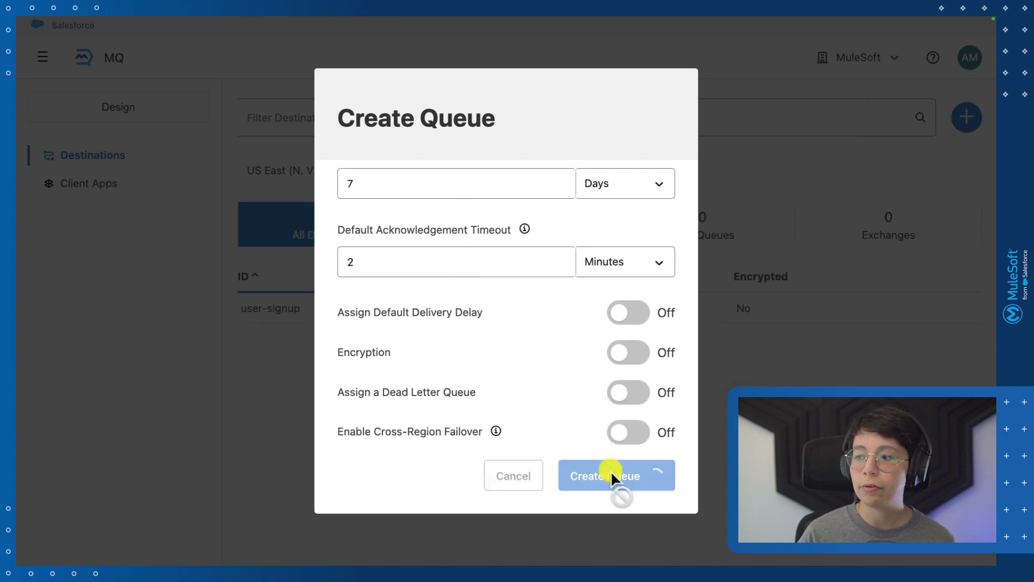
left_click(615, 475)
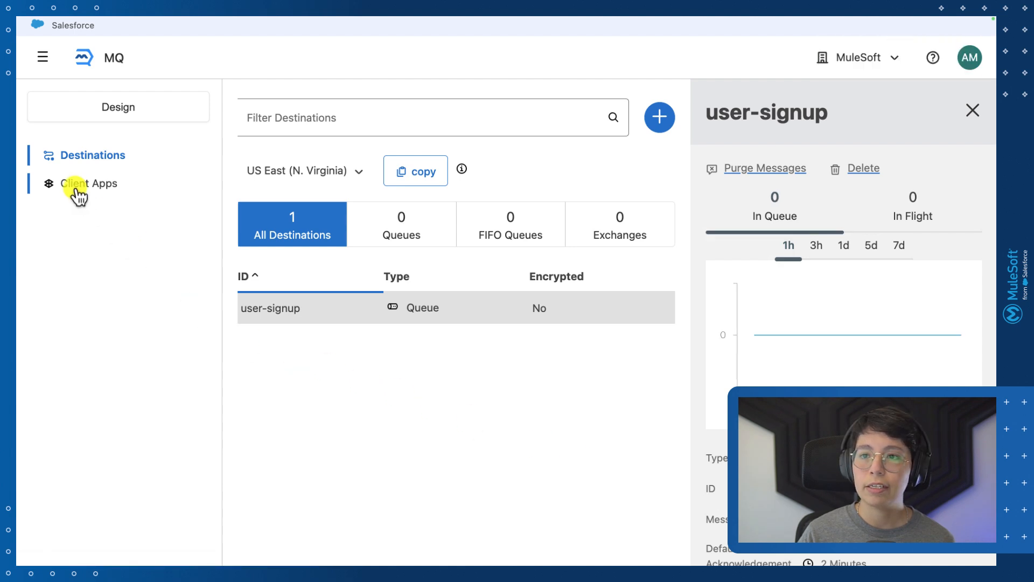
Step: Create a client app named asyncapi and save it, showing its client ID and secret
left_click(90, 184)
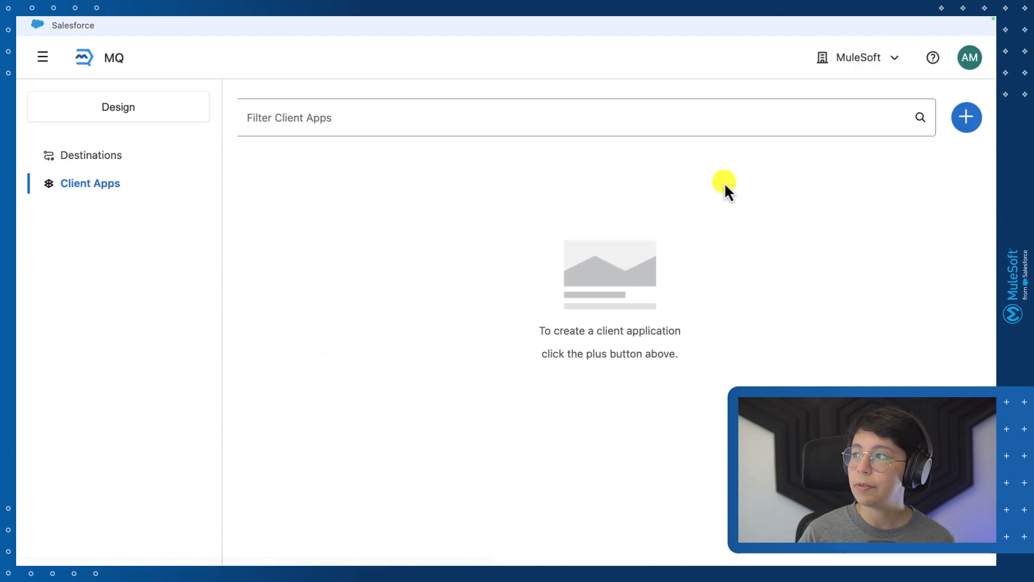
left_click(967, 117)
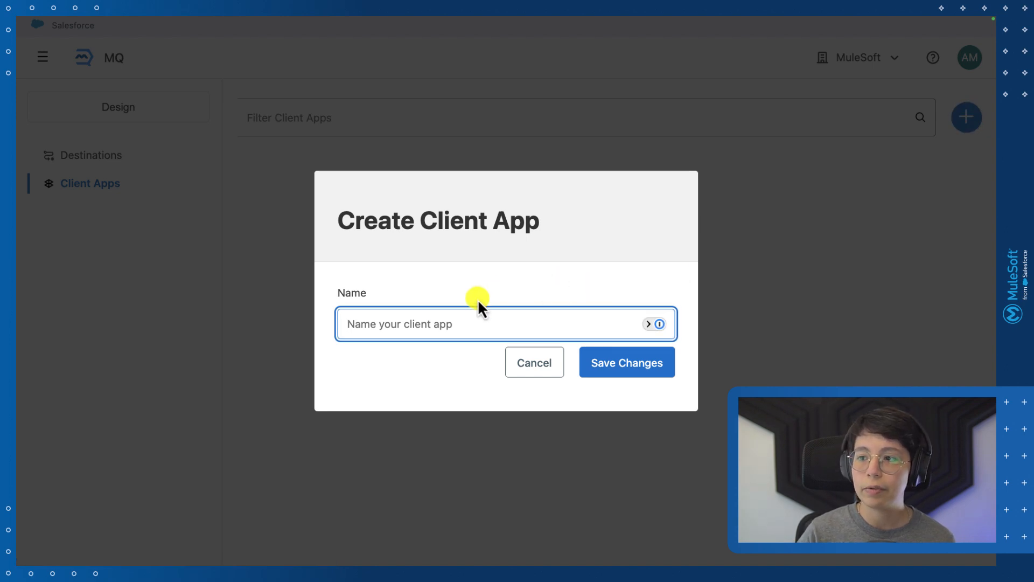
type("asyncapi")
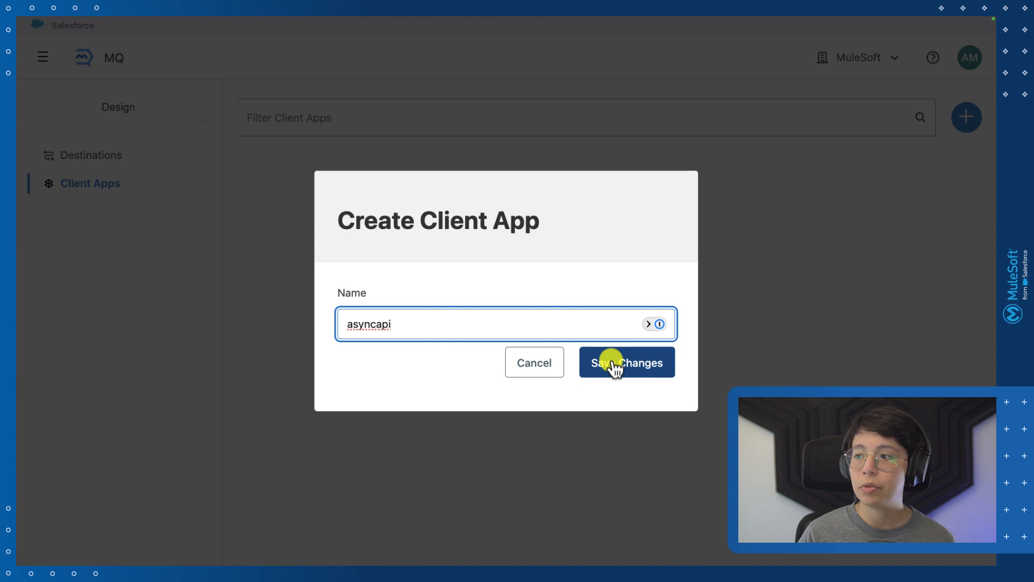
left_click(625, 362)
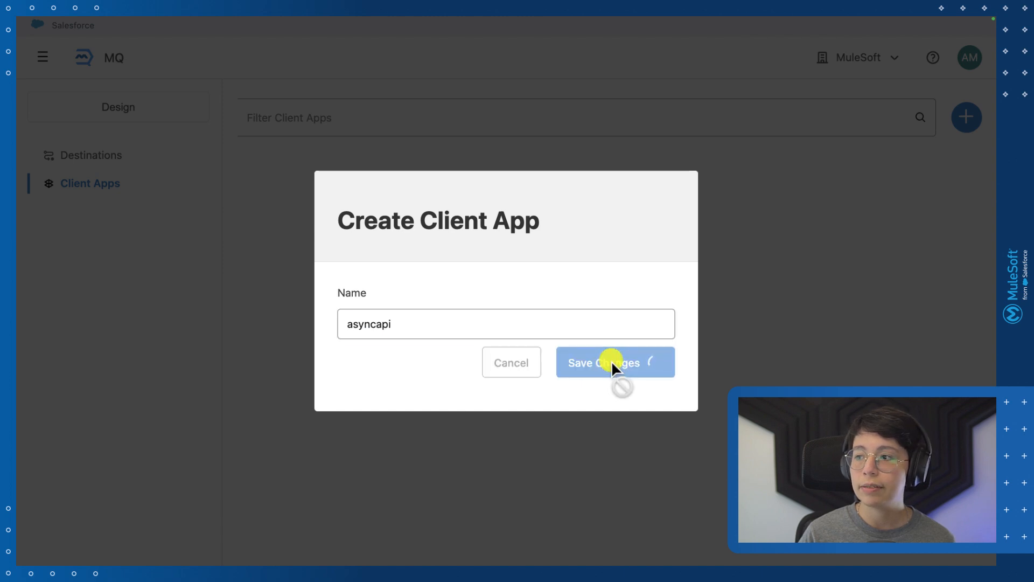
left_click(613, 362)
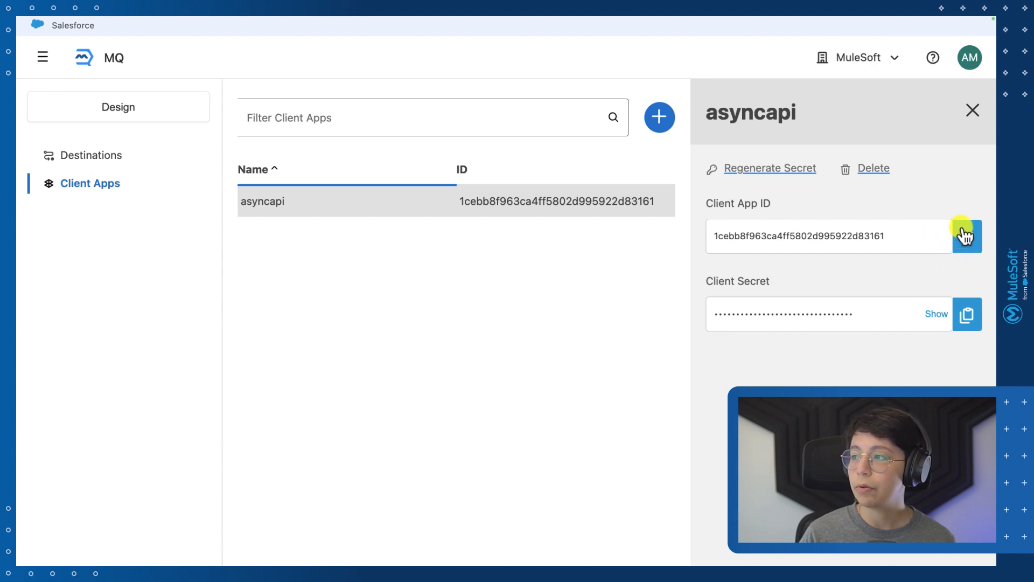
mouse_move(967, 315)
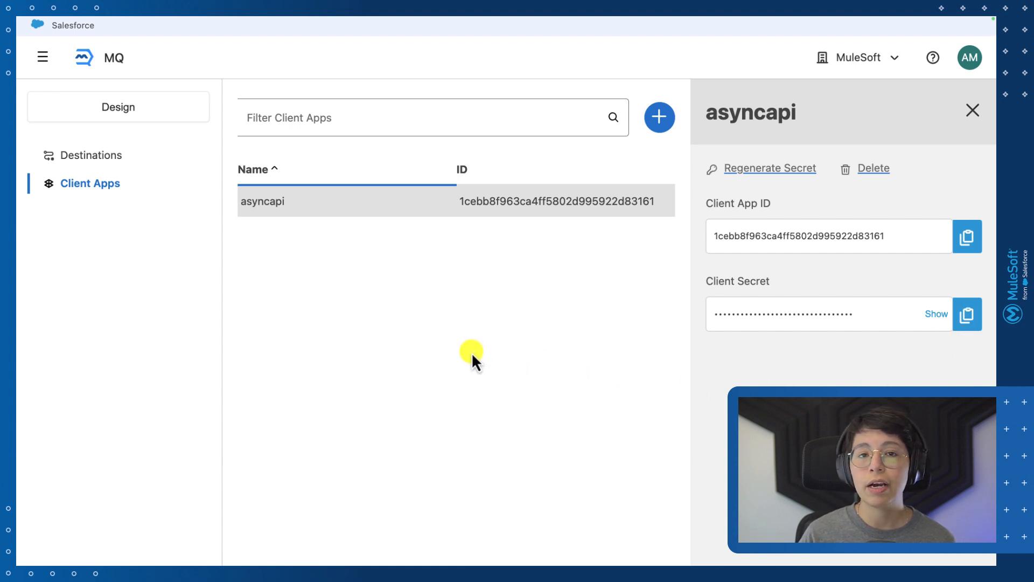
mouse_move(454, 333)
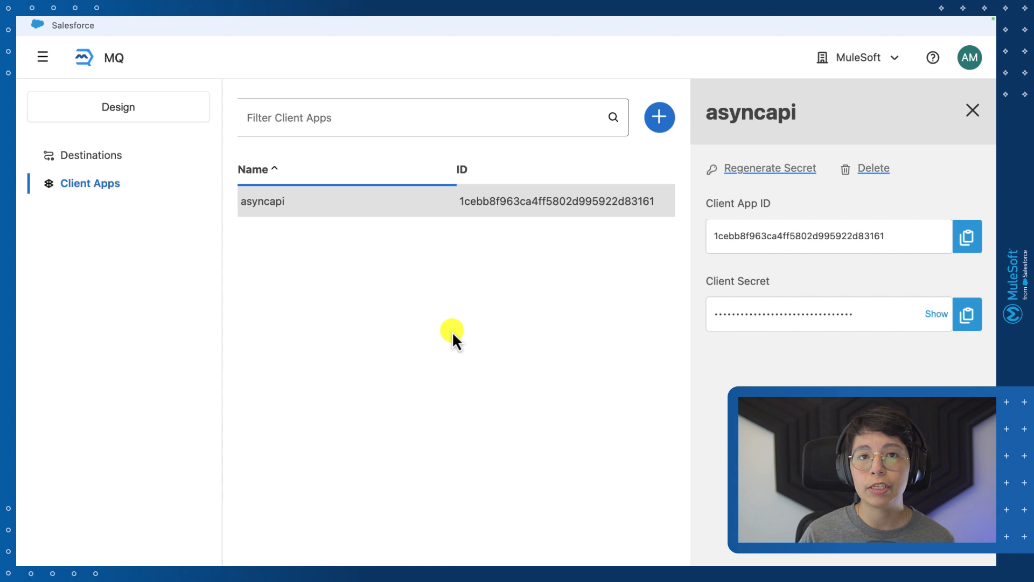
mouse_move(394, 269)
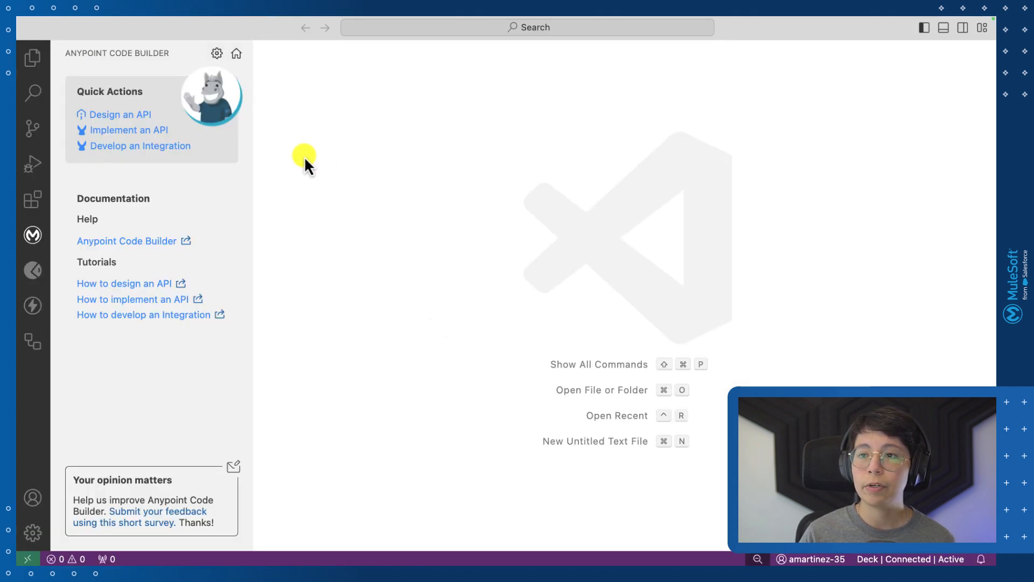
Step: Choose Implement an API from the Code Builder Quick Actions
left_click(128, 130)
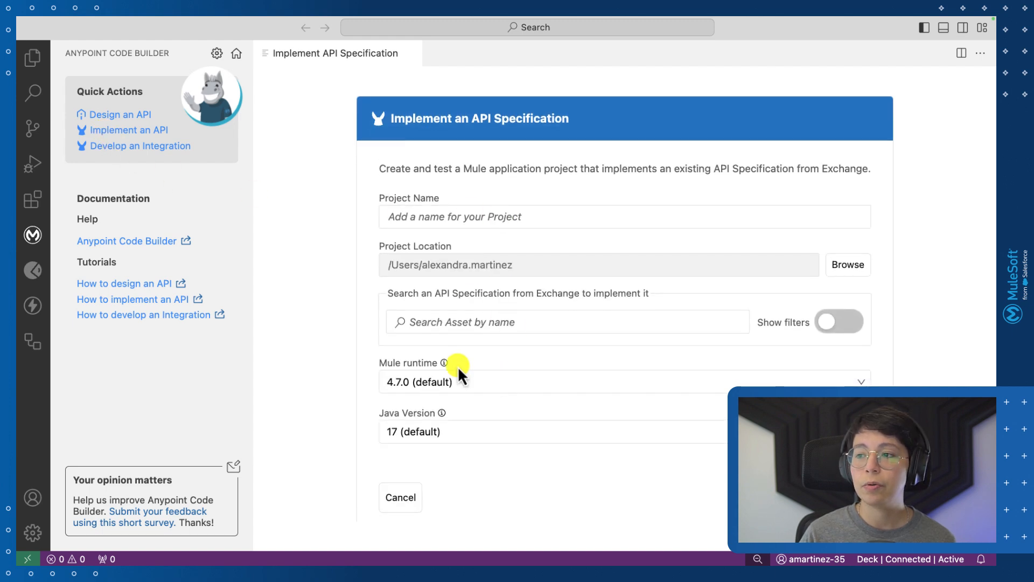
mouse_move(510, 322)
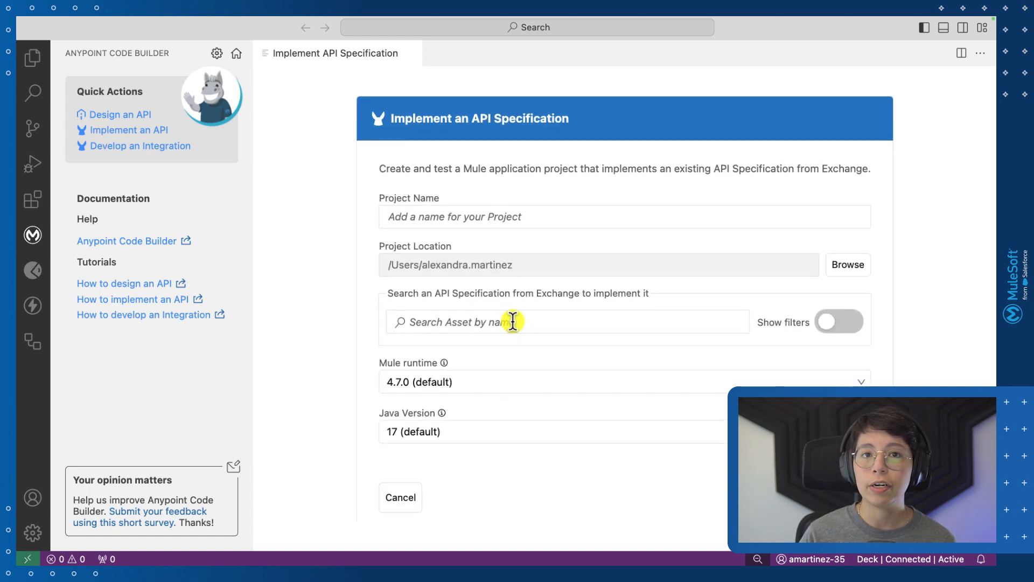
mouse_move(587, 211)
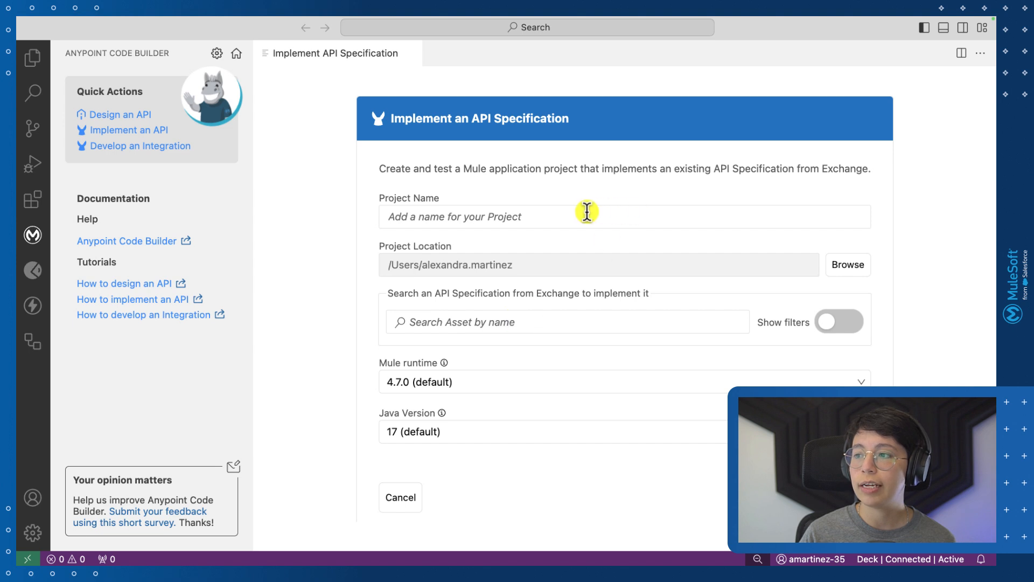
mouse_move(610, 237)
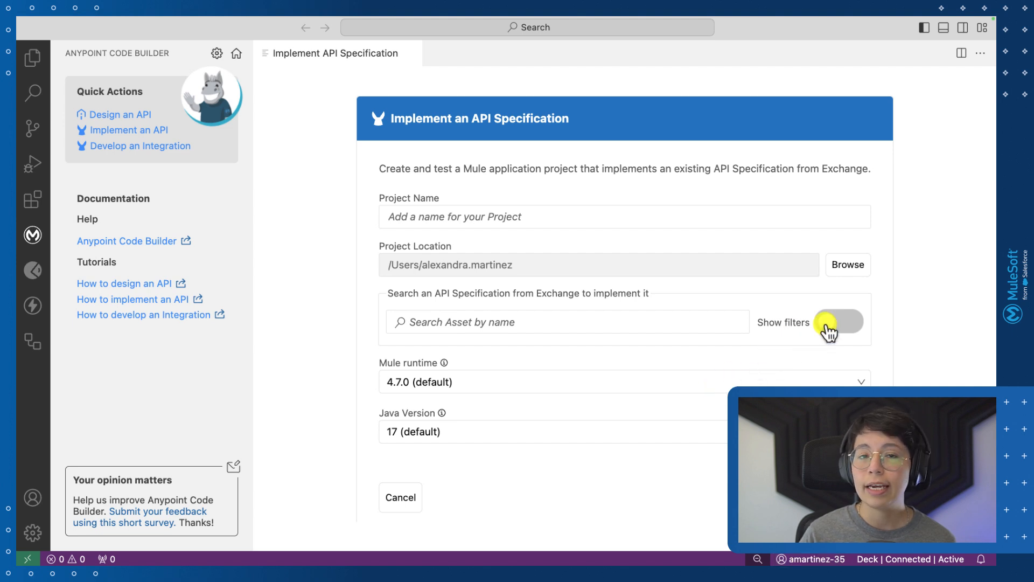
Step: Filter the Exchange specification search to the AsyncAPIs type
left_click(838, 321)
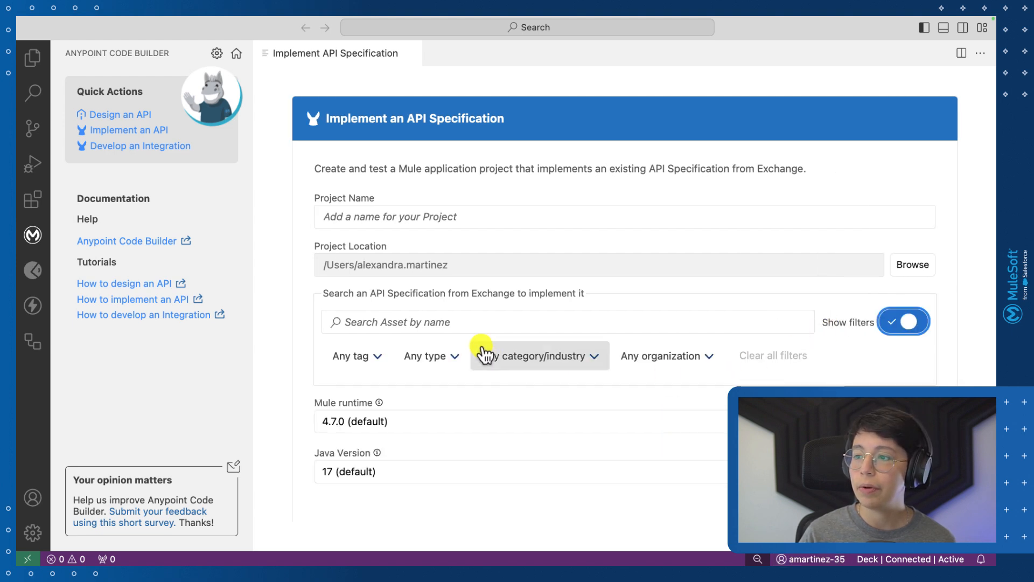
left_click(430, 355)
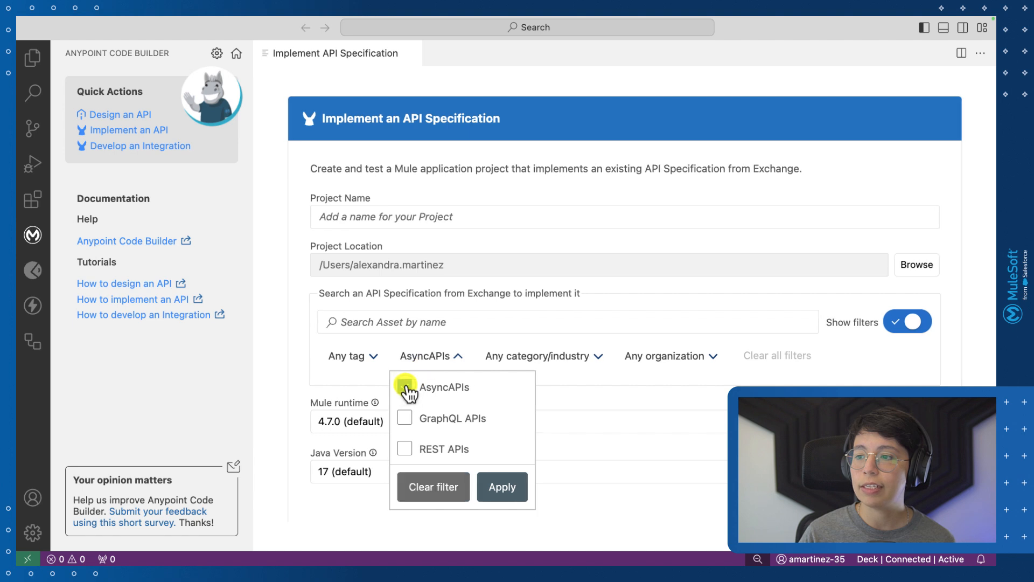
left_click(404, 387)
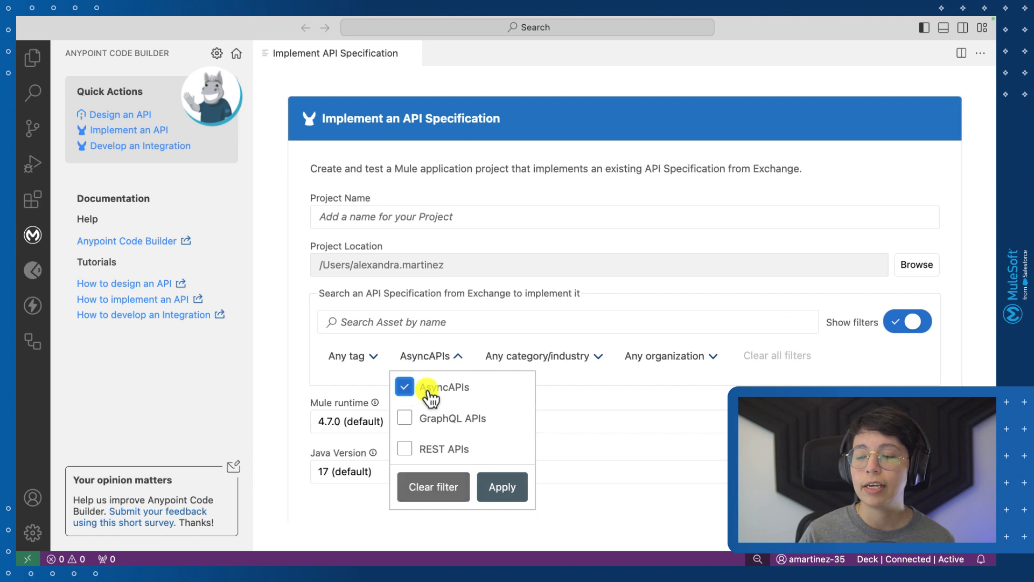
mouse_move(402, 423)
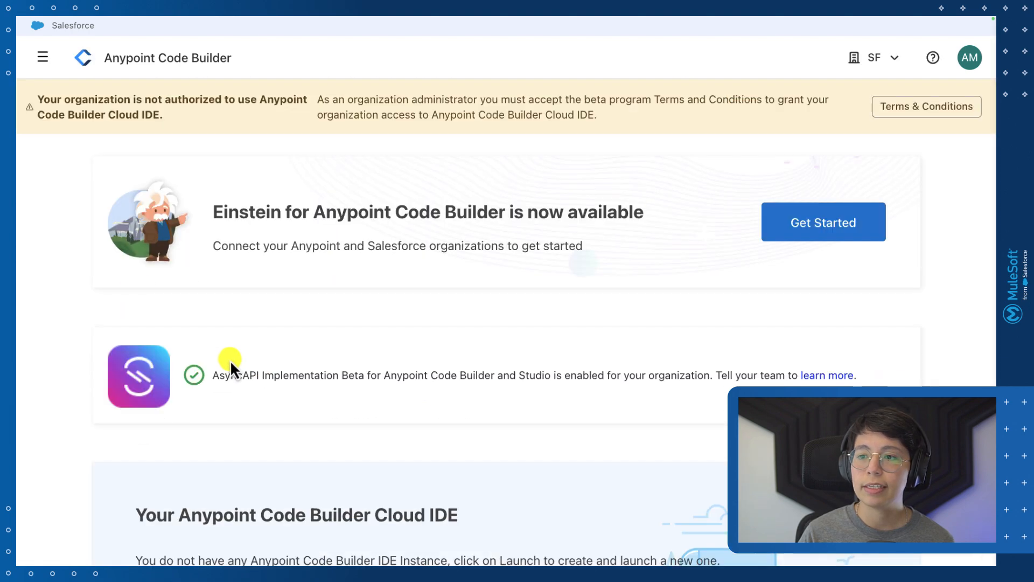
mouse_move(149, 348)
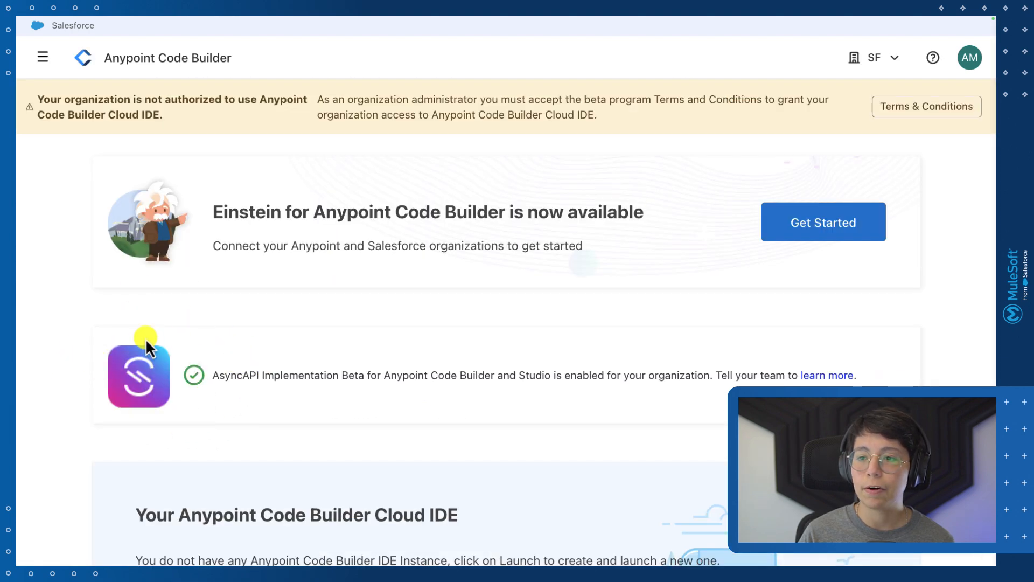
mouse_move(195, 396)
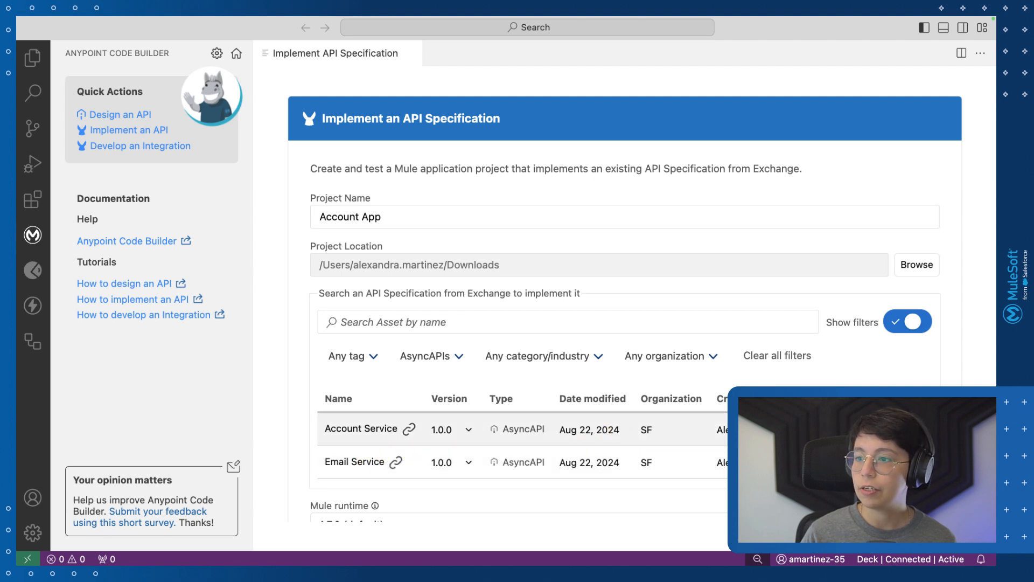
Step: Select the Account Service specification for the Account App project
left_click(361, 428)
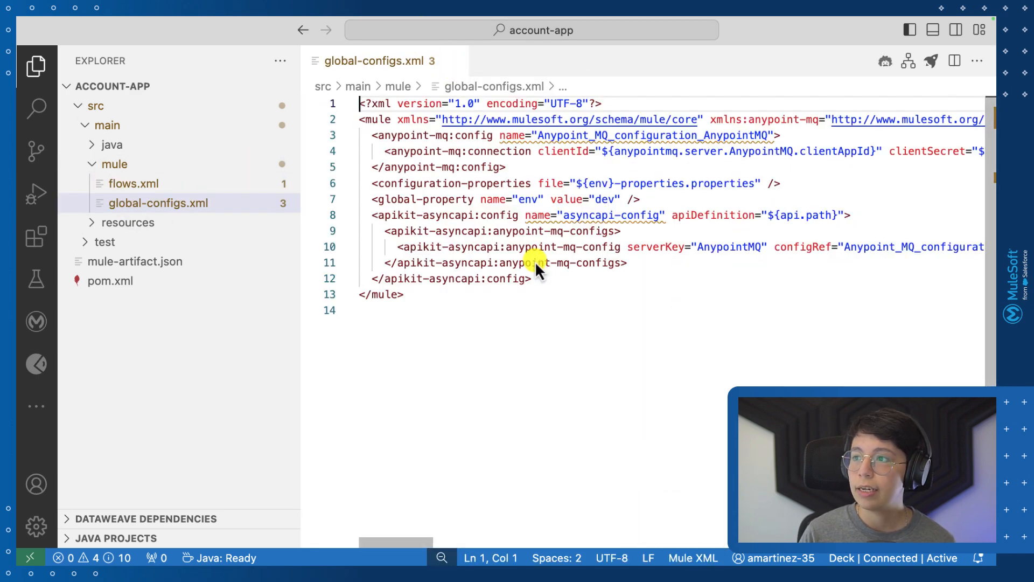
Step: Replace the MQ url value with ${anypointmq.server.AnypointMQ.url} and save global-configs.xml
scroll("right", 3)
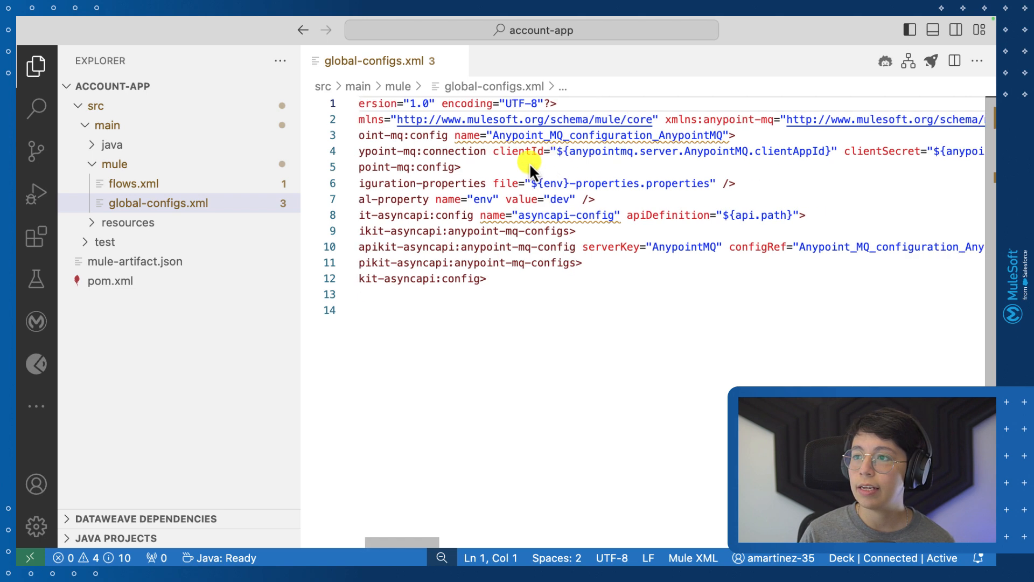
scroll("right", 3)
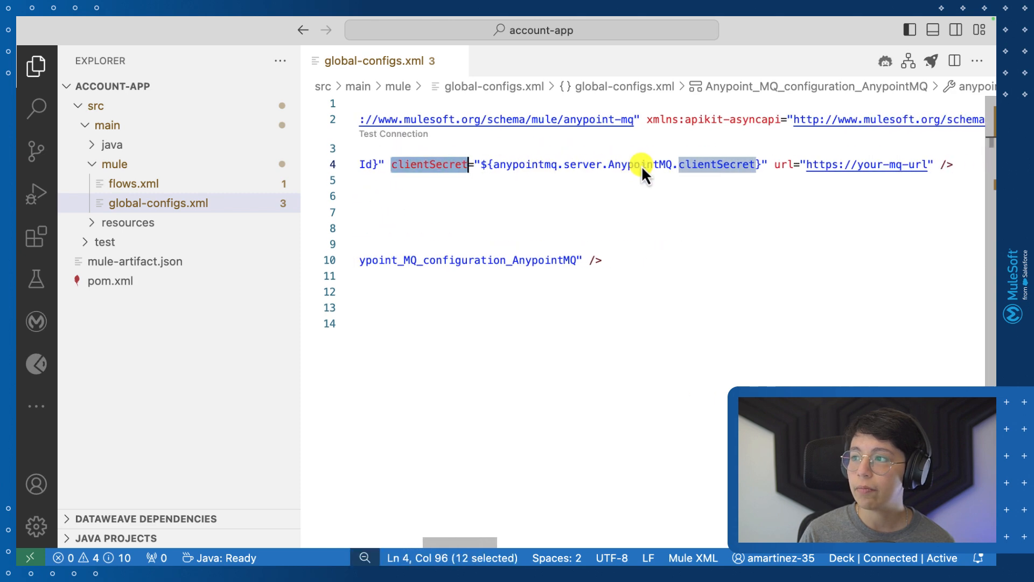
scroll("right", 3)
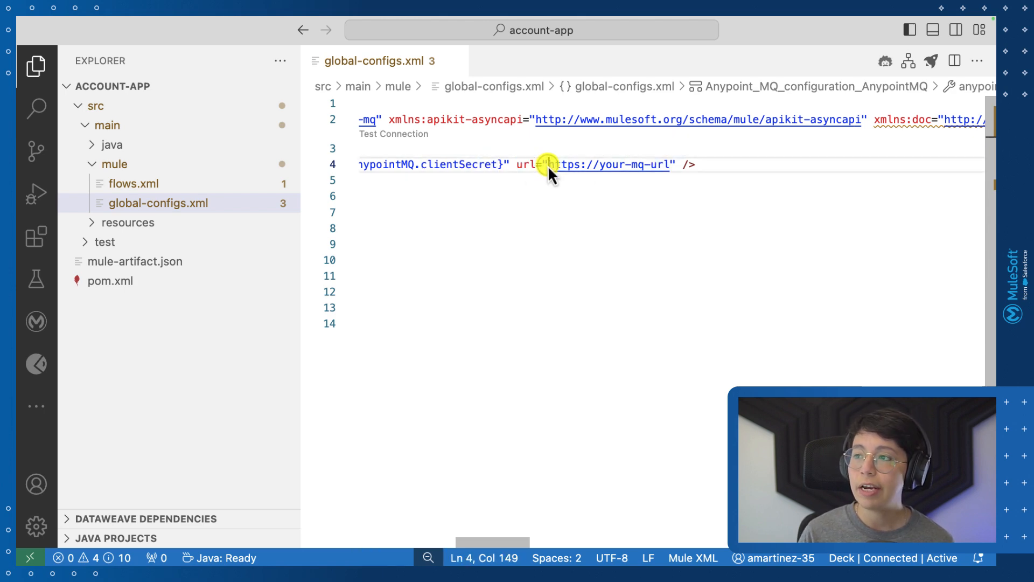
double_click(613, 164)
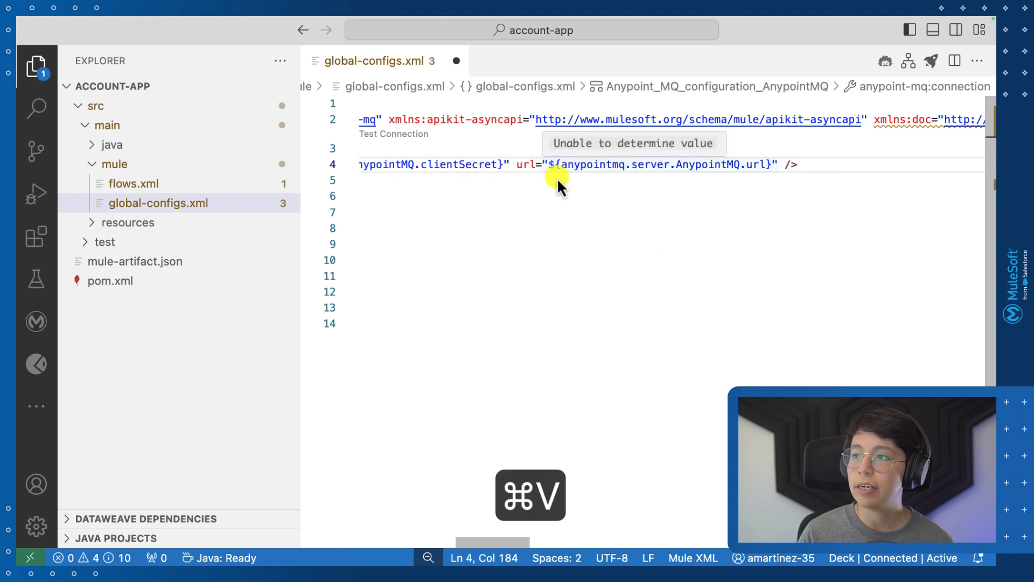
mouse_move(550, 223)
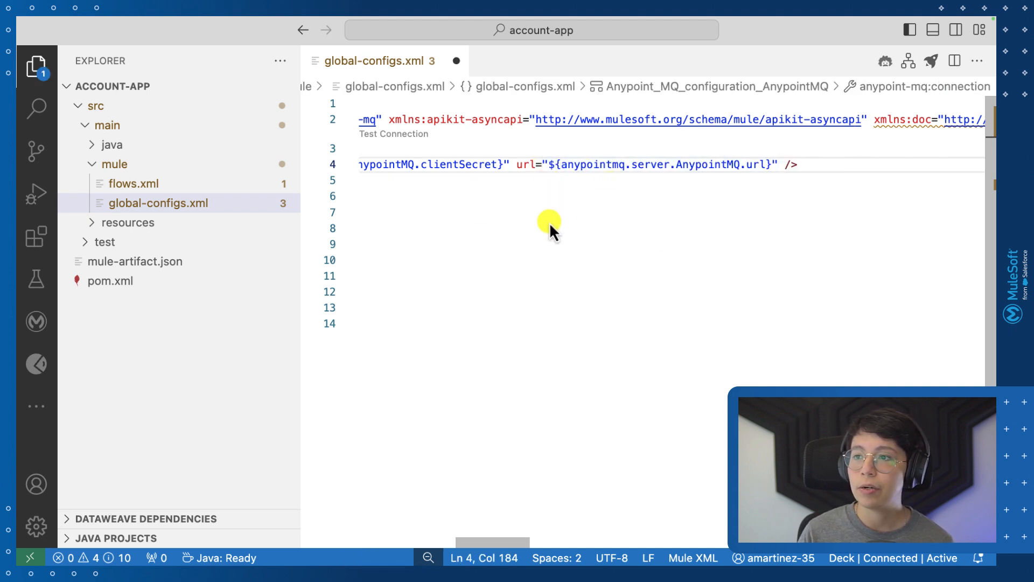
key("cmd+s")
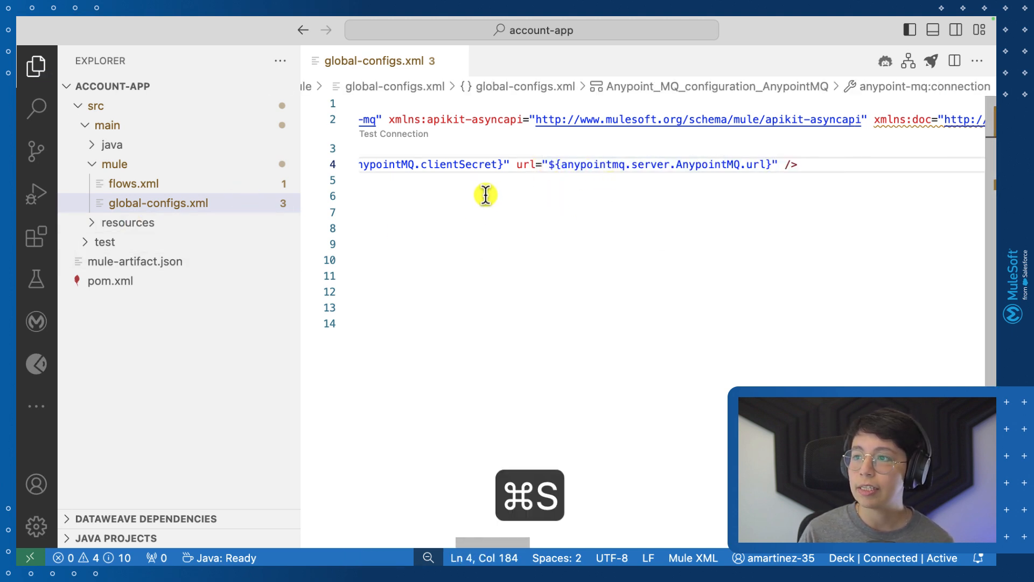
key("cmd+s")
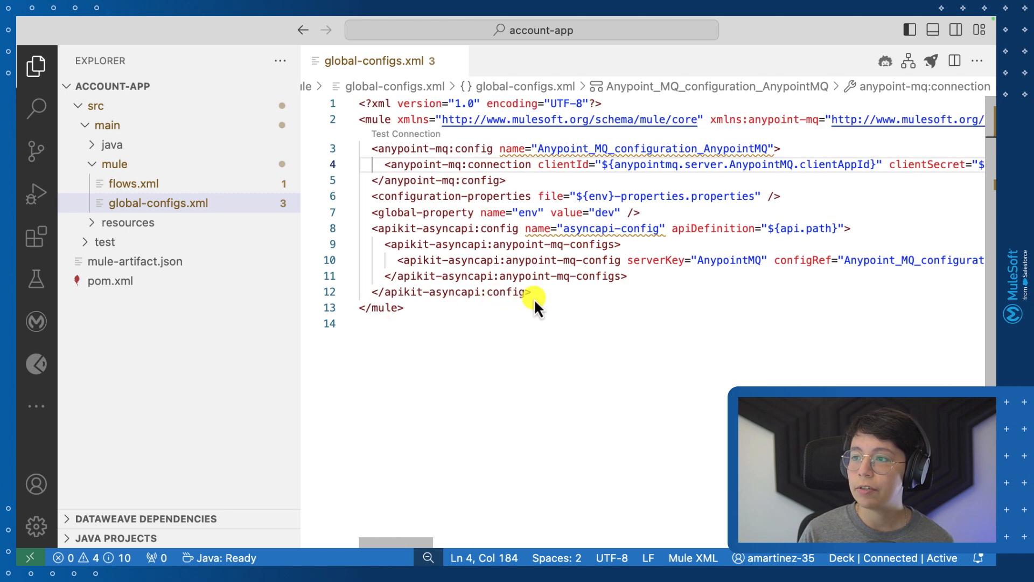
Step: Add an http:listener-config snippet on port 8081 and expand the resources folder
type("htt")
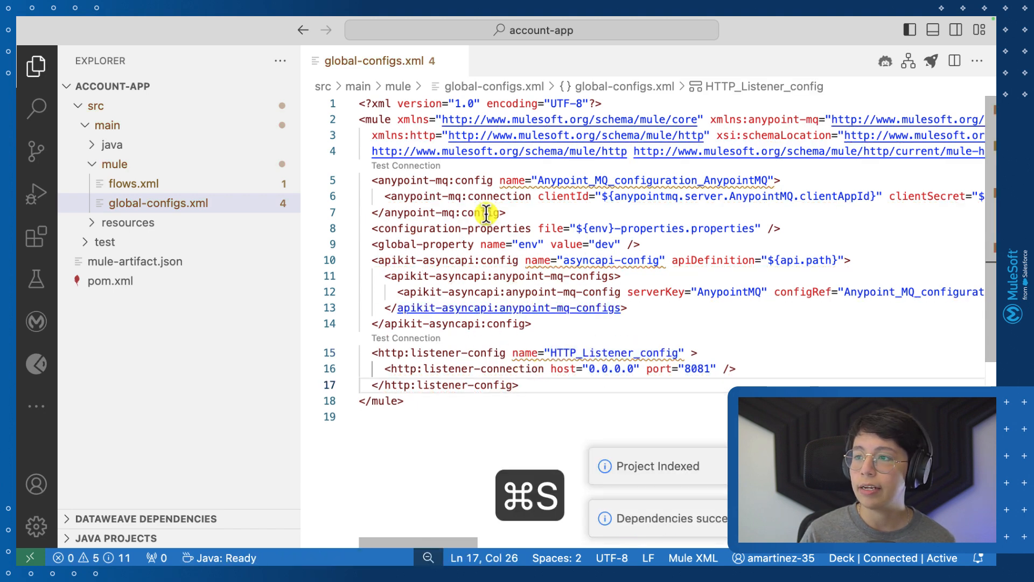
left_click(128, 222)
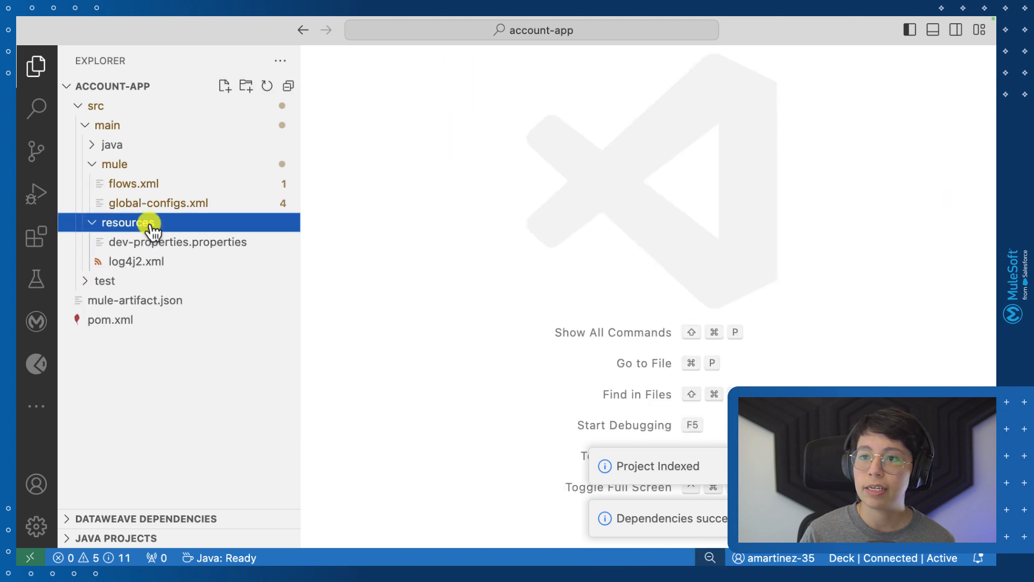
Step: Paste anypointmq.server.AnypointMQ.url= below the clientSecret line in dev-properties.properties, then close it
left_click(178, 241)
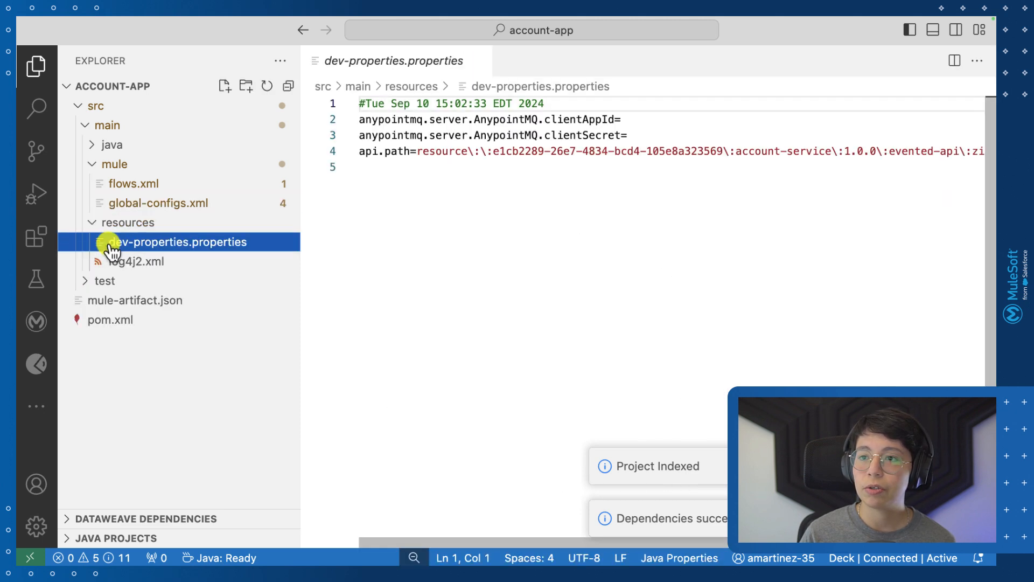
left_click(625, 136)
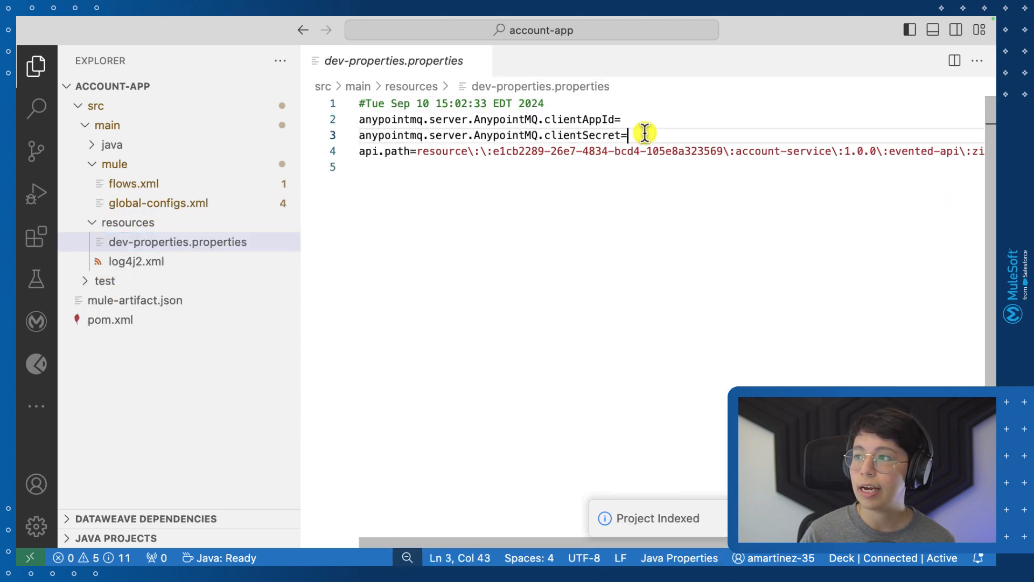
key("cmd+v")
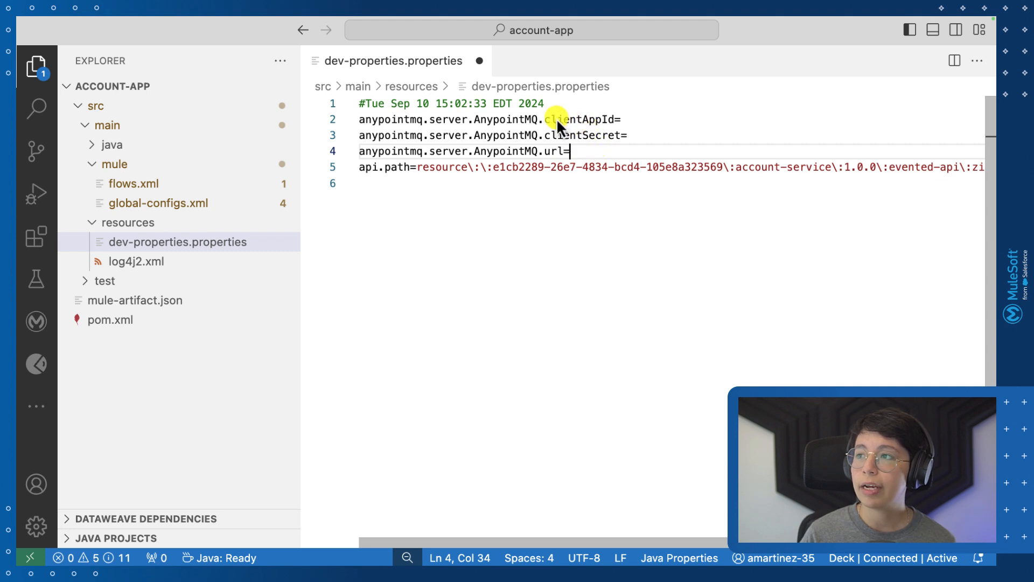
double_click(580, 136)
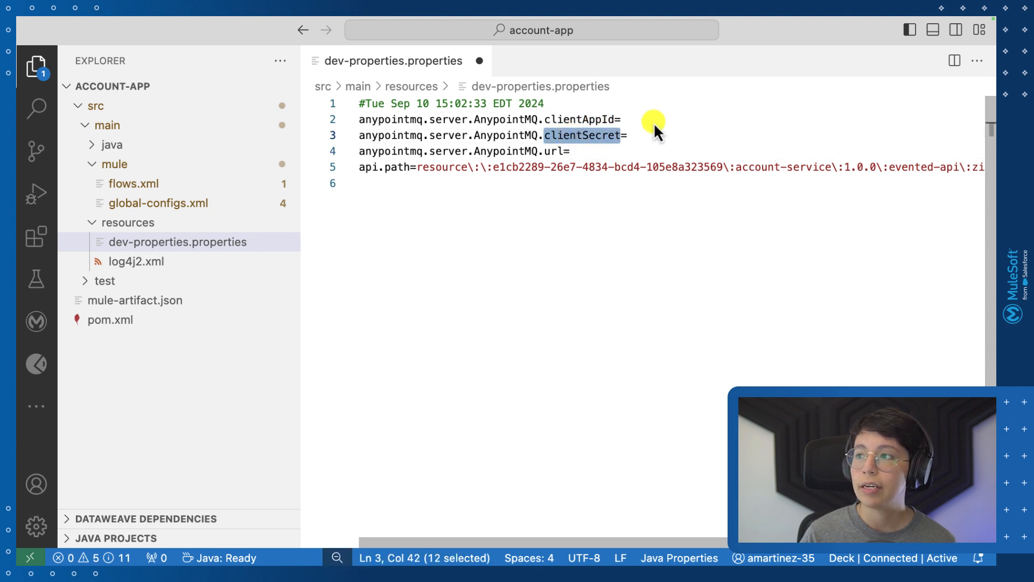
left_click(628, 135)
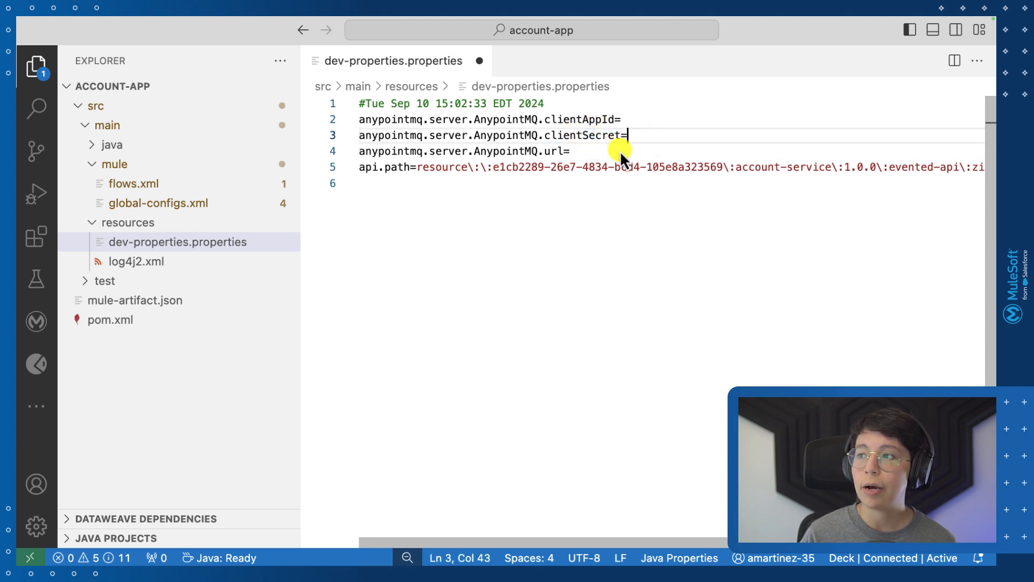
left_click(481, 60)
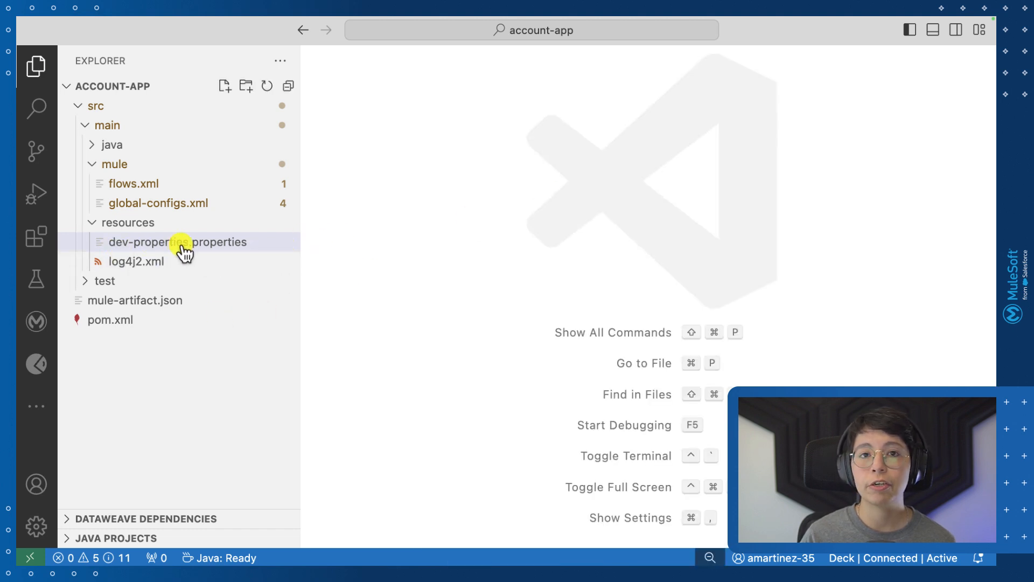
mouse_move(185, 246)
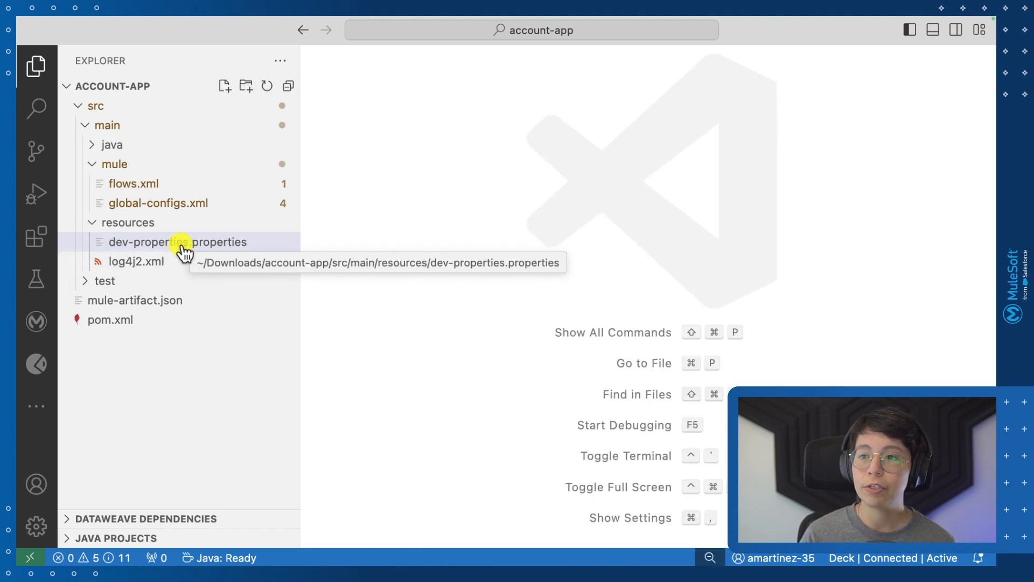
mouse_move(123, 191)
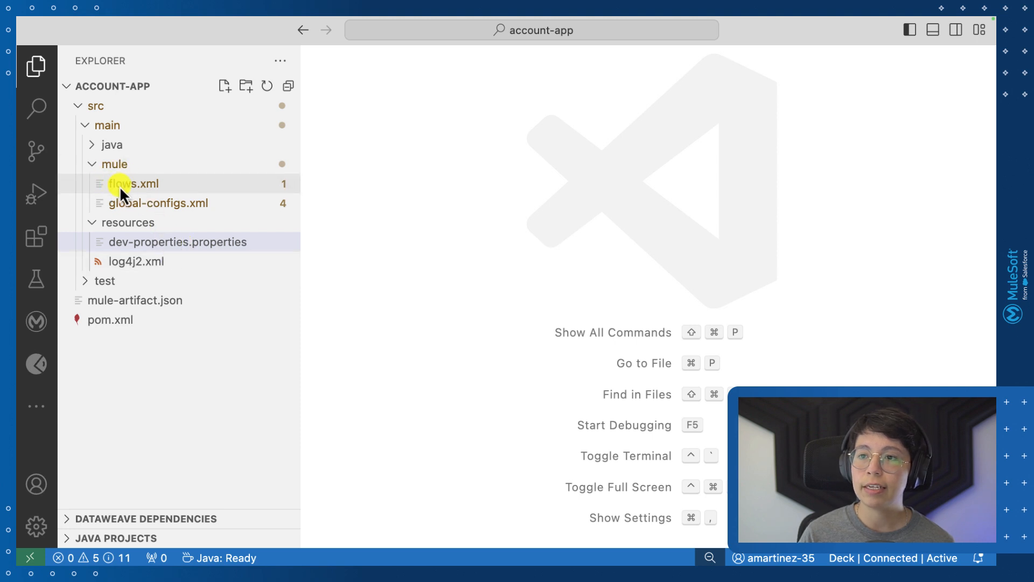
Step: In flows.xml add an HTTP Listener trigger using HTTP_Listener_config with path publish
left_click(134, 183)
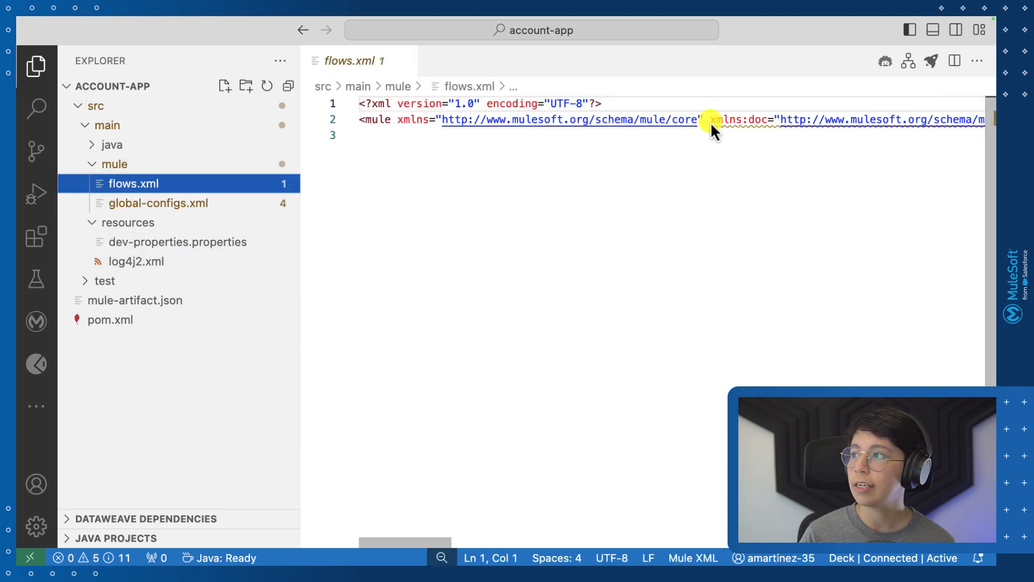
mouse_move(927, 90)
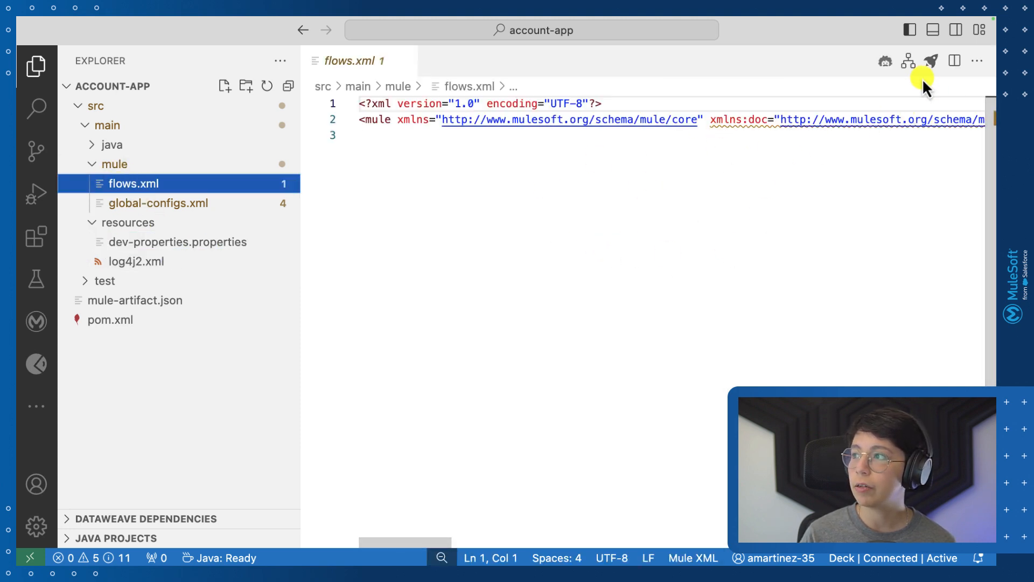
left_click(955, 60)
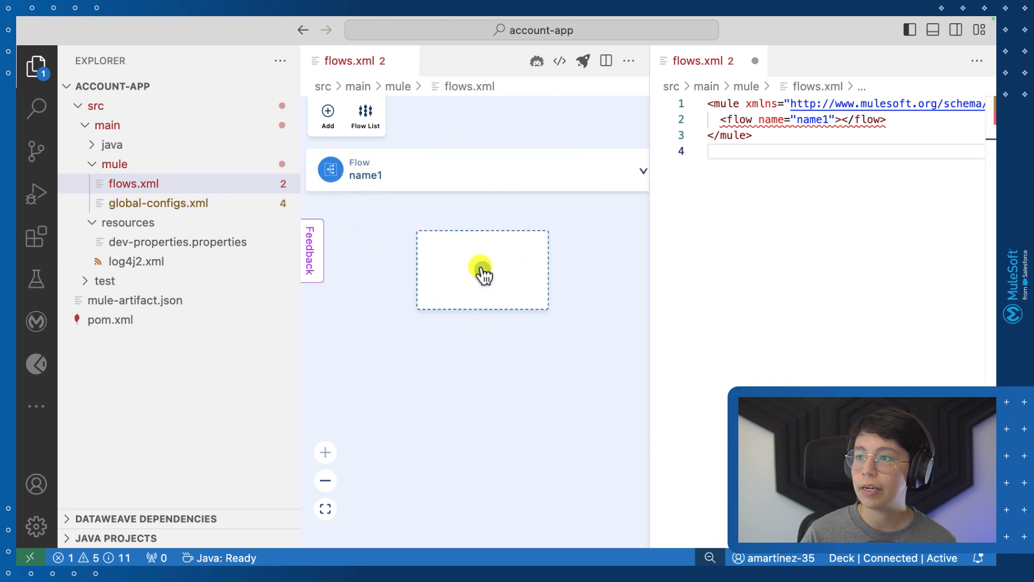
left_click(481, 269)
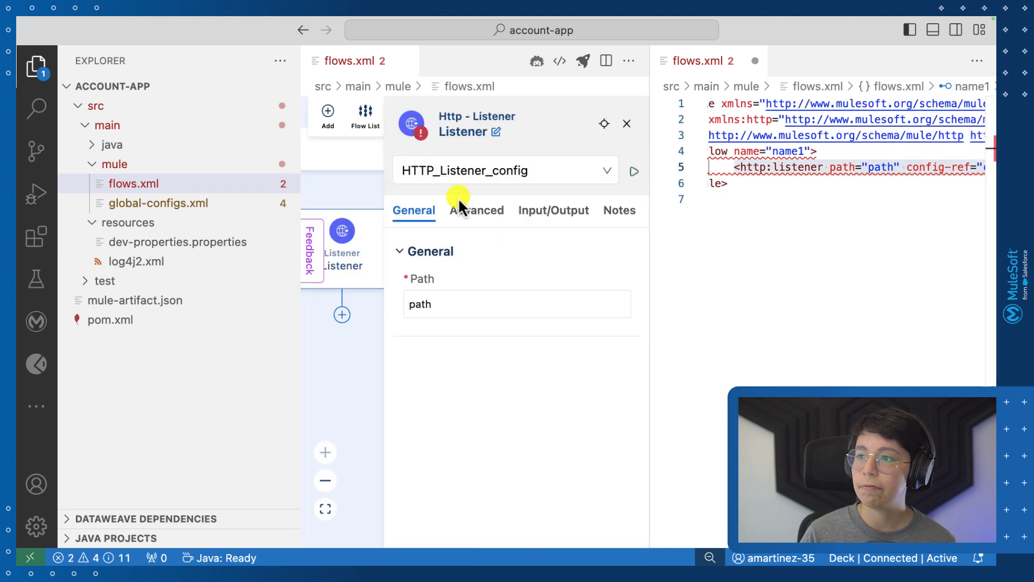
left_click(516, 304)
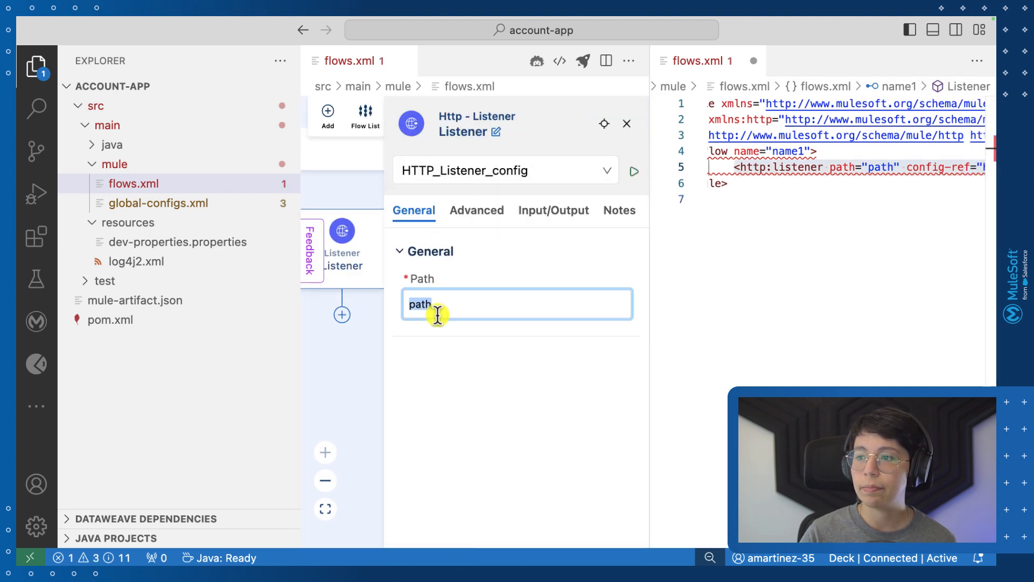
type("pu")
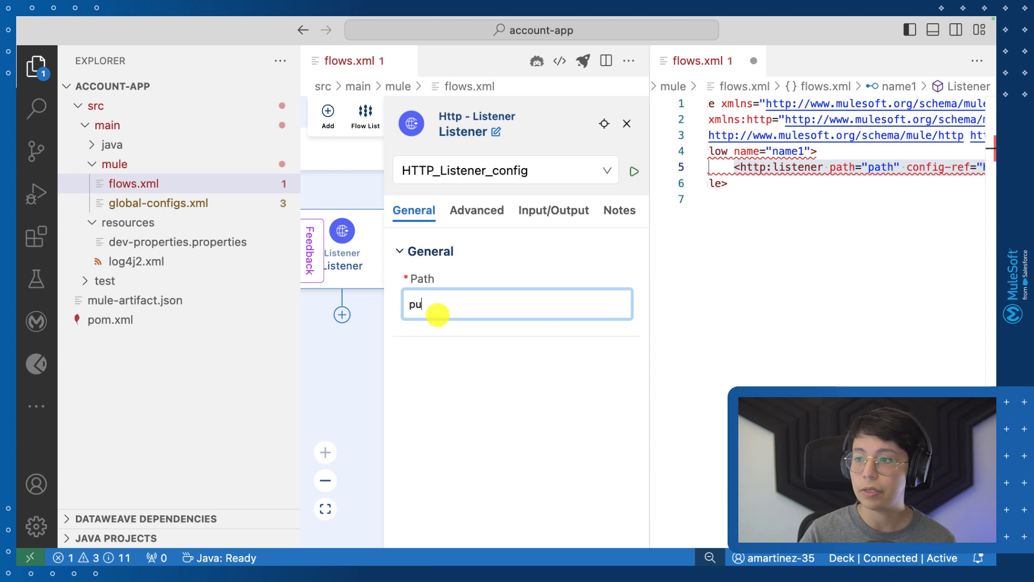
type("blish")
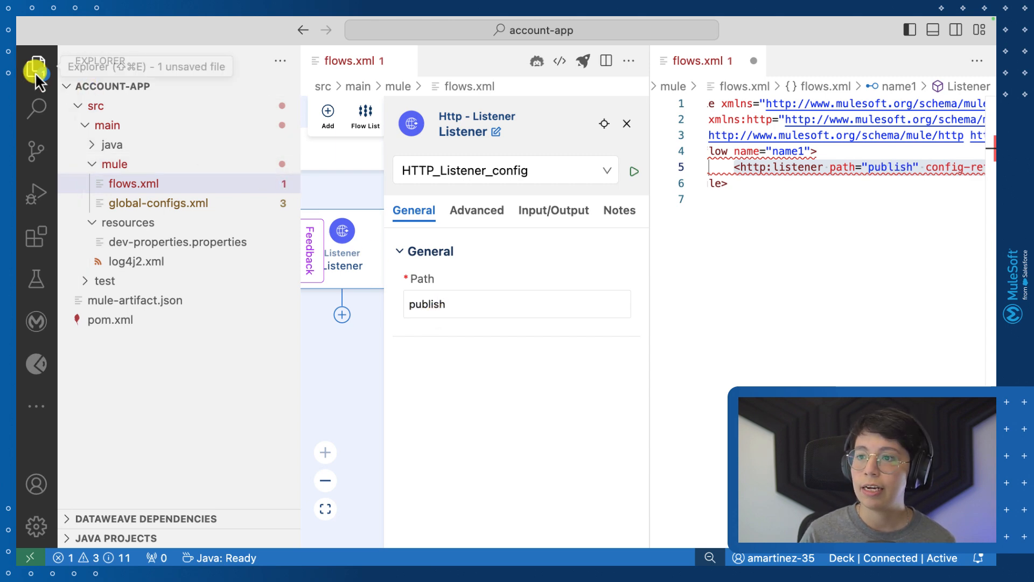
left_click(37, 67)
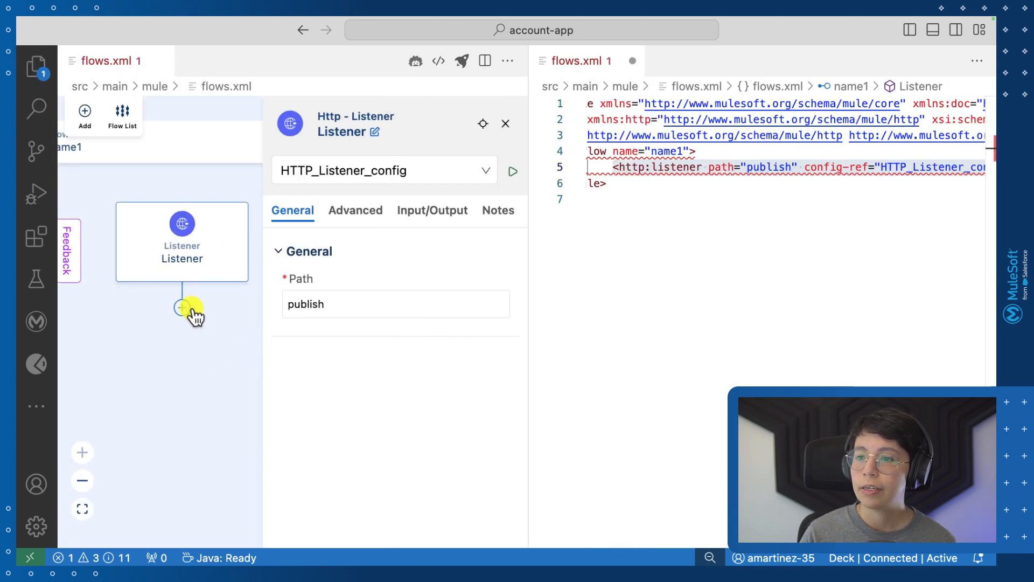
Step: Add an APIKit for AsyncAPI Publish component after the listener
left_click(181, 307)
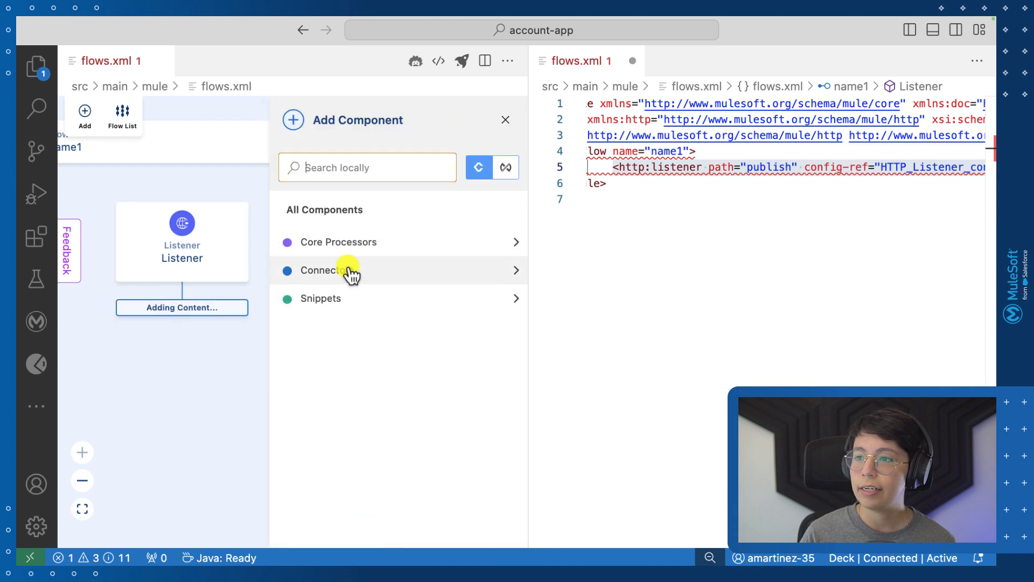
left_click(322, 269)
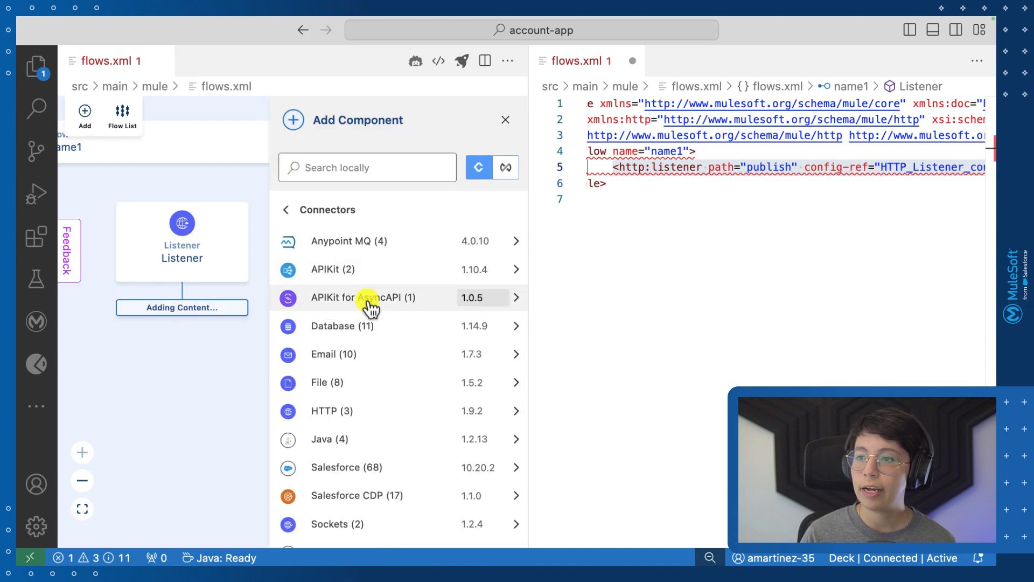
left_click(362, 297)
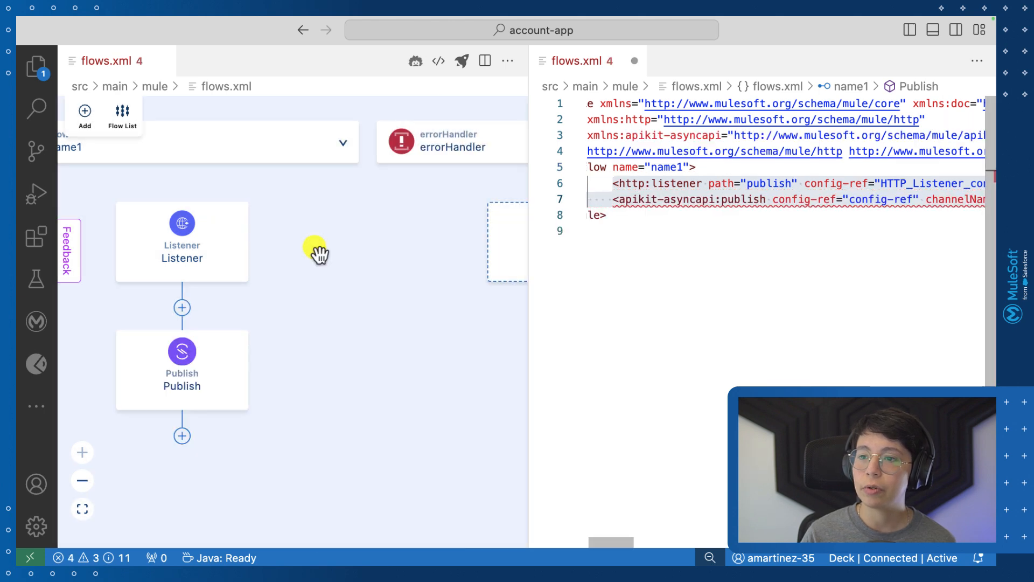
left_click(181, 231)
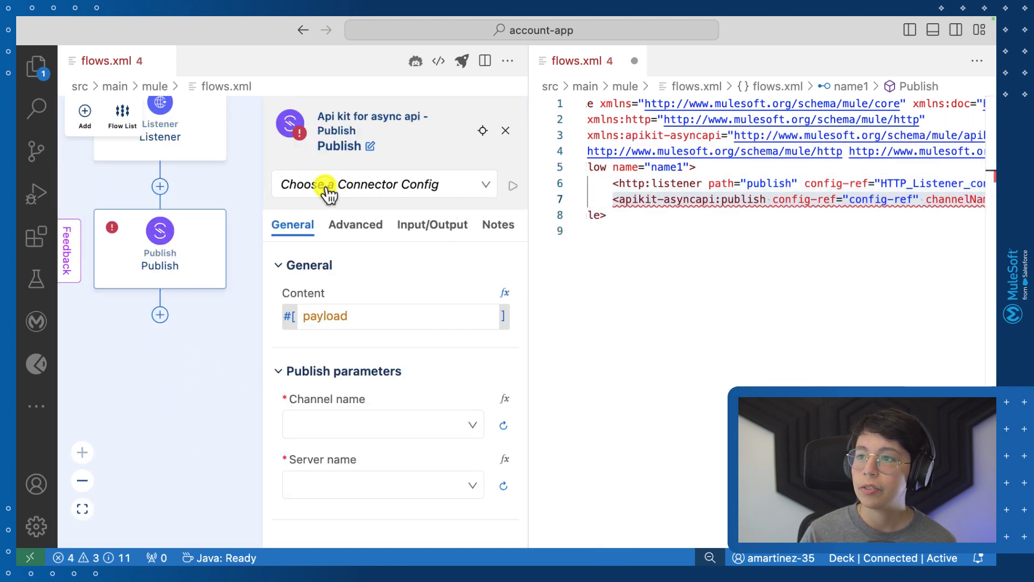
Step: Configure Publish with asyncapi-config, channel user-signup and server AnypointMQ, and save with tidied XML
left_click(383, 184)
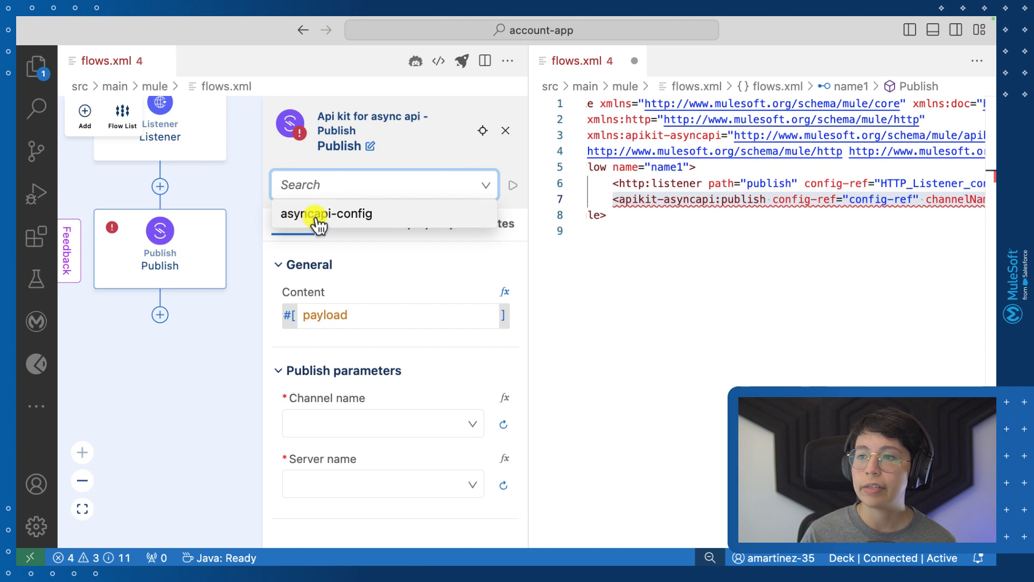
left_click(328, 213)
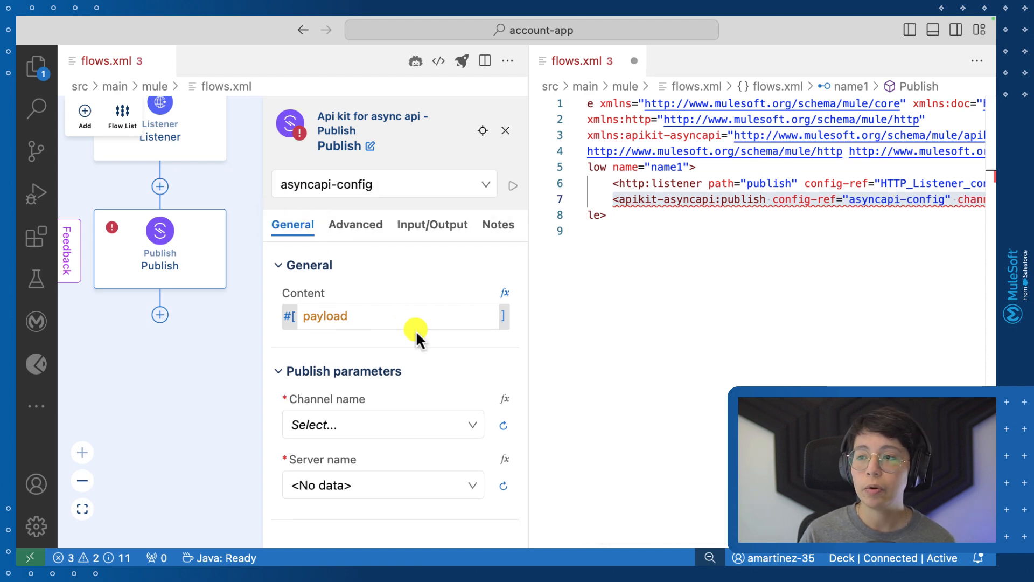
mouse_move(323, 424)
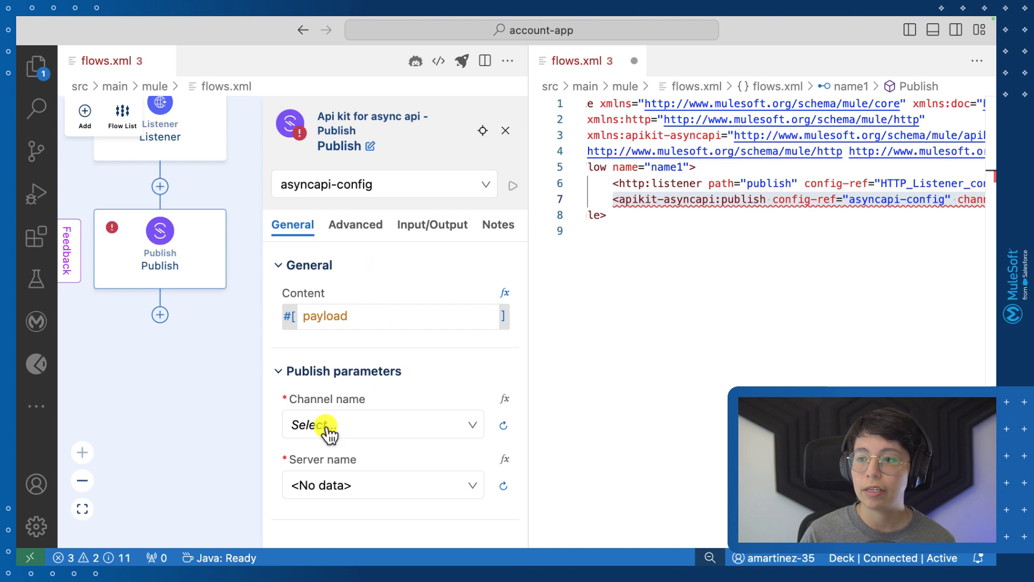
left_click(379, 424)
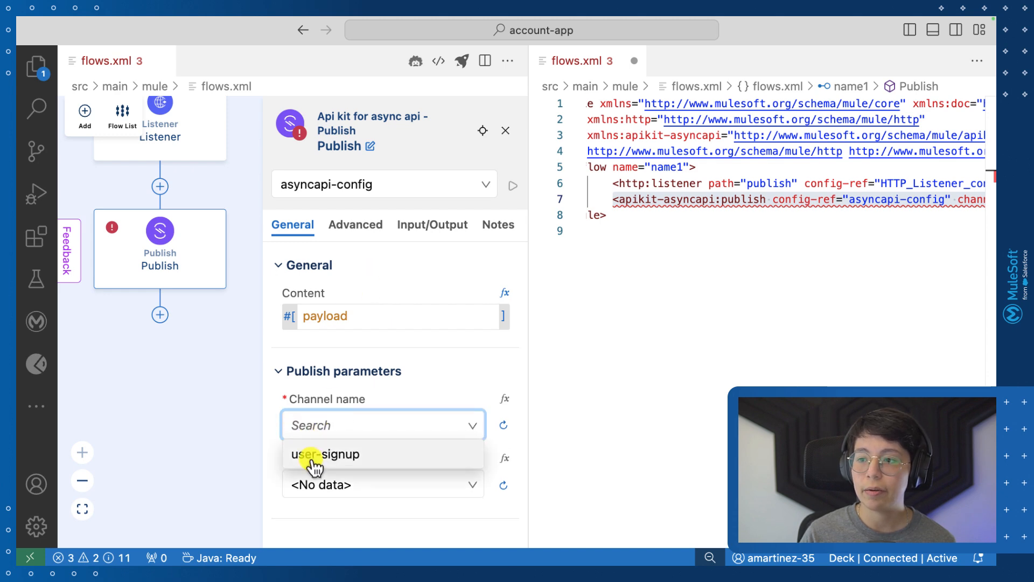
left_click(327, 454)
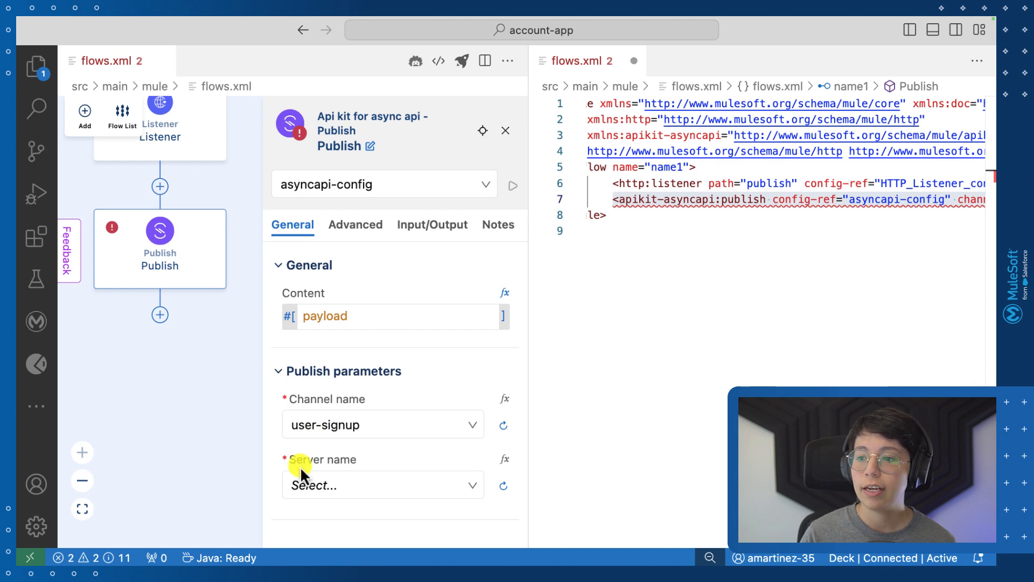
left_click(370, 485)
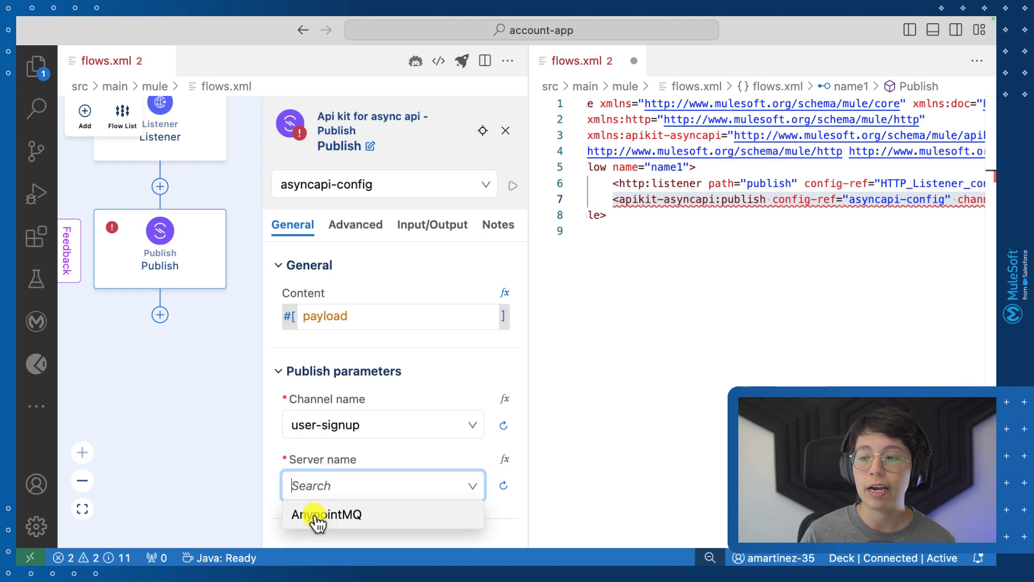
left_click(326, 514)
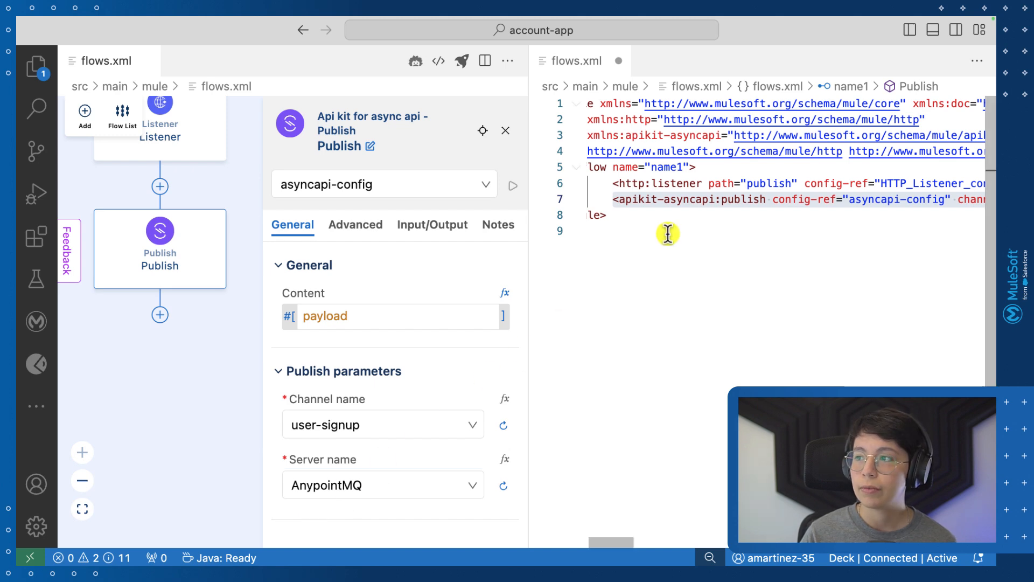
key("cmd+s")
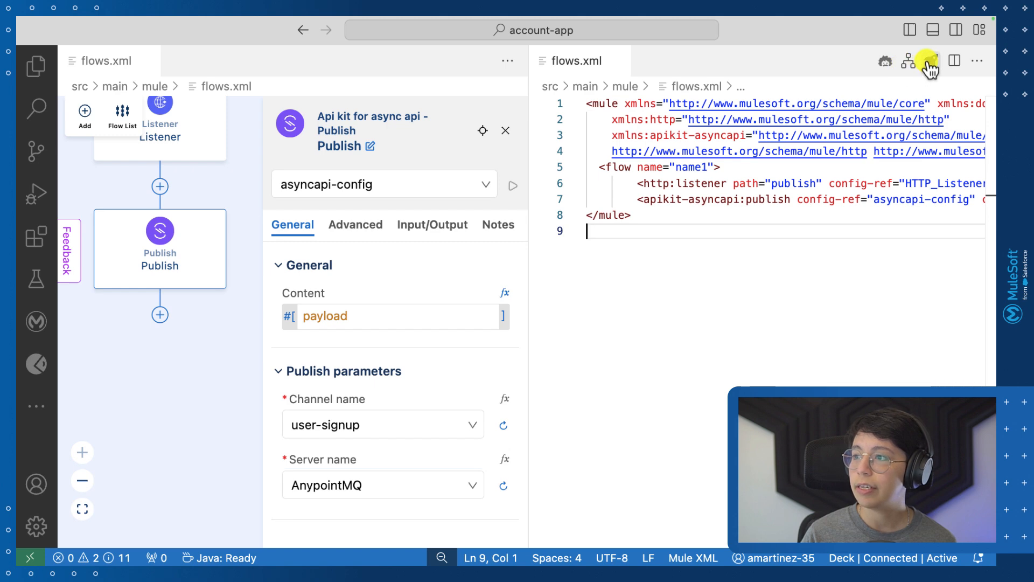
Step: Deploy the account app to CloudHub and open the accountapp dashboard in Runtime Manager
left_click(928, 60)
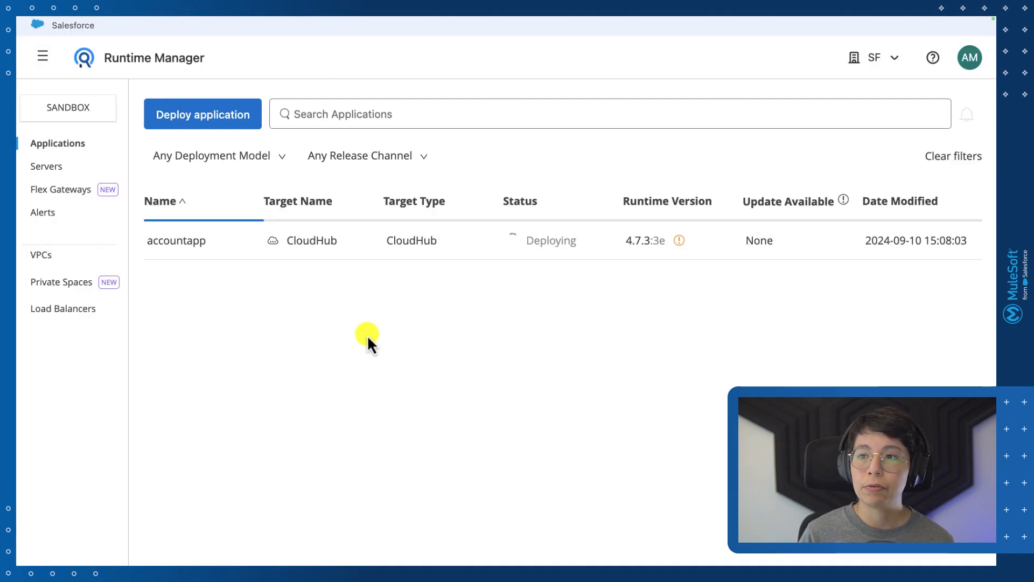
mouse_move(176, 240)
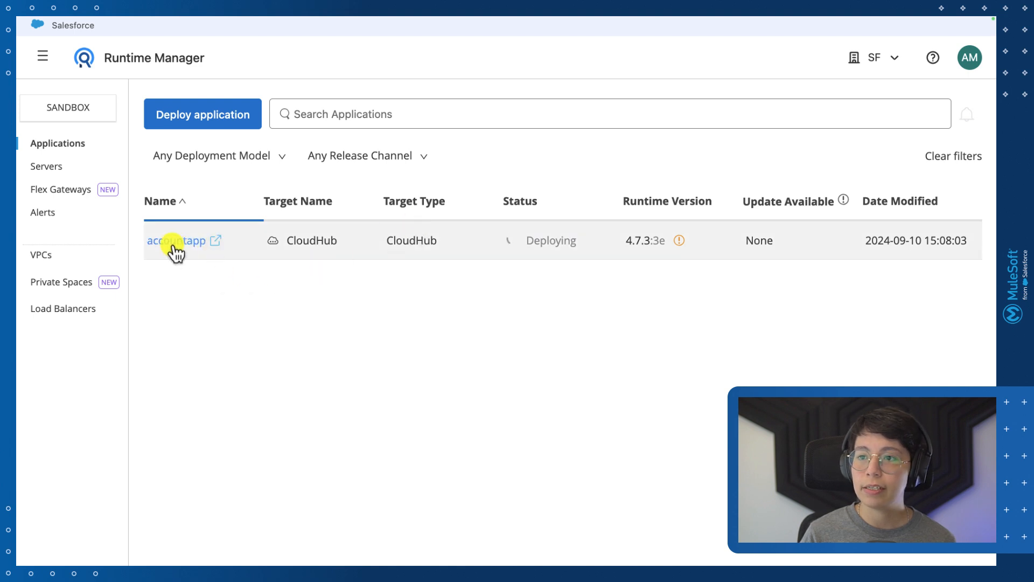
left_click(177, 240)
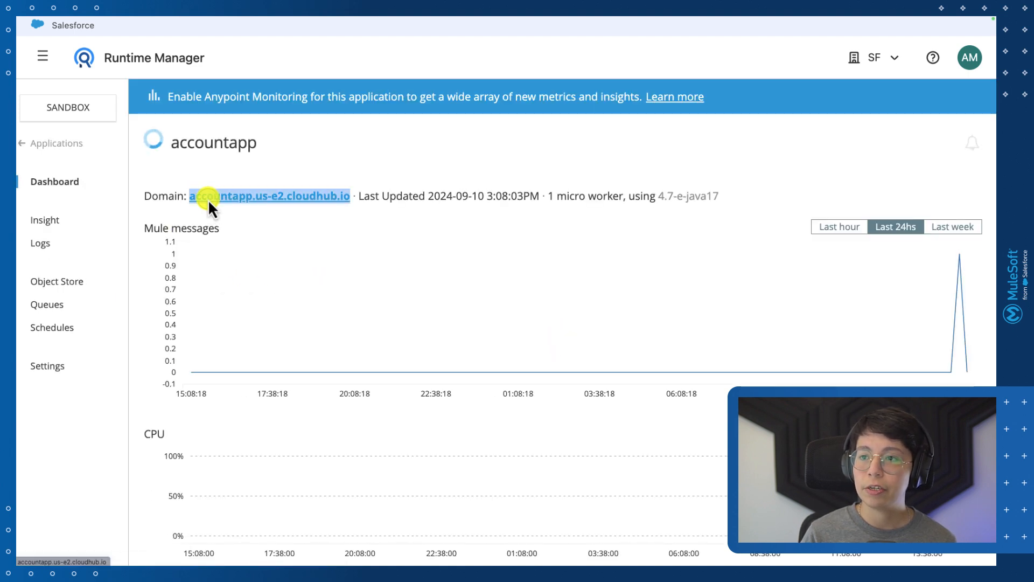
mouse_move(220, 173)
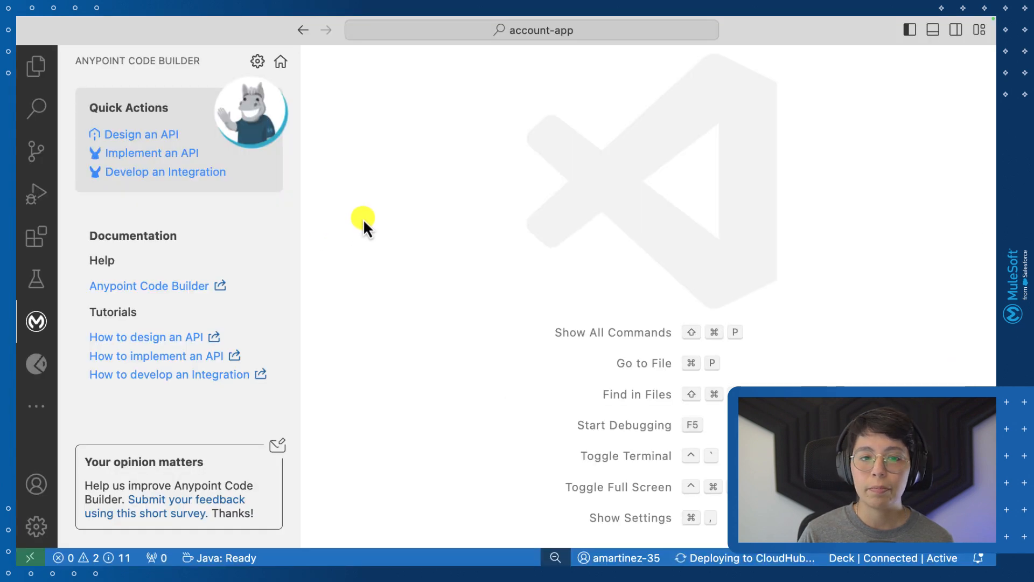
mouse_move(139, 158)
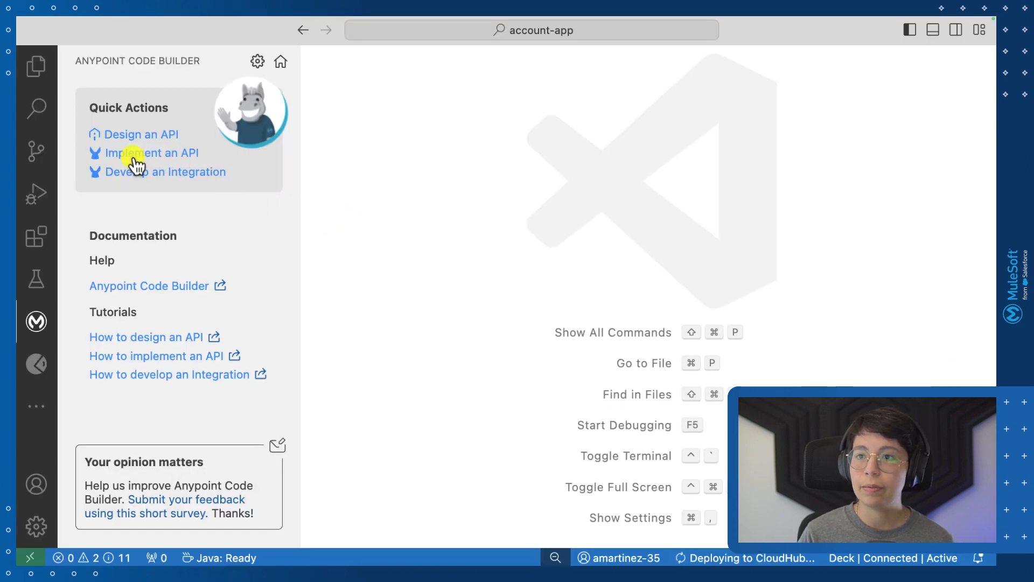
mouse_move(128, 162)
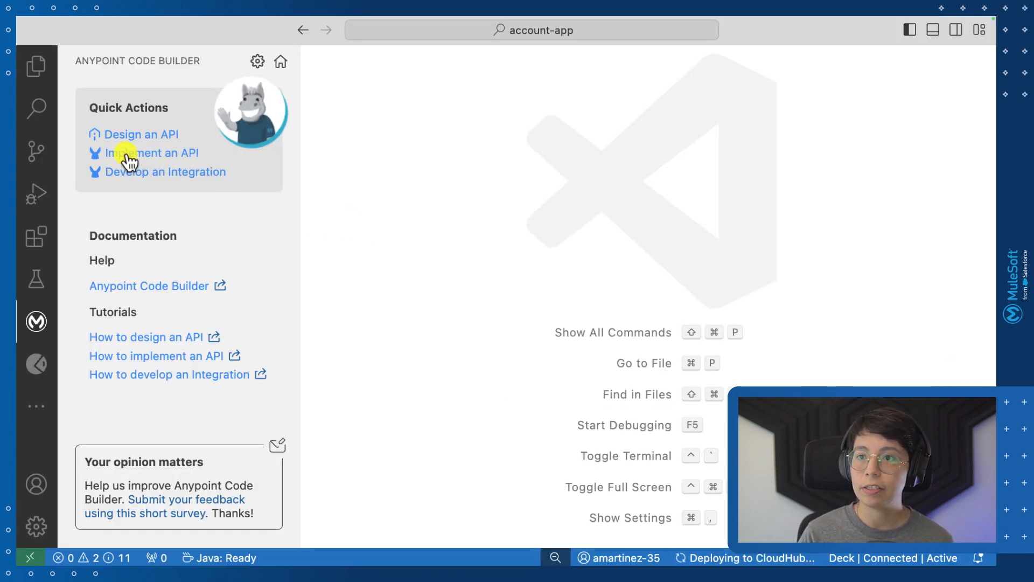
Step: Implement an API from Exchange, filtering to AsyncAPIs and adding the Email Service specification
left_click(152, 152)
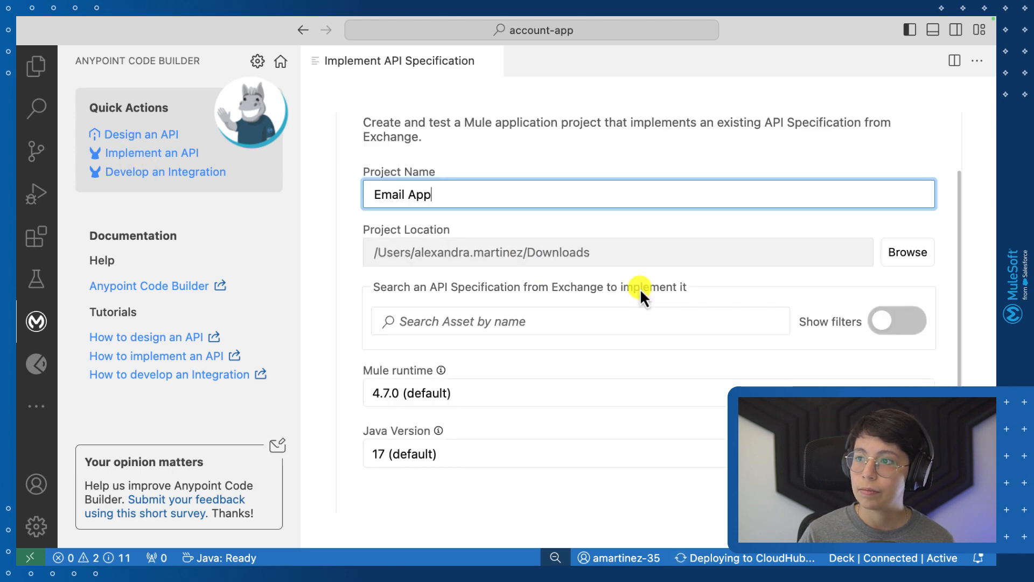
left_click(898, 321)
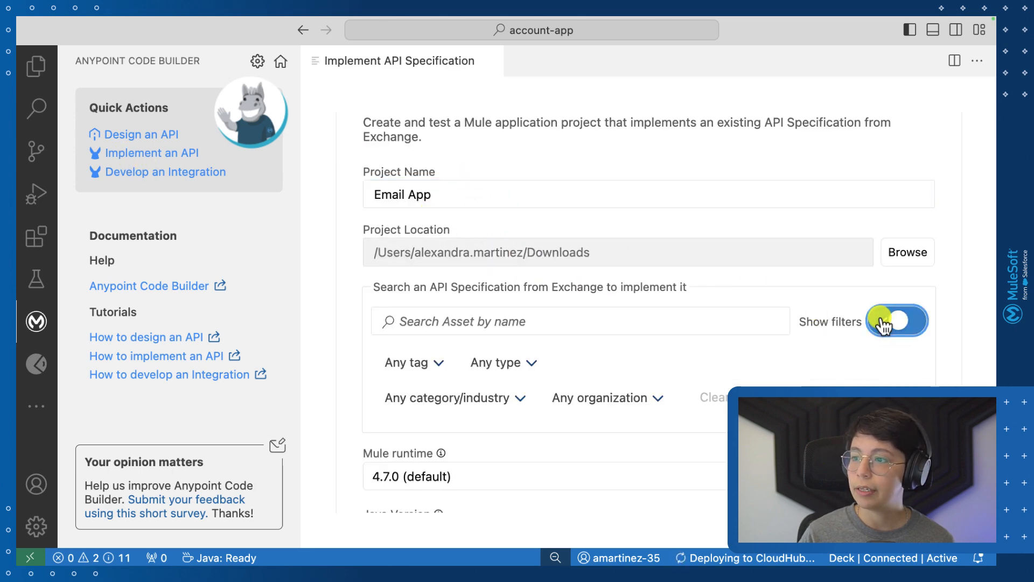
left_click(500, 362)
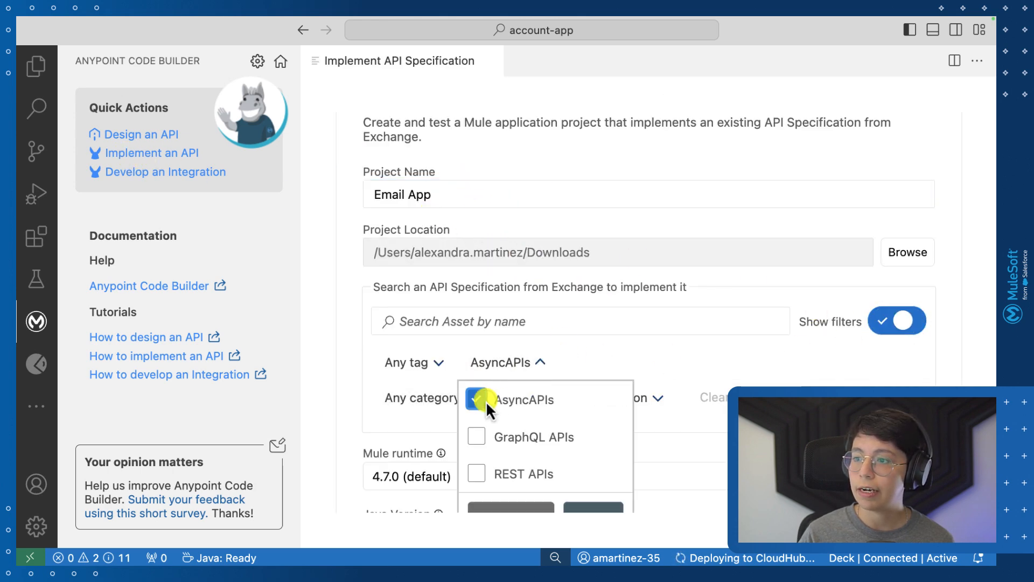
left_click(476, 398)
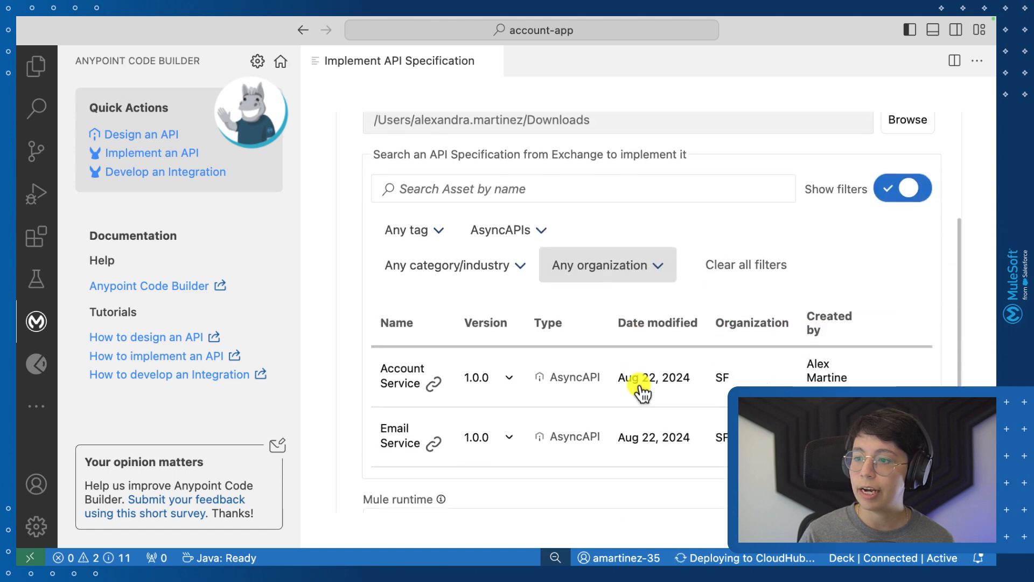
scroll("down", 3)
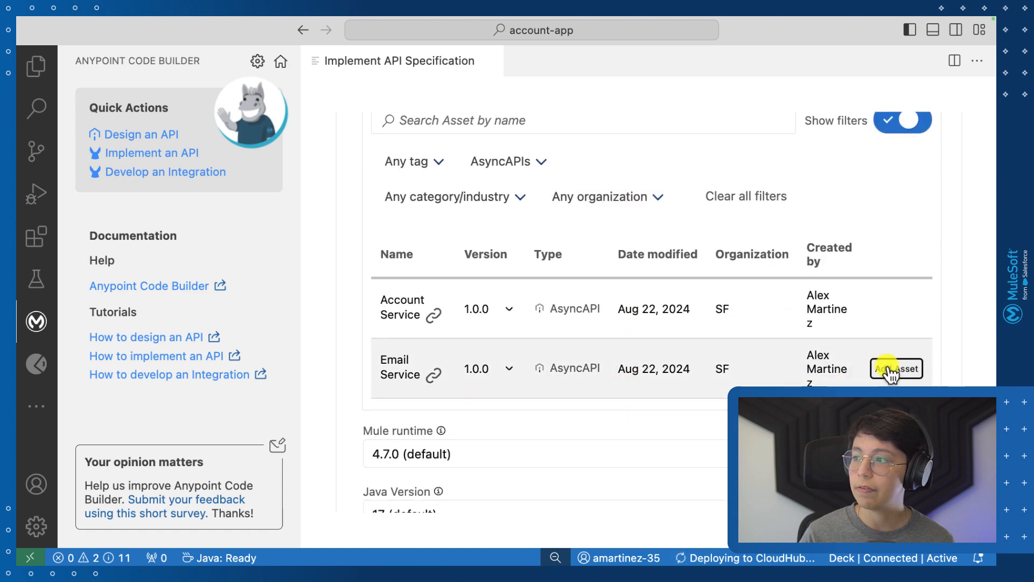
left_click(895, 369)
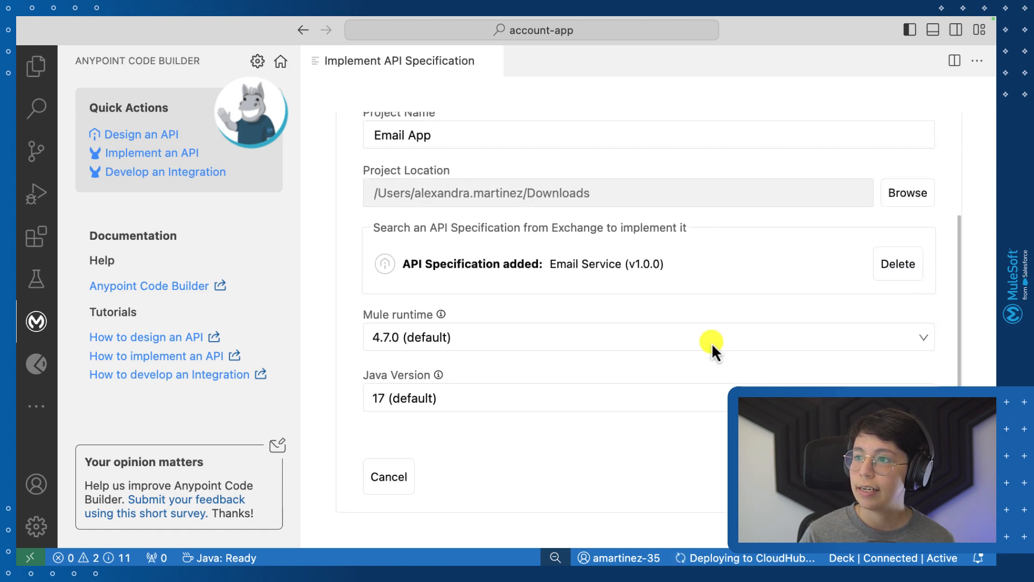
mouse_move(713, 342)
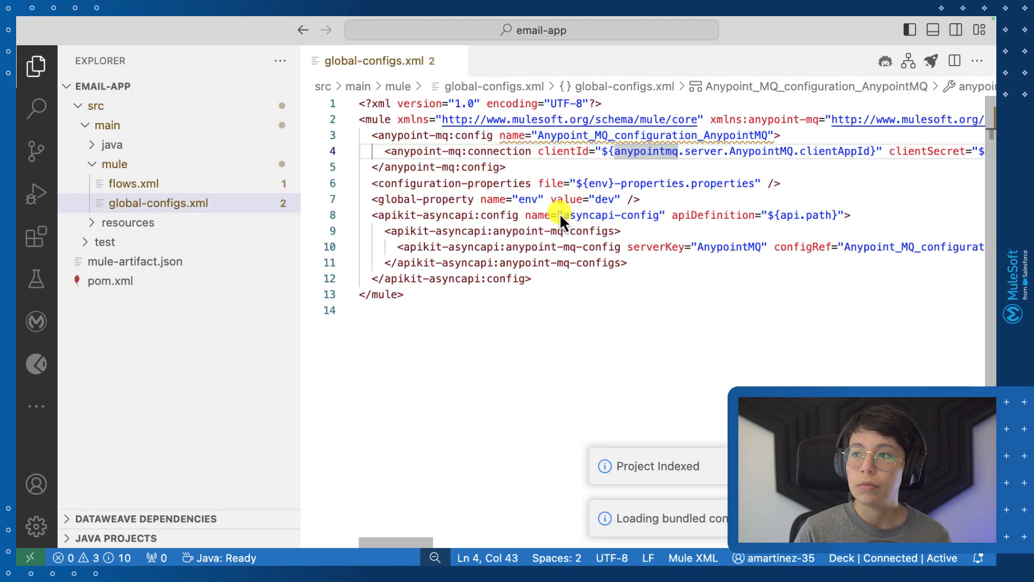
Step: Save the email-app dev-properties file with its MQ client keys and close it
scroll("right", 3)
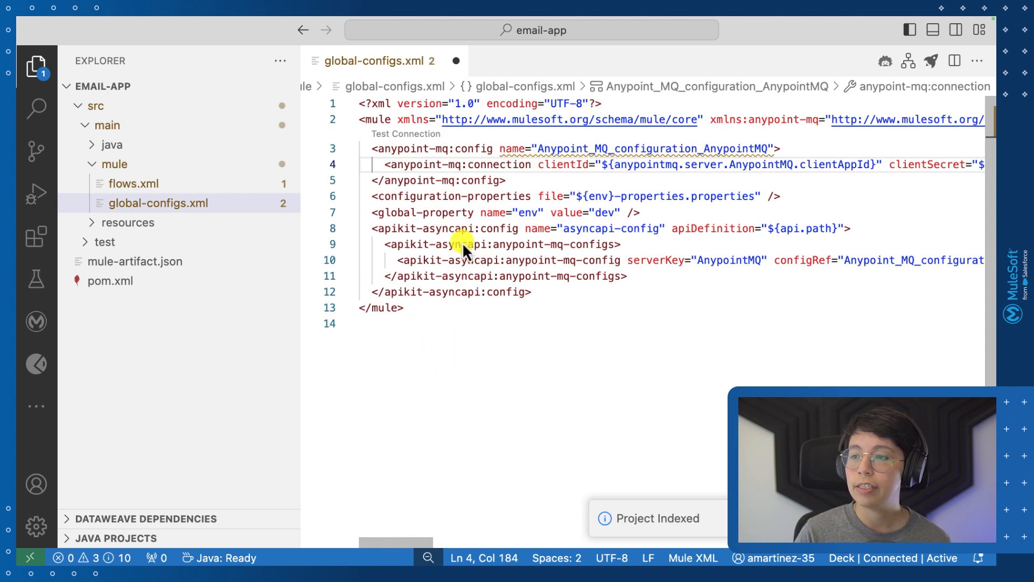
key("cmd+s")
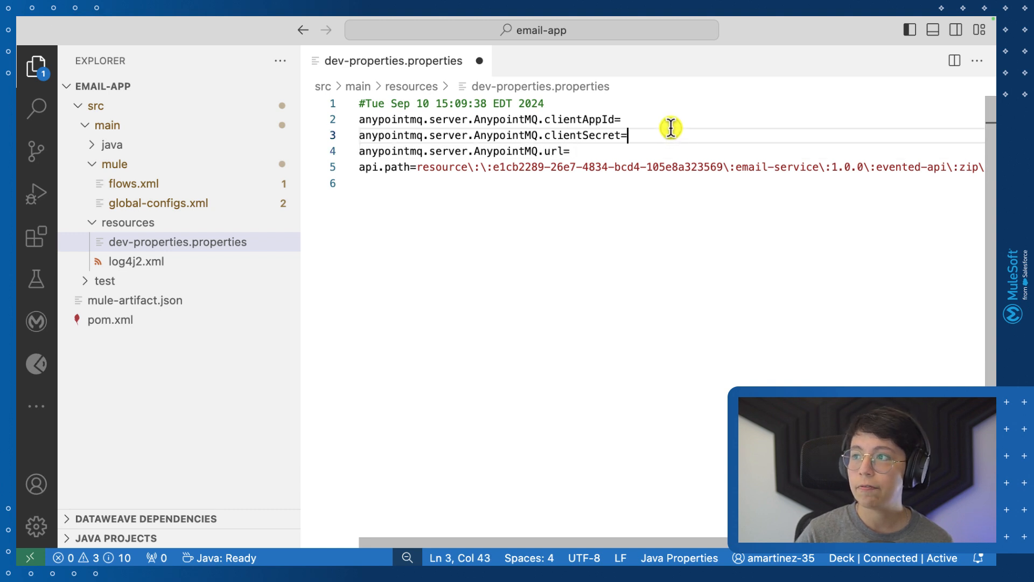
left_click(569, 151)
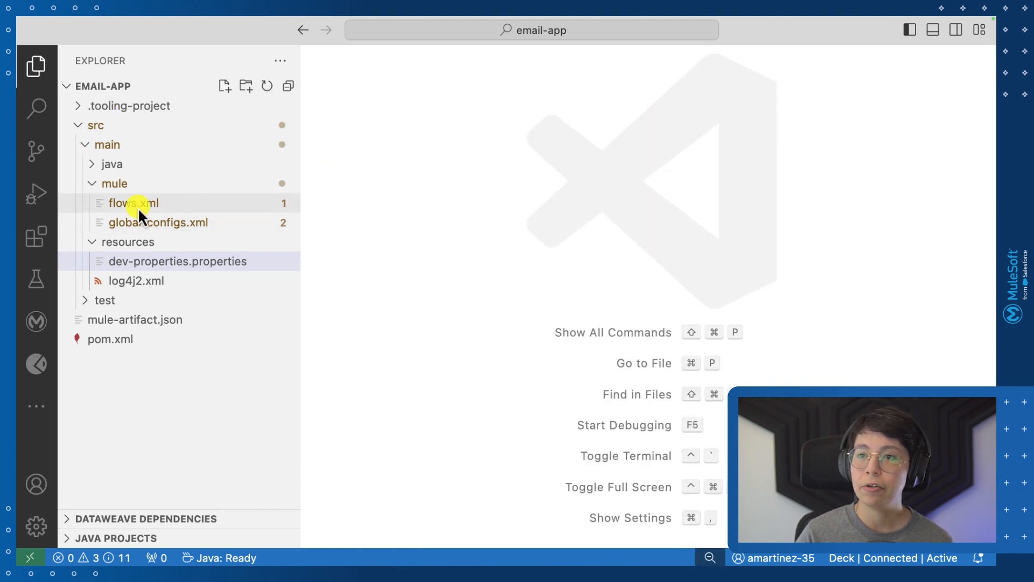
Step: Show the email-app flows.xml in the Mule graphical view with the explorer hidden
left_click(134, 202)
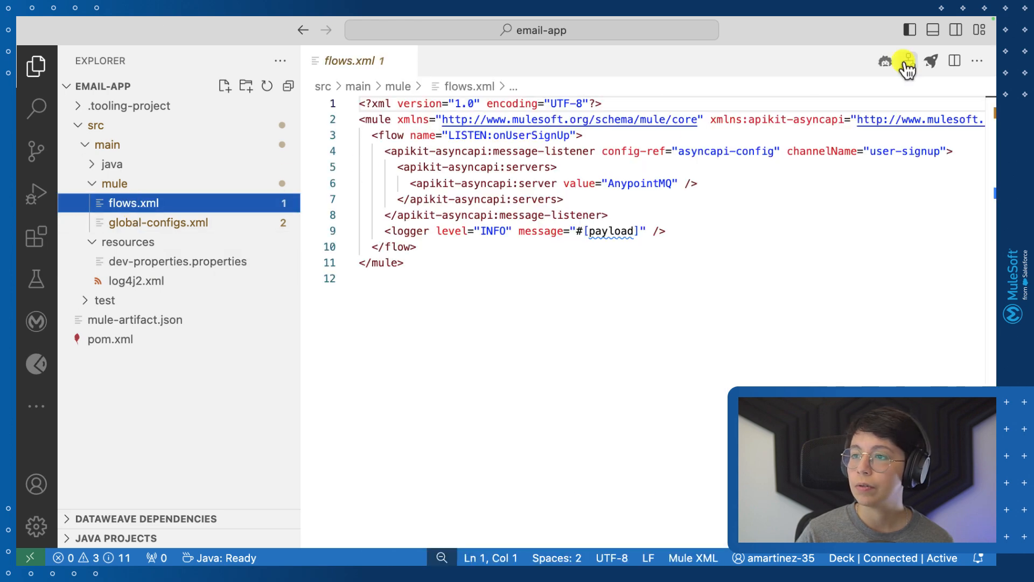
left_click(908, 61)
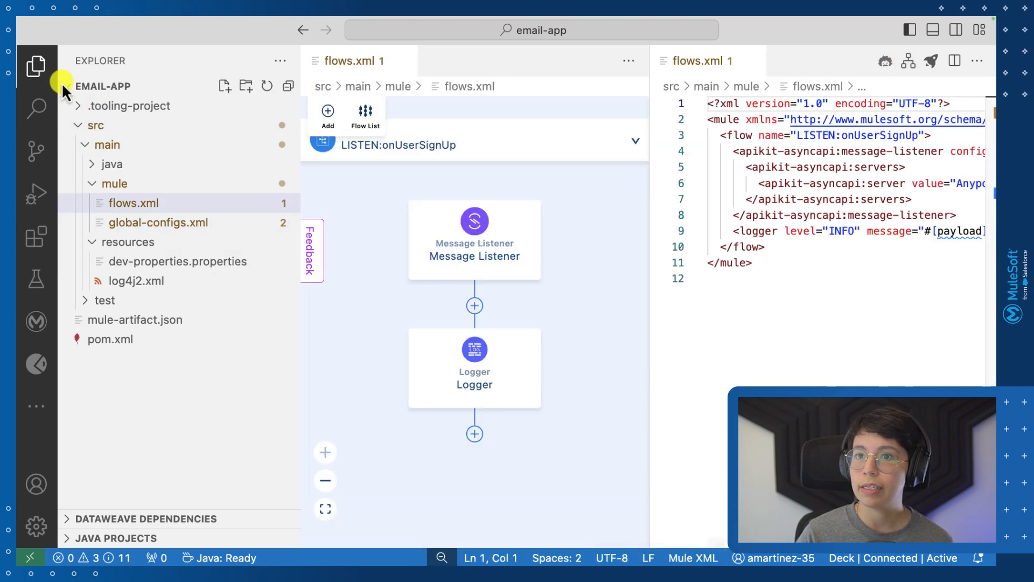
left_click(35, 66)
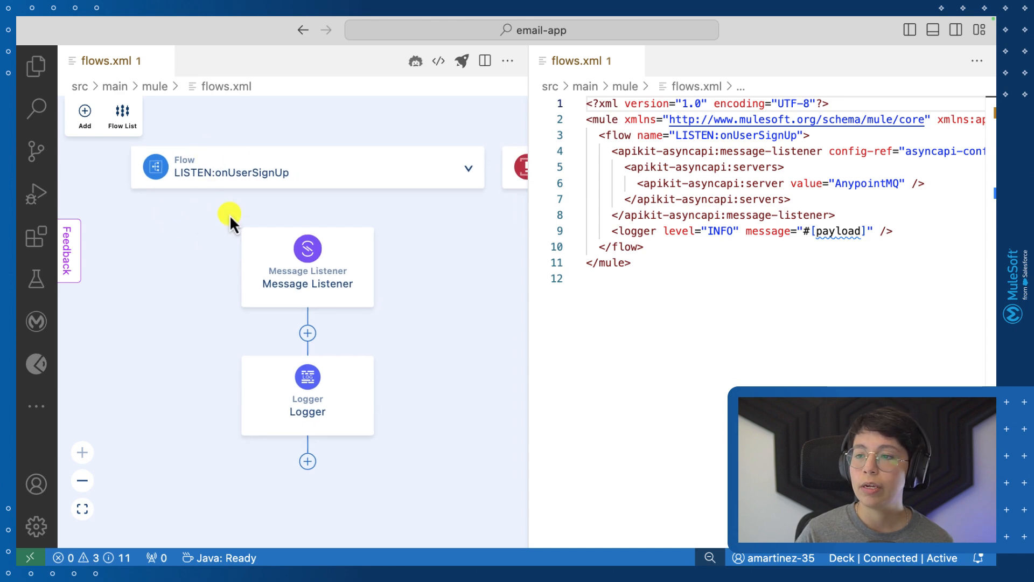
Step: Review the Message Listener's asyncapi-config, user-signup channel and AnypointMQ server settings
left_click(307, 249)
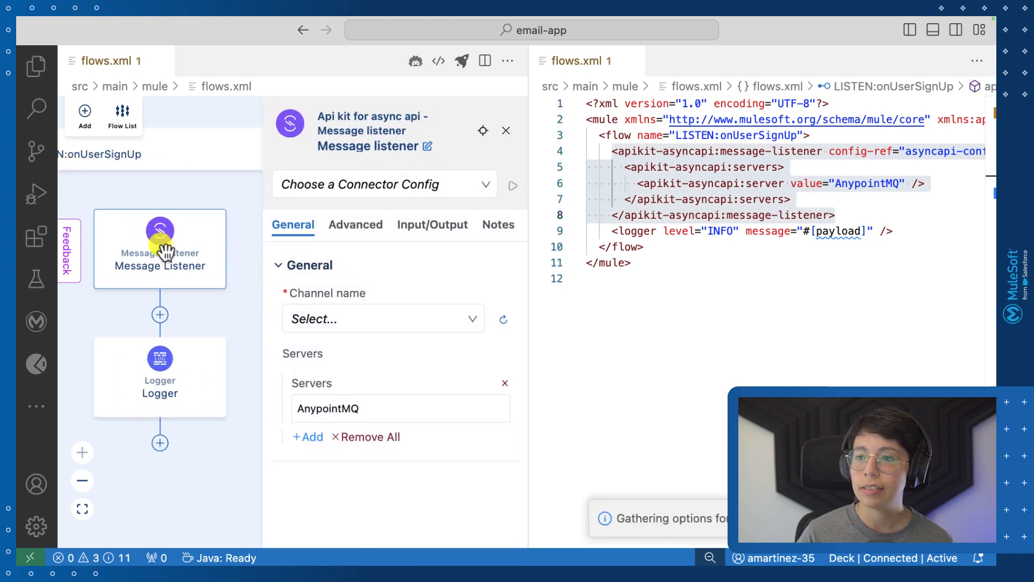
left_click(385, 184)
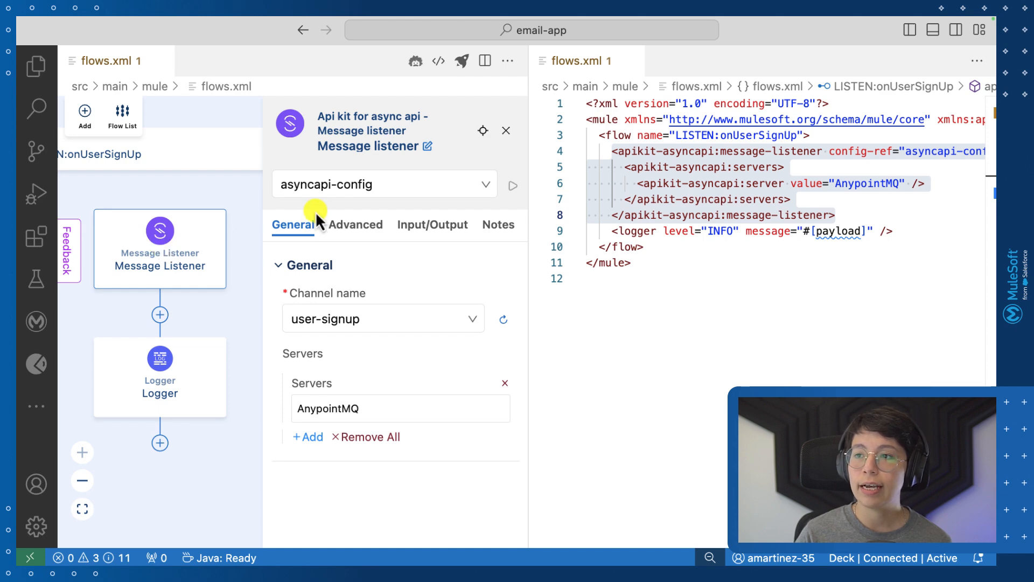
left_click(382, 185)
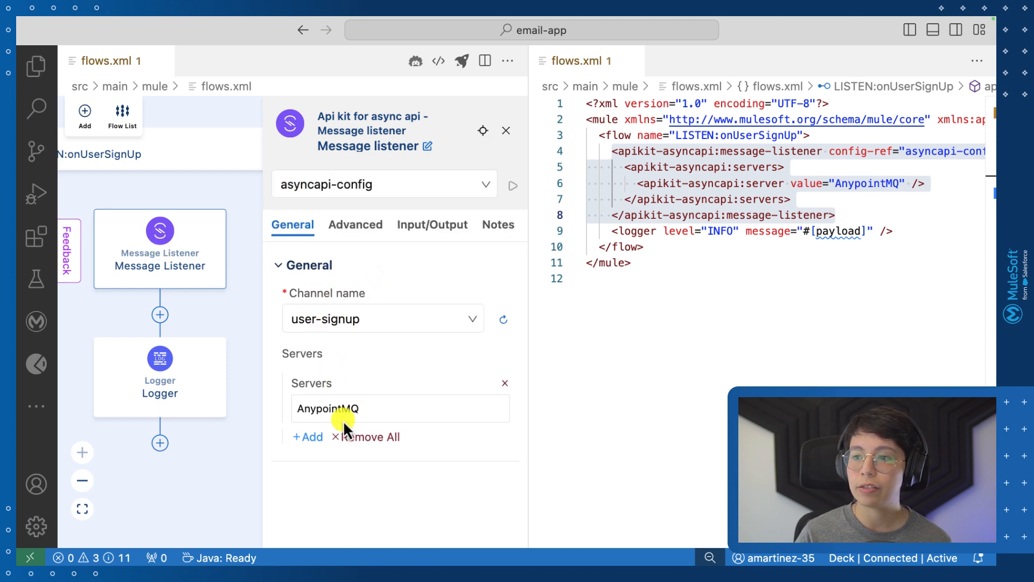
left_click(506, 130)
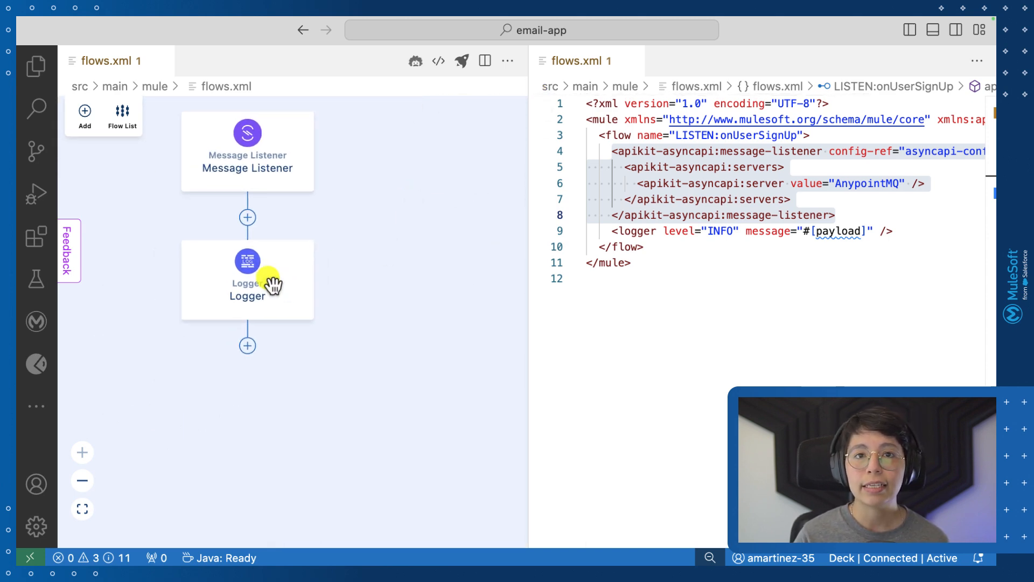
mouse_move(248, 346)
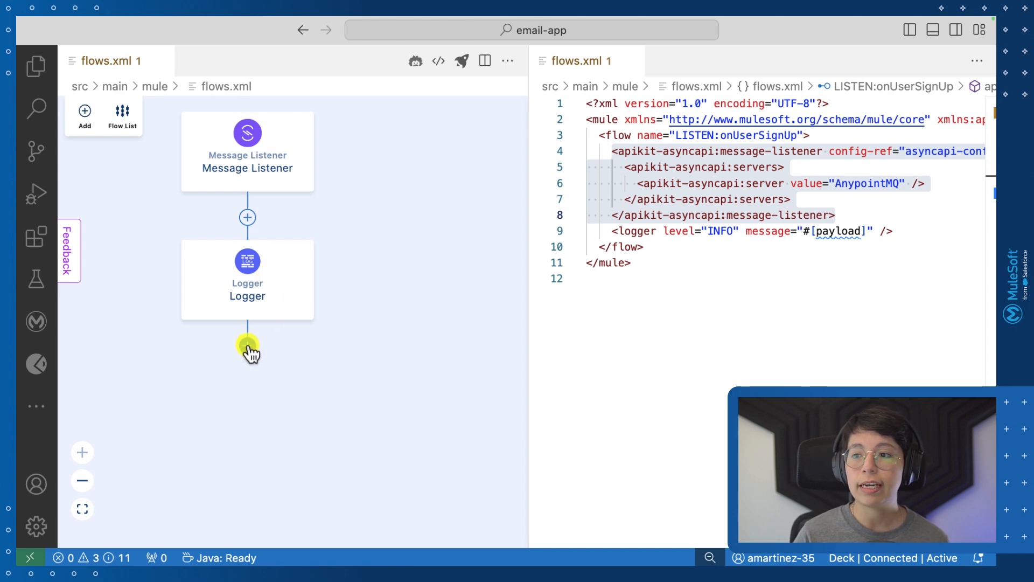
Step: Add an Email Send step after the Logger, remove it again, check the Logger's payload setting and save
left_click(248, 348)
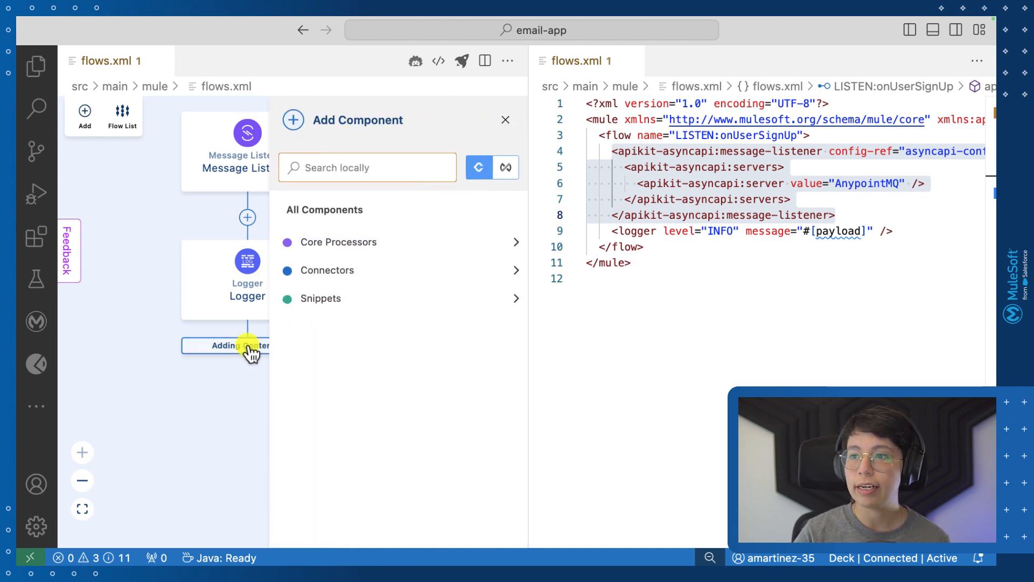
type("send")
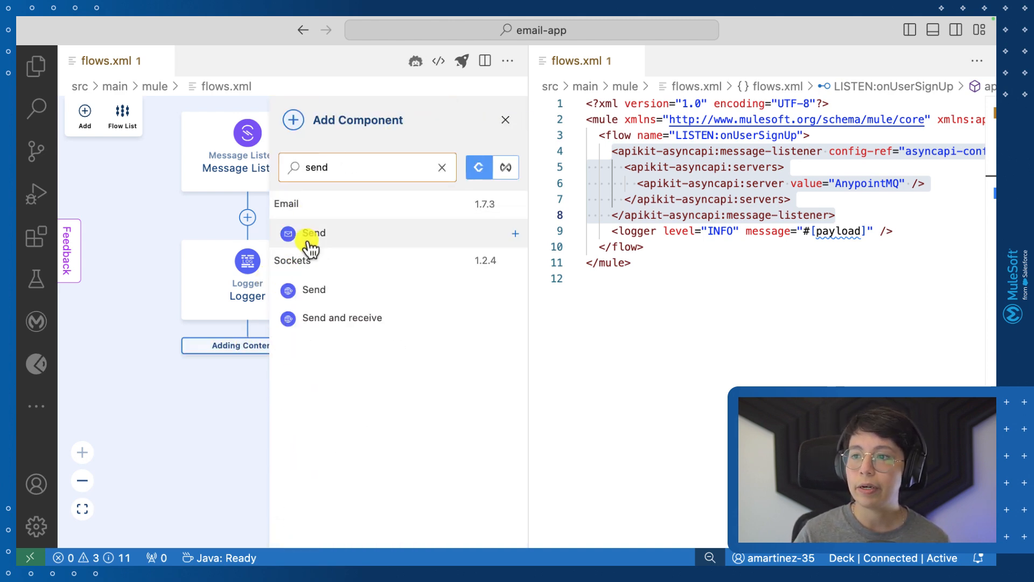
left_click(314, 232)
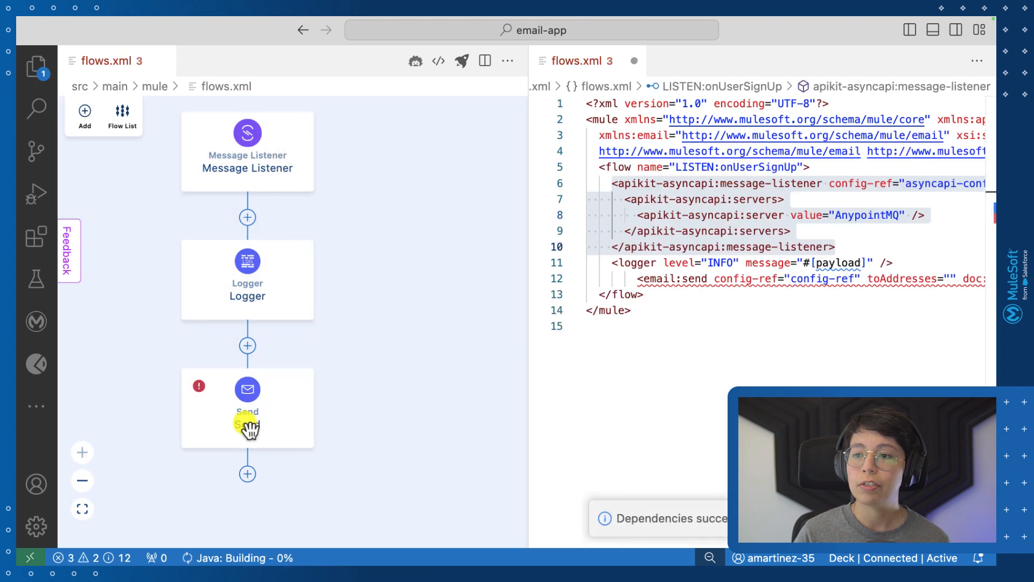
left_click(246, 389)
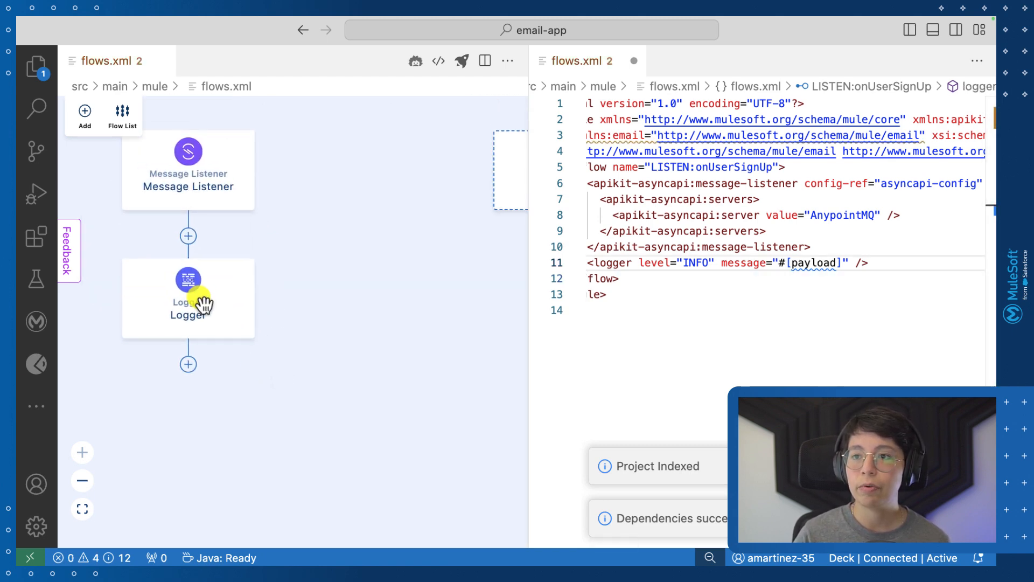
left_click(188, 298)
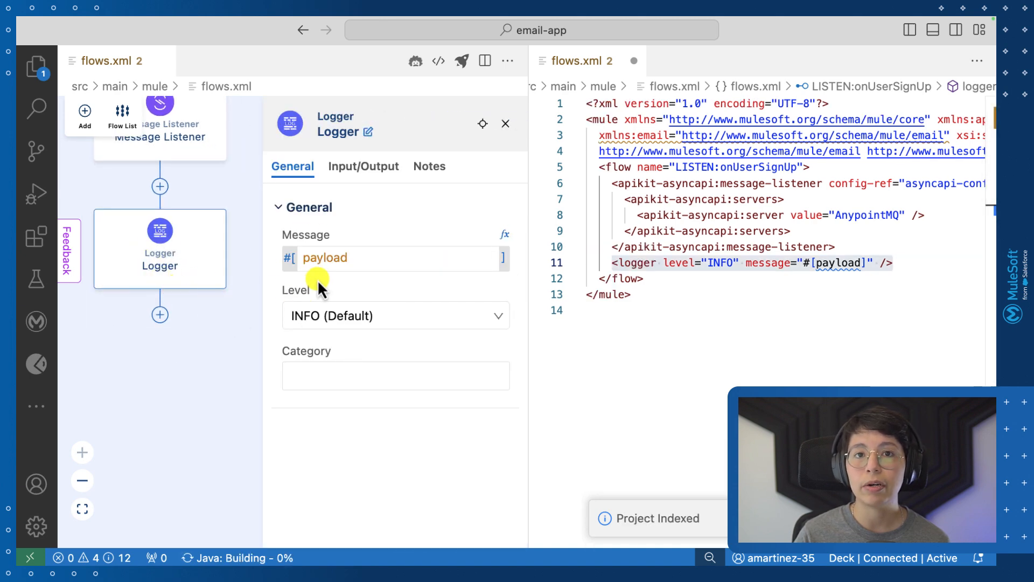
key("cmd+s")
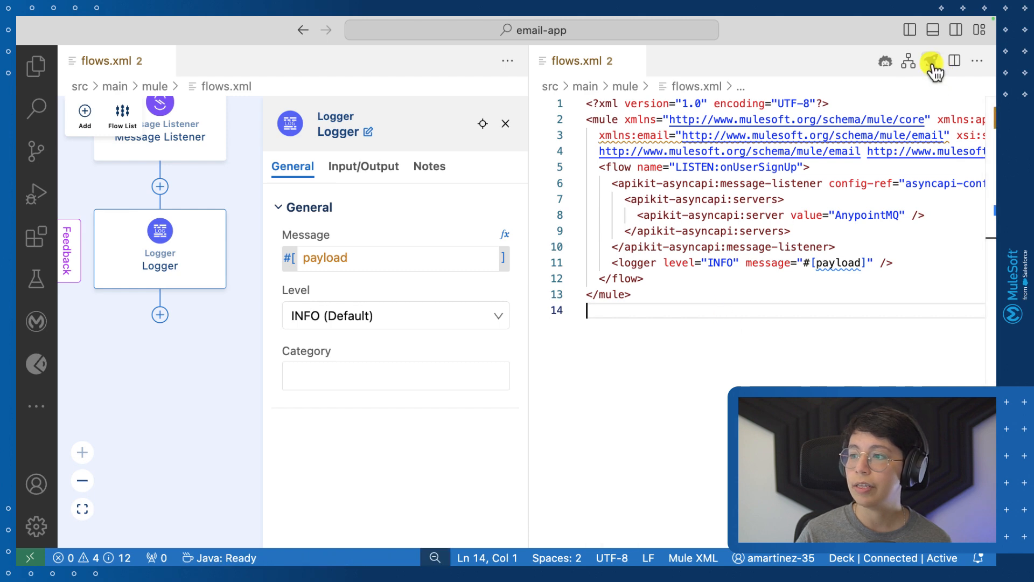
Step: Deploy the email app to CloudHub so both apps show Started in Runtime Manager
left_click(932, 60)
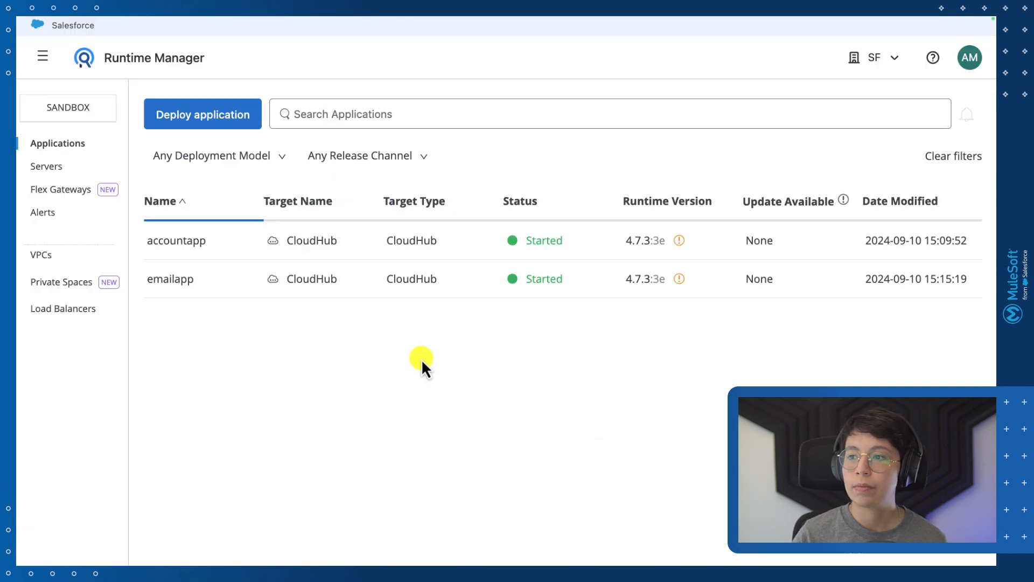
mouse_move(287, 264)
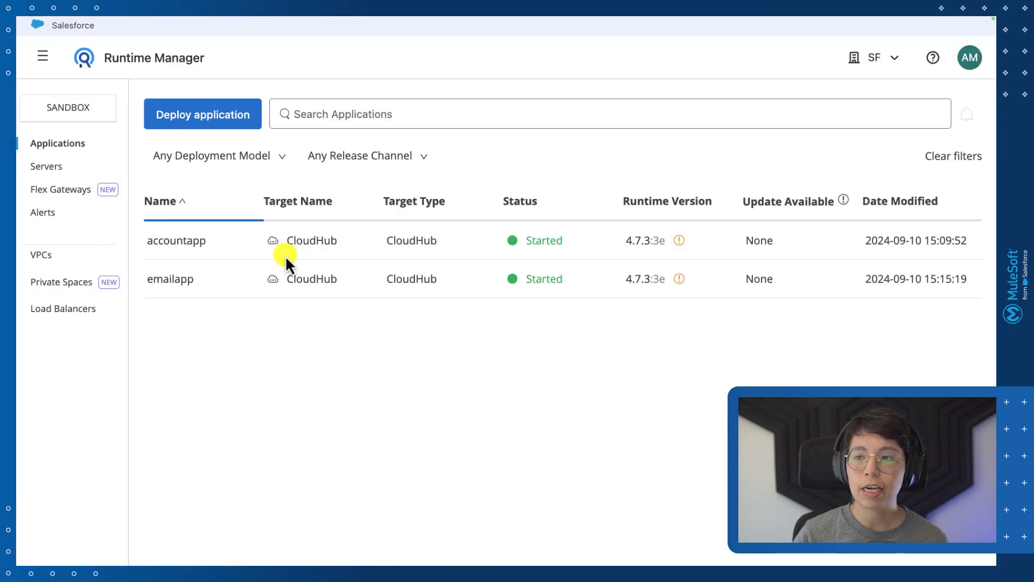
mouse_move(313, 346)
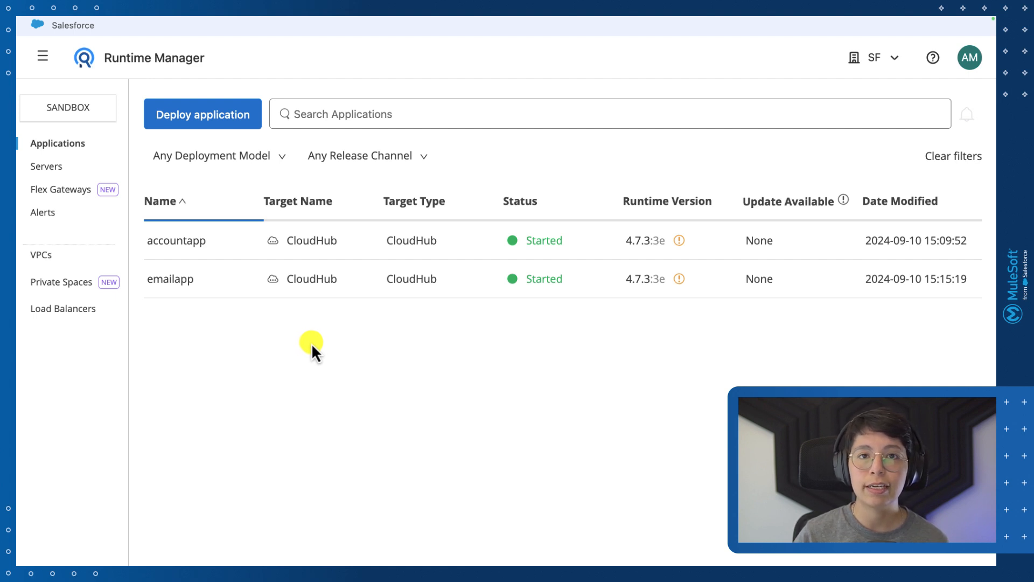
mouse_move(319, 325)
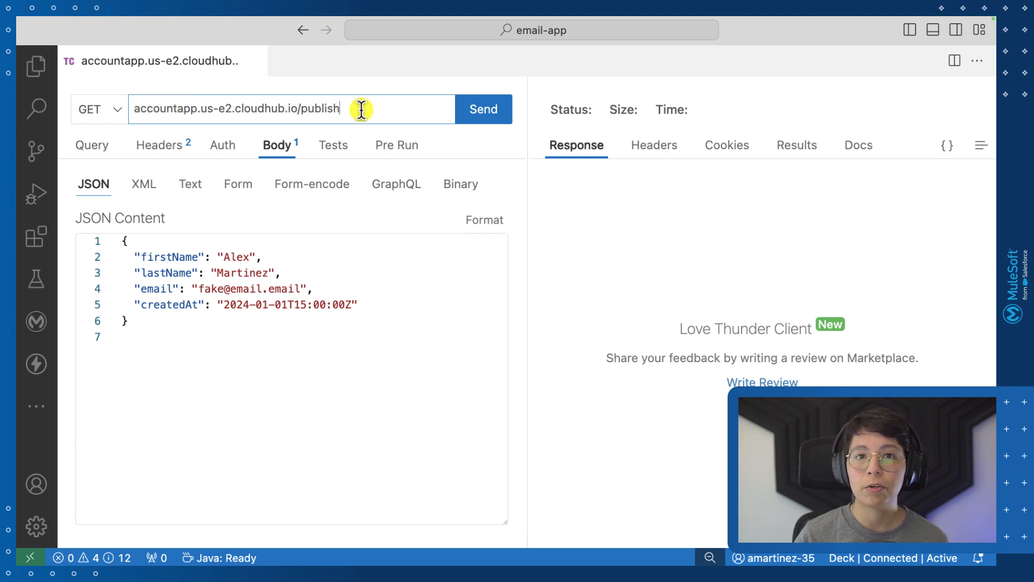
mouse_move(187, 320)
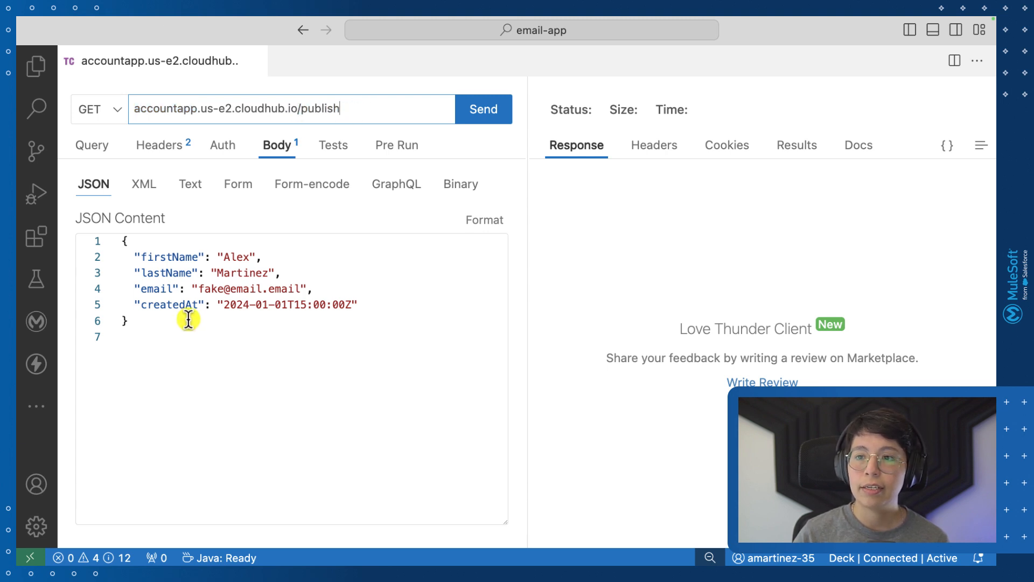
mouse_move(188, 377)
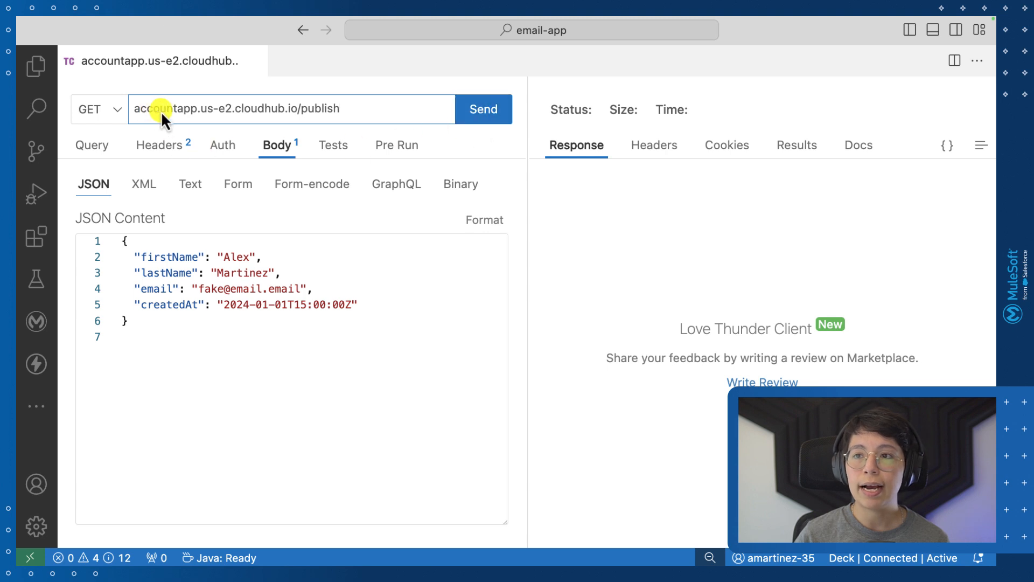
Step: Prepare a Thunder Client request to accountapp.us-e2.cloudhub.io/publish with a user-signup JSON body
left_click(483, 109)
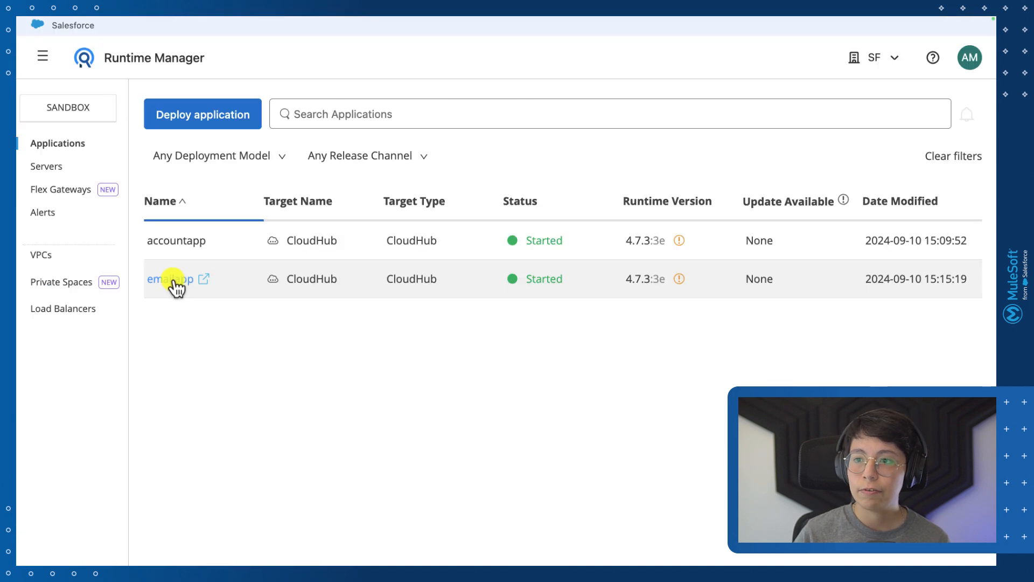
left_click(170, 278)
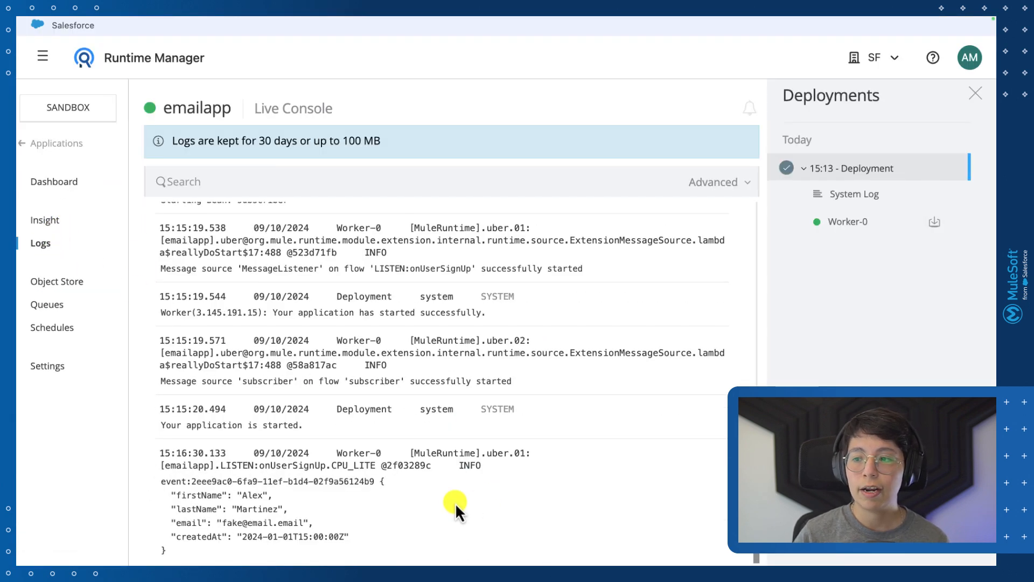
mouse_move(414, 507)
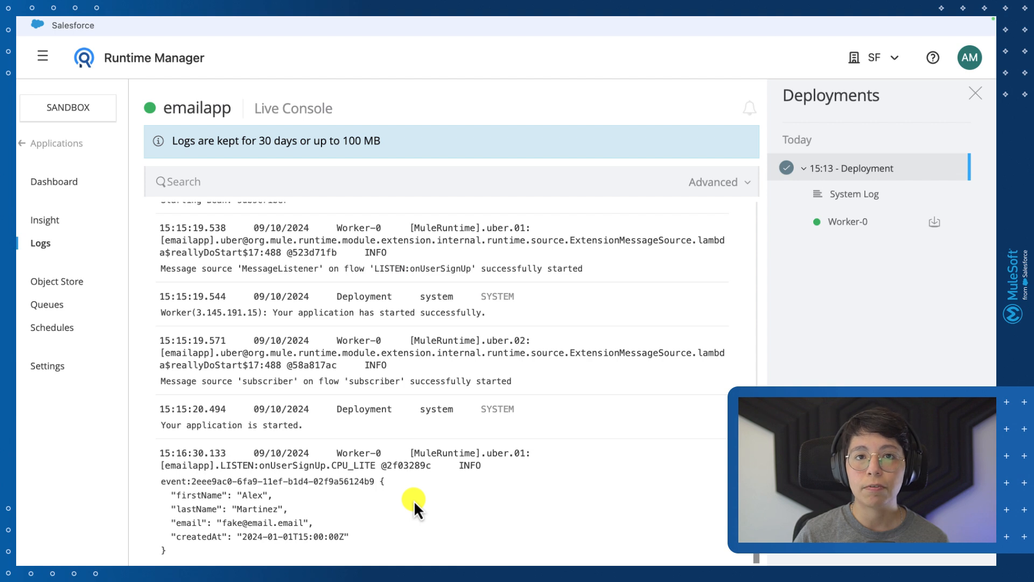
mouse_move(369, 516)
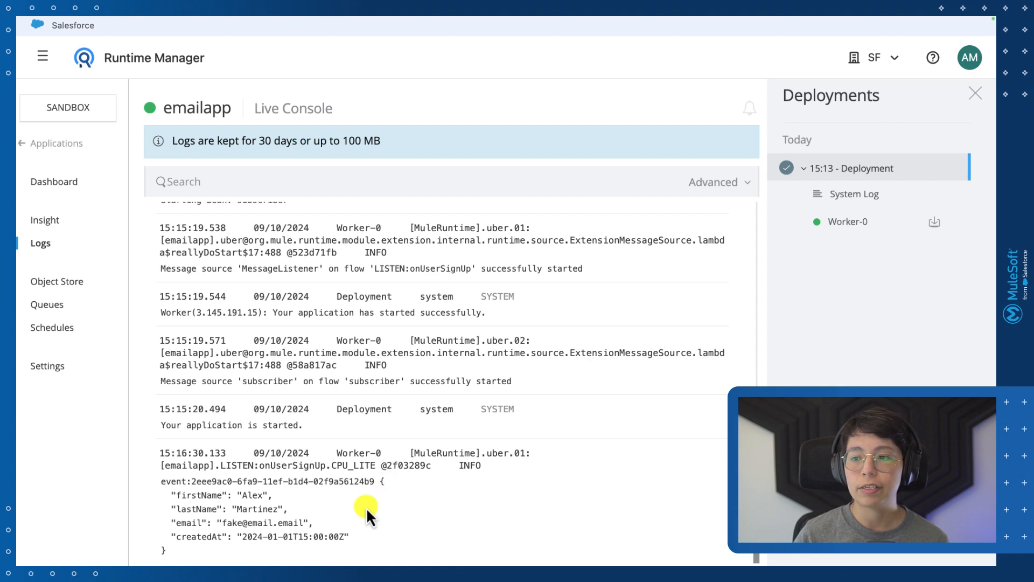
mouse_move(423, 503)
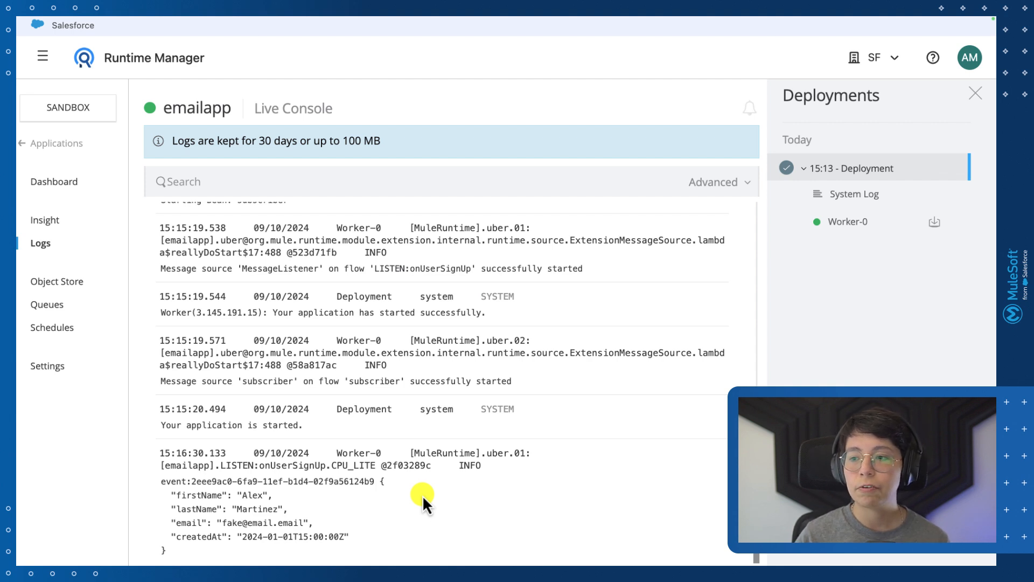
mouse_move(398, 506)
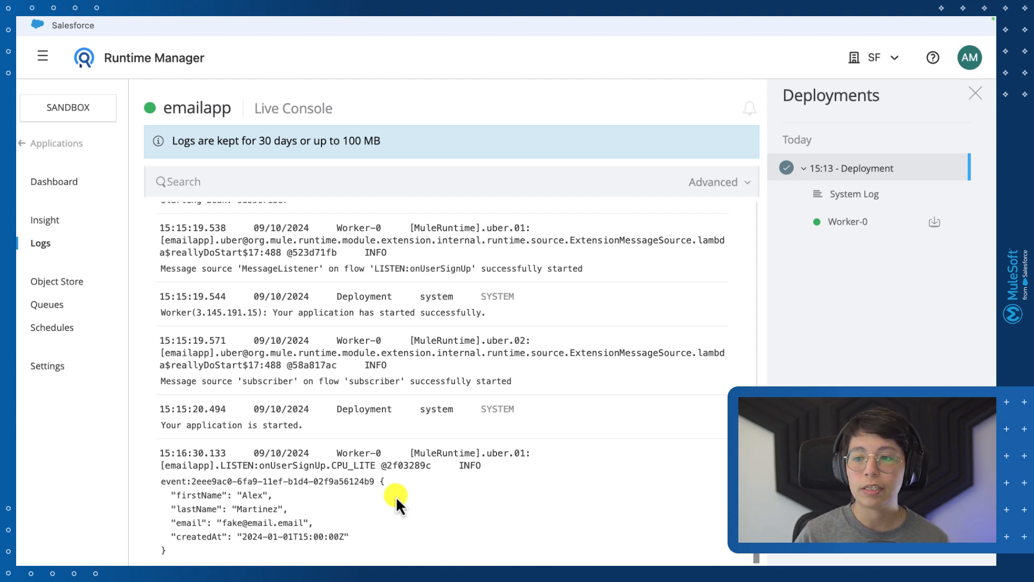
mouse_move(397, 530)
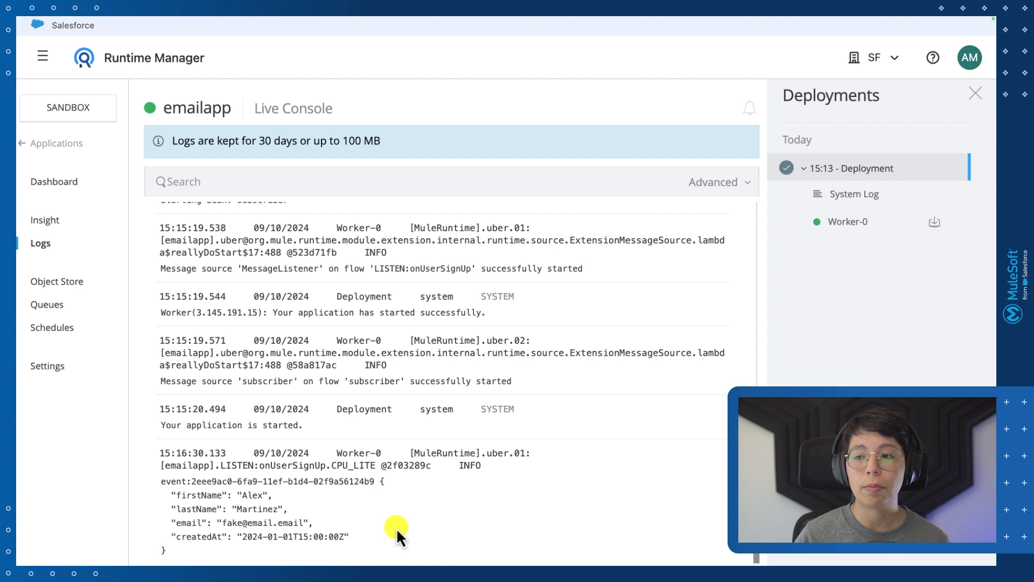